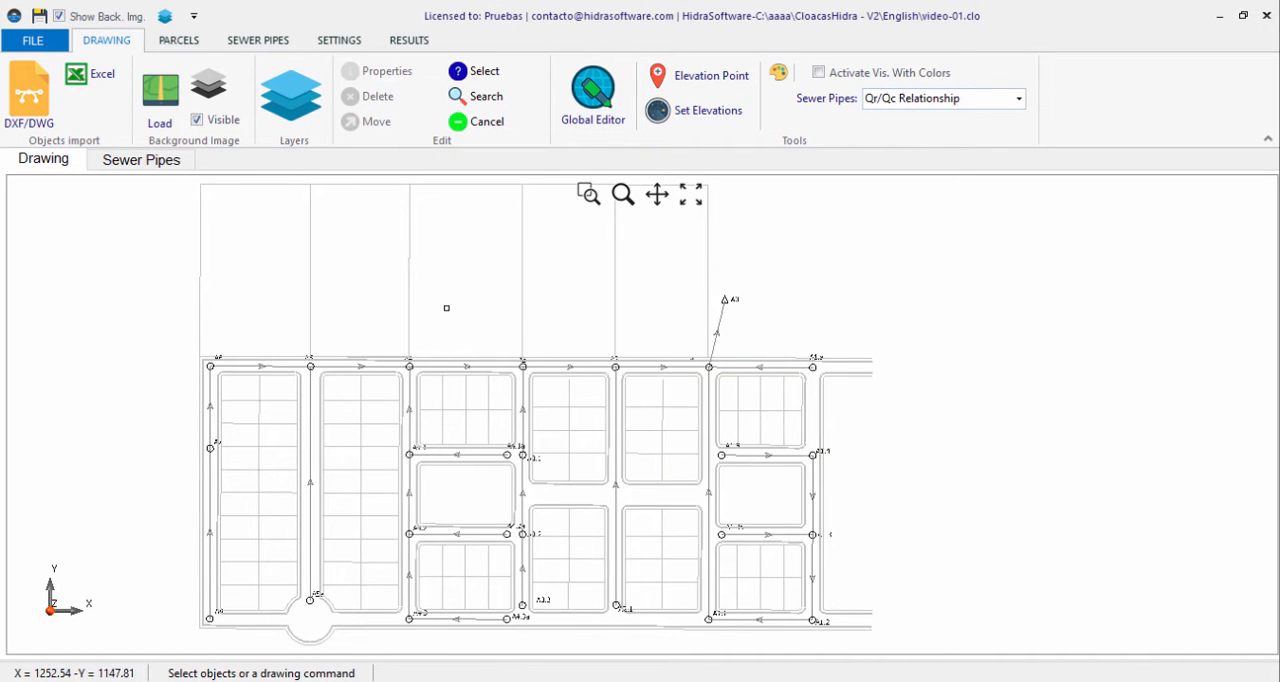
- Set the Sewer Pipes layer line width to 2 in Project Layers and apply it
{"action": "left_click", "coordinate": [292, 90]}
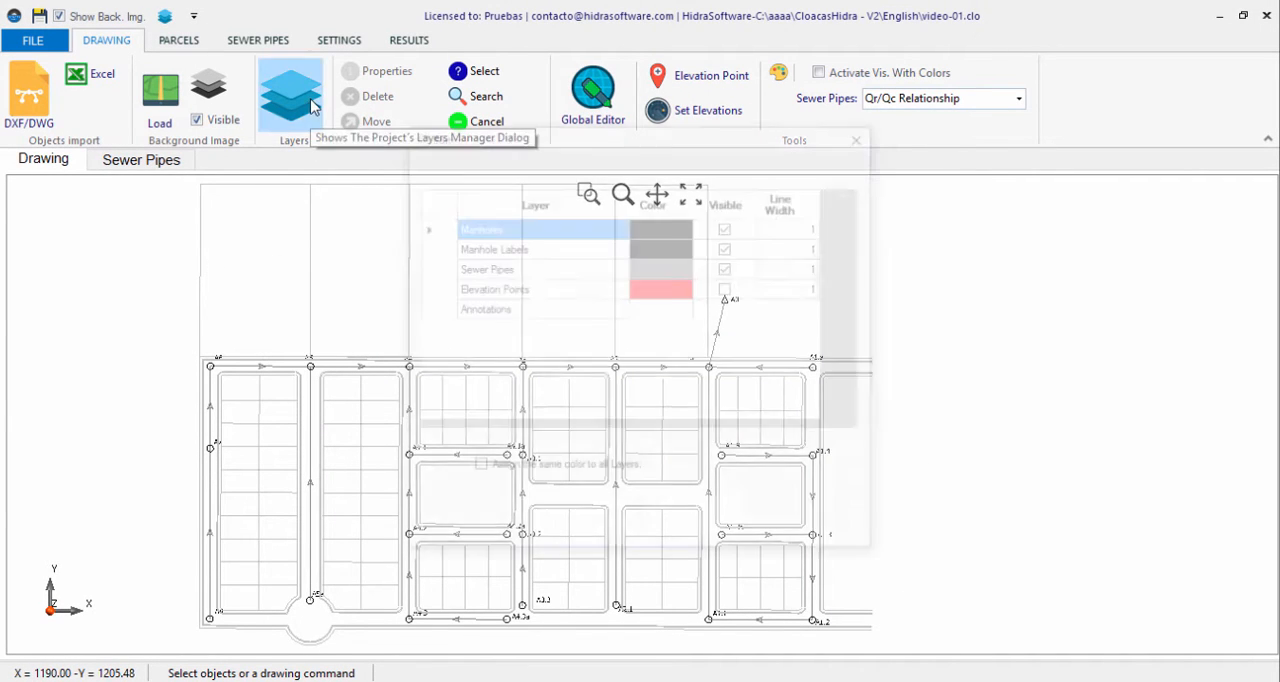
{"action": "left_click", "coordinate": [290, 94]}
{"action": "type", "text": "2"}
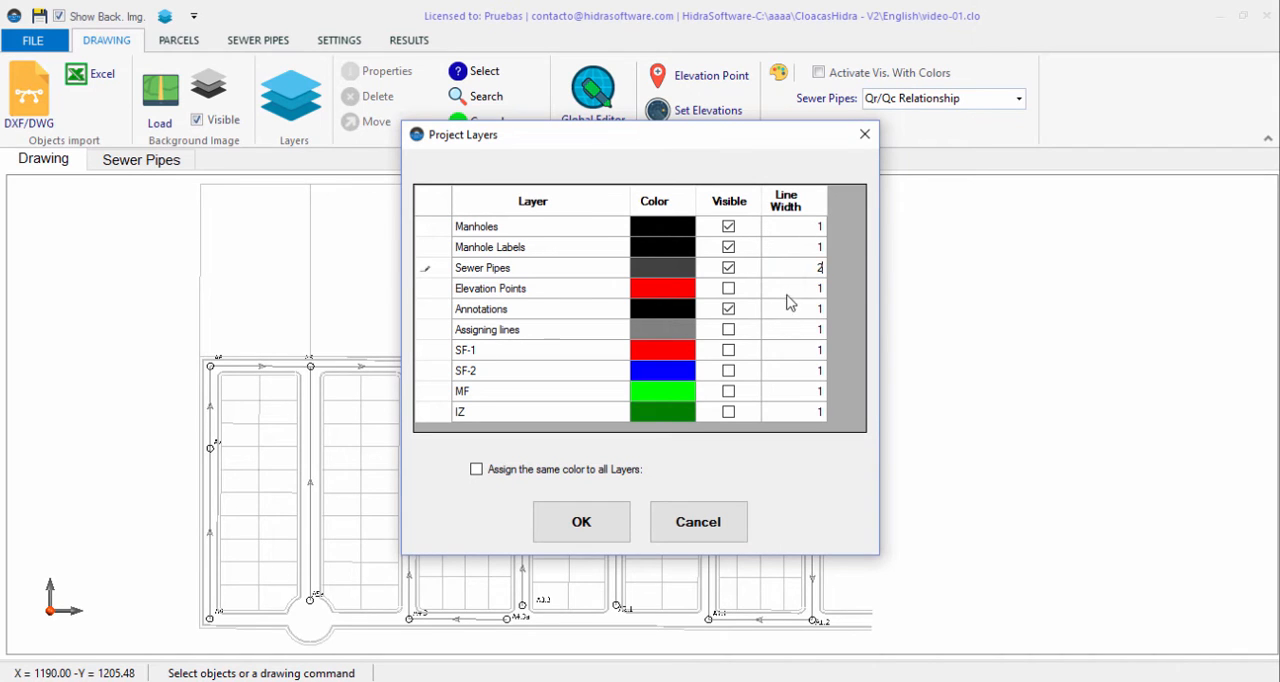
{"action": "left_click", "coordinate": [792, 288]}
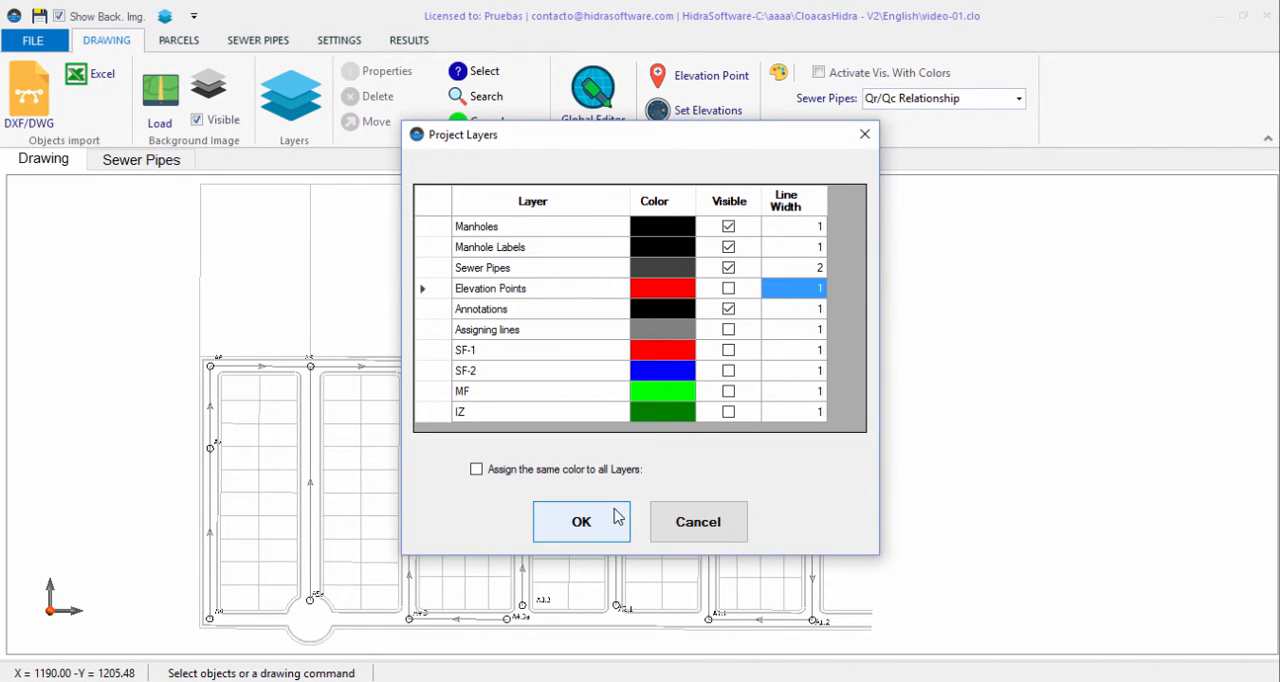
{"action": "left_click", "coordinate": [580, 520]}
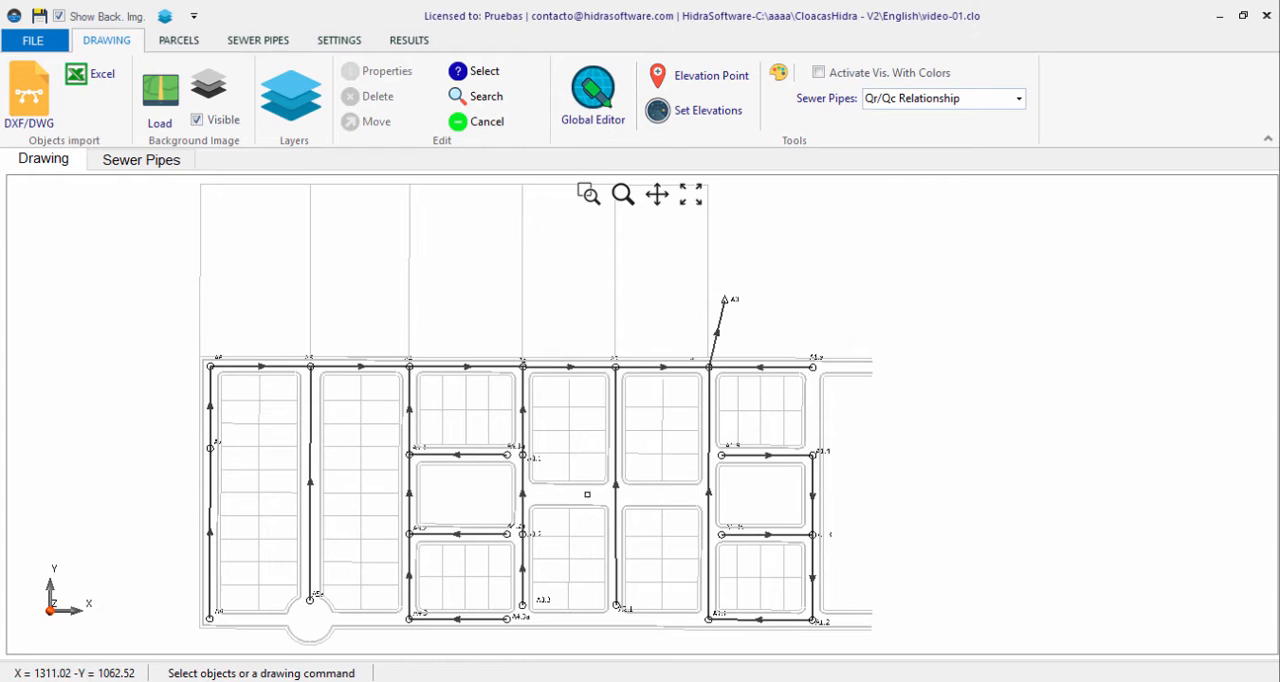
{"action": "mouse_move", "coordinate": [440, 312]}
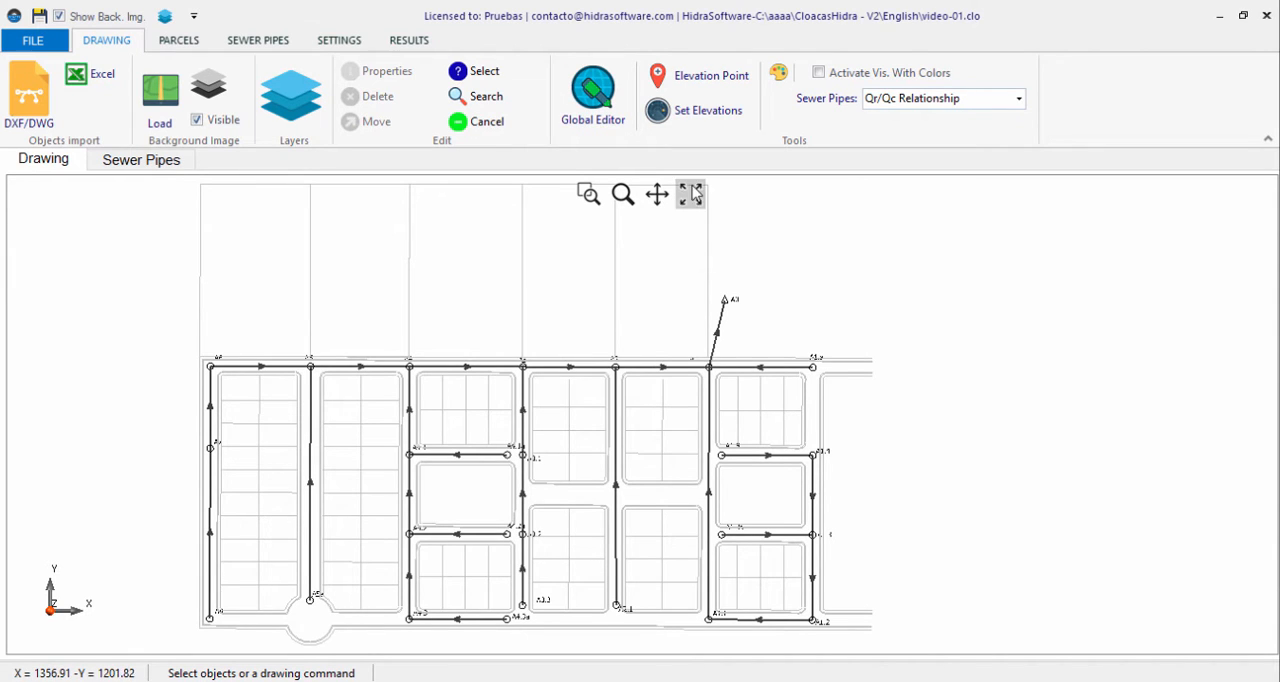
{"action": "mouse_move", "coordinate": [692, 194]}
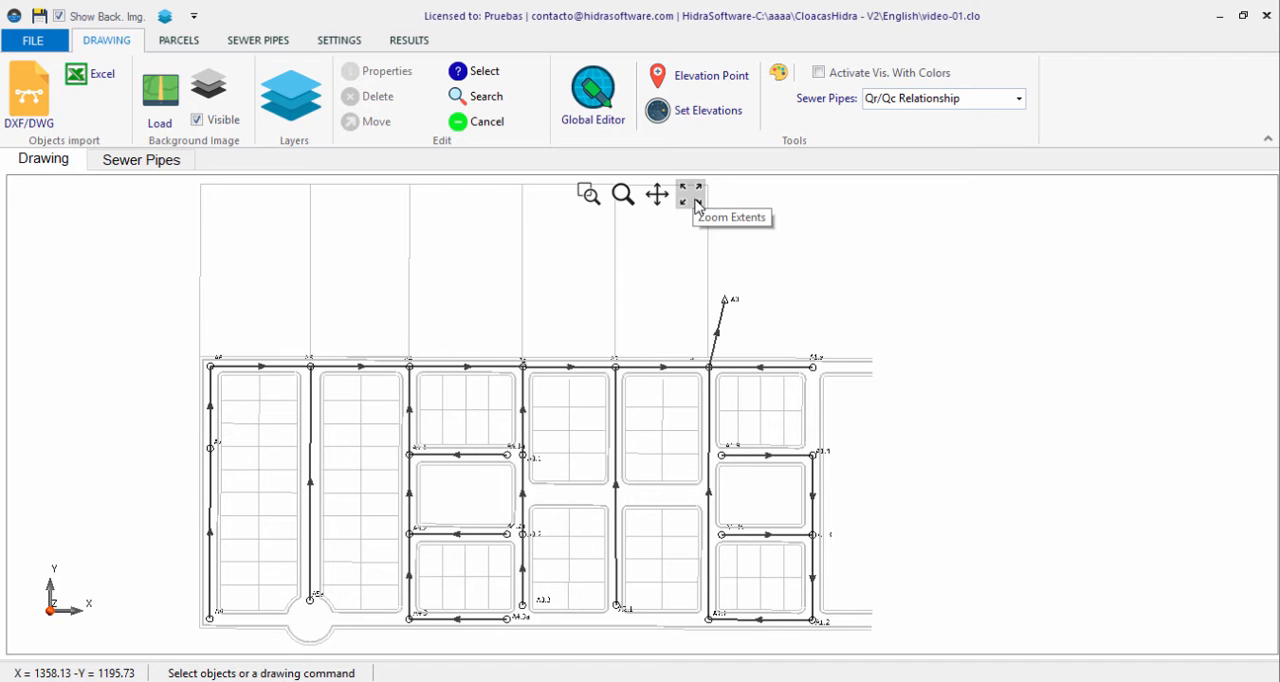
{"action": "mouse_move", "coordinate": [380, 392]}
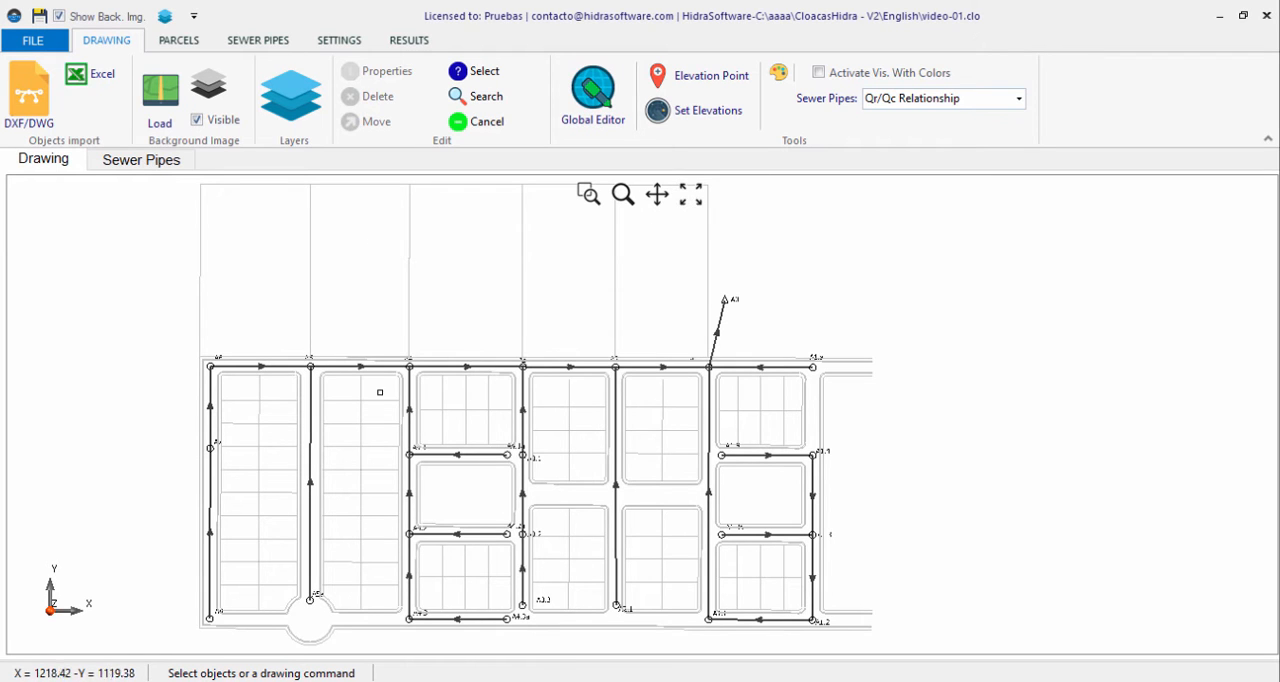
{"action": "mouse_move", "coordinate": [482, 316]}
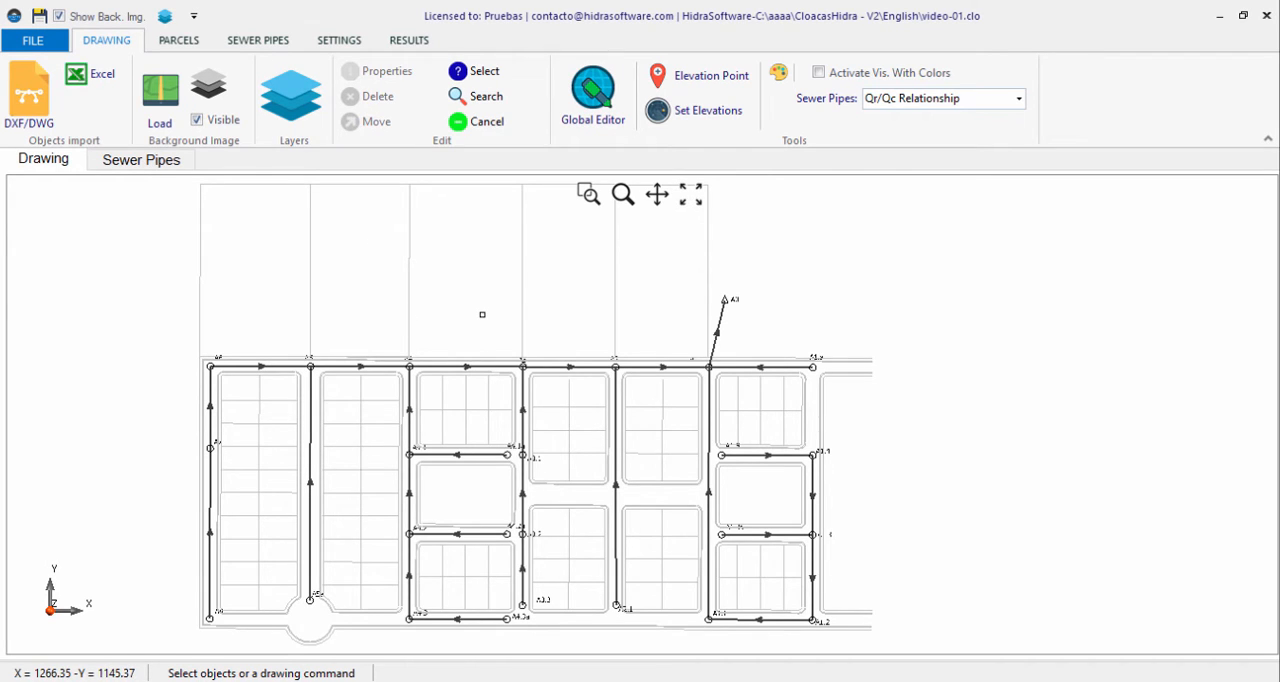
{"action": "left_click", "coordinate": [464, 364]}
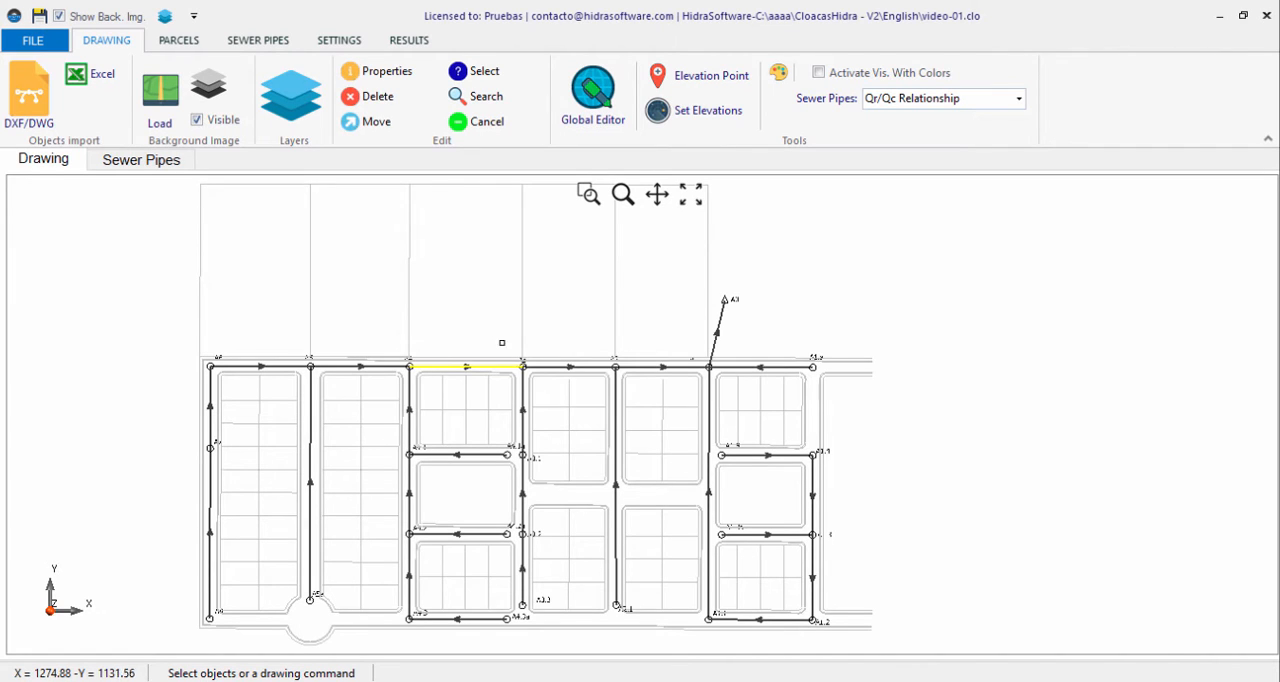
{"action": "right_click", "coordinate": [468, 368]}
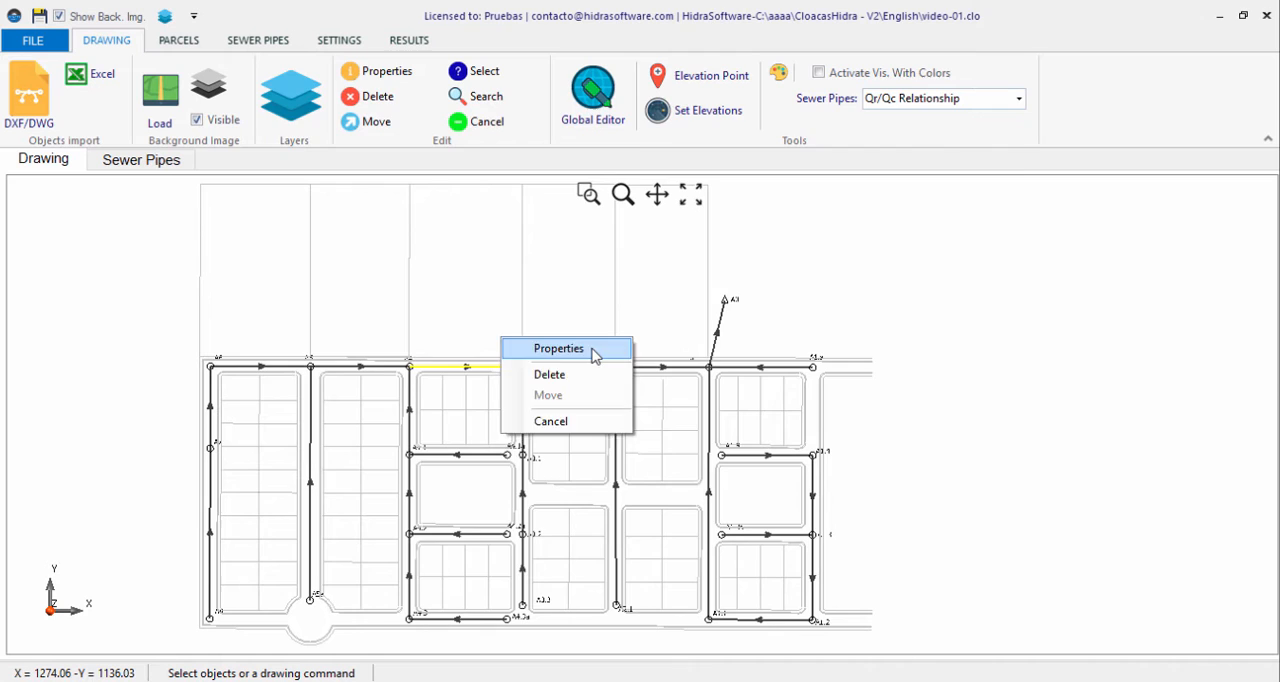
{"action": "left_click", "coordinate": [558, 348]}
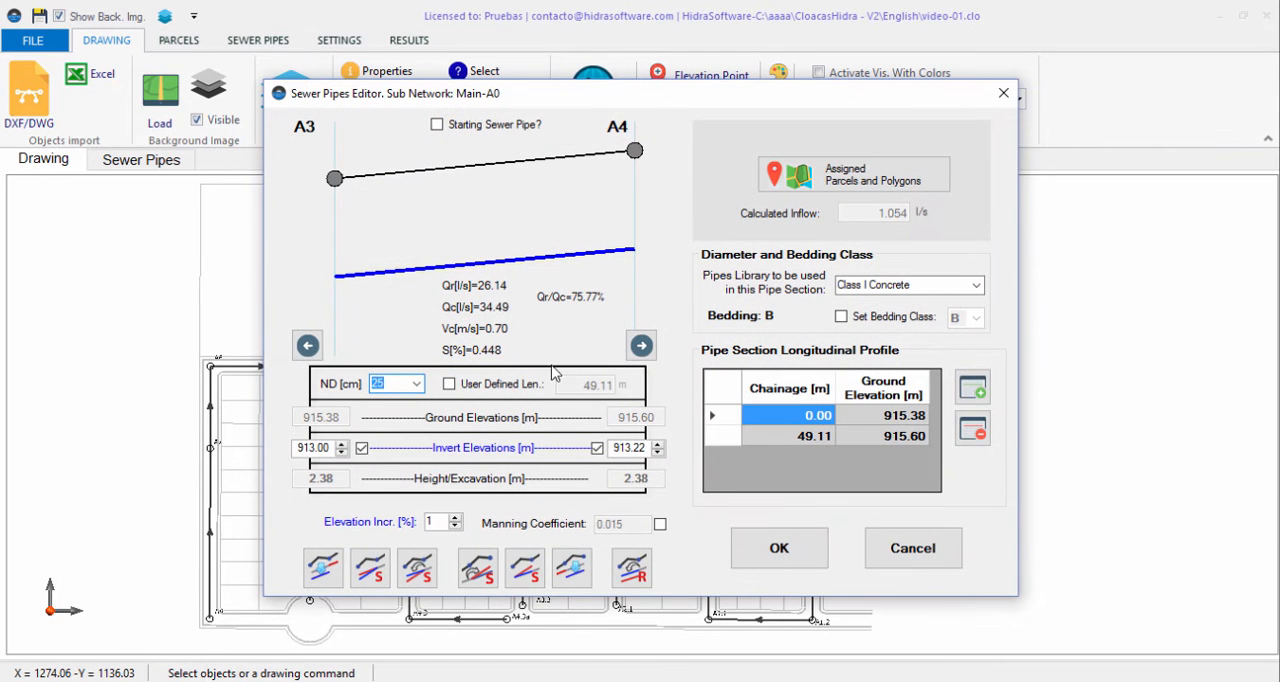
{"action": "mouse_move", "coordinate": [448, 452]}
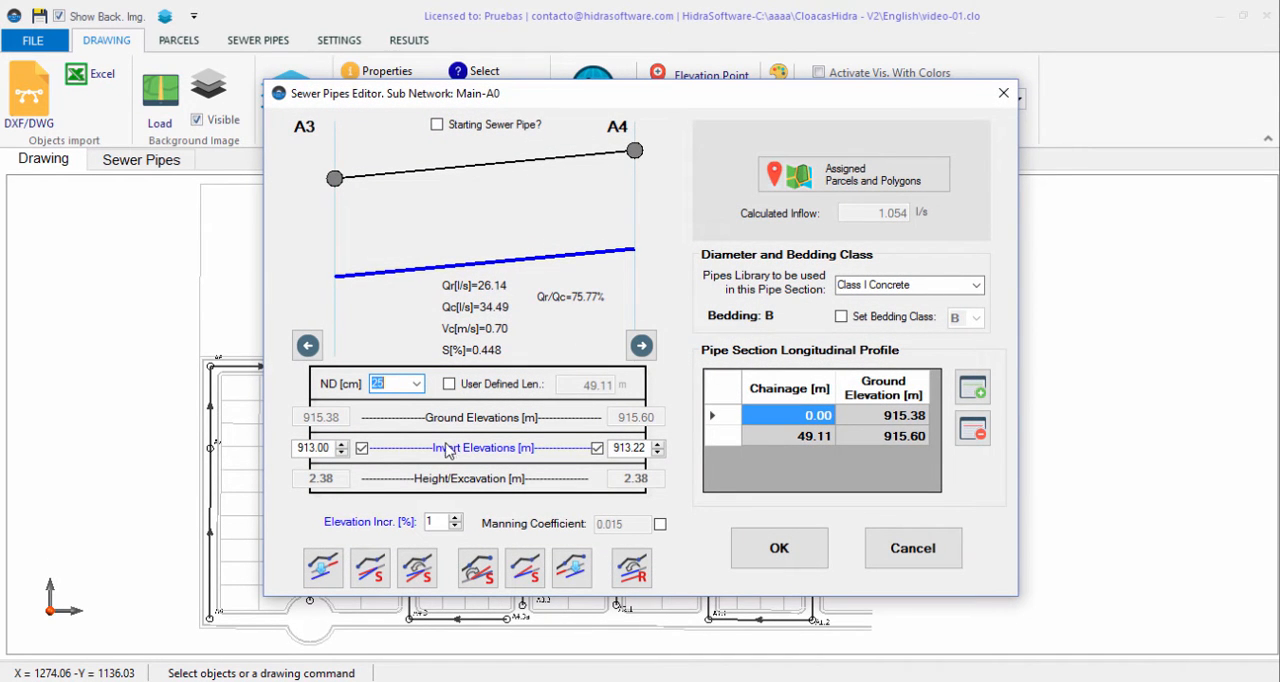
{"action": "mouse_move", "coordinate": [484, 360]}
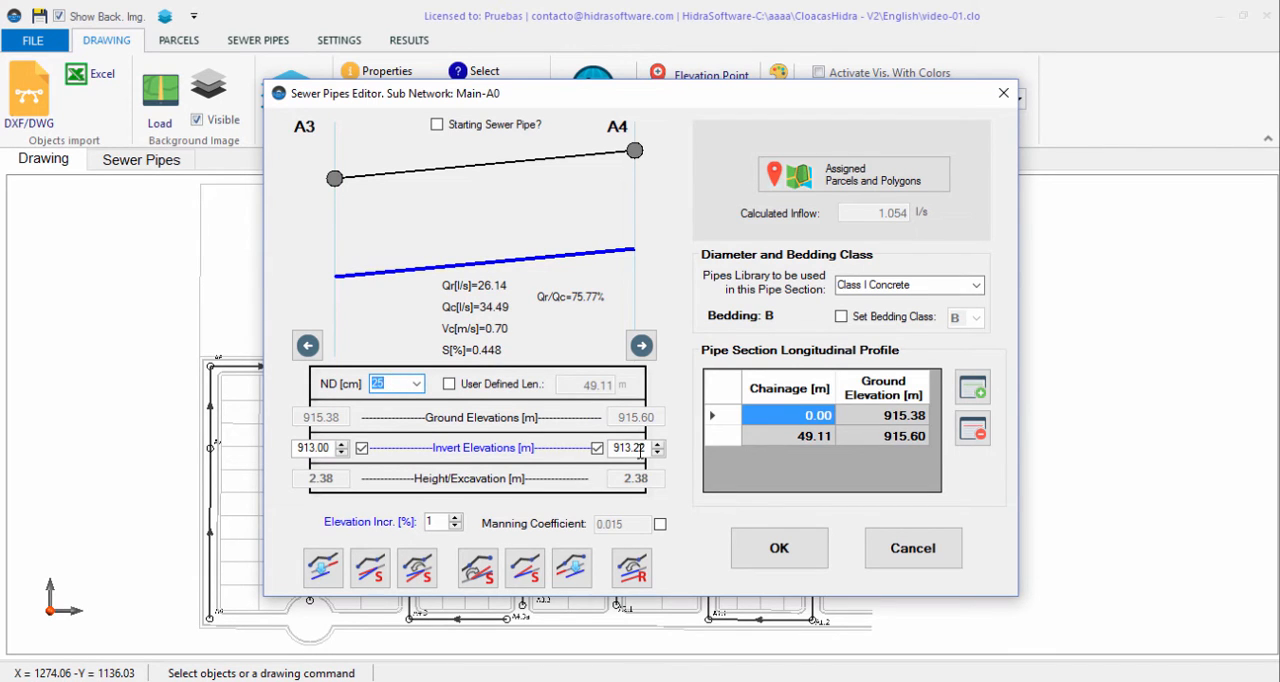
{"action": "mouse_move", "coordinate": [362, 448]}
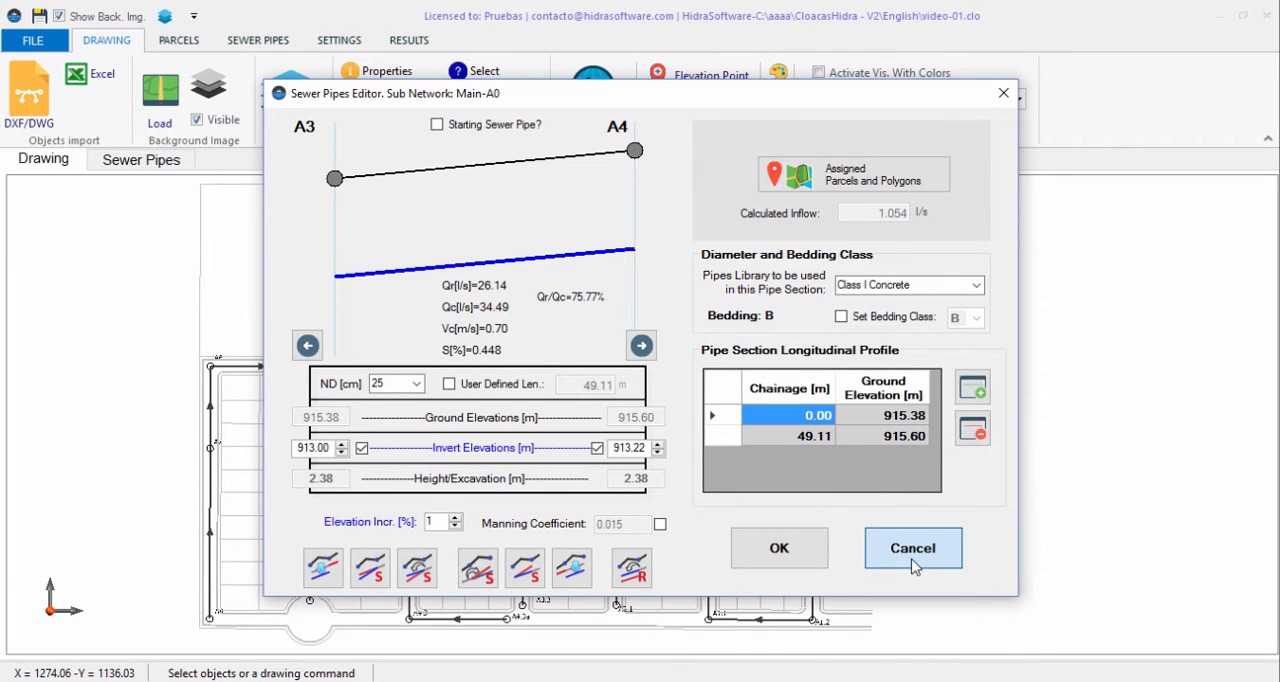
{"action": "left_click", "coordinate": [912, 548]}
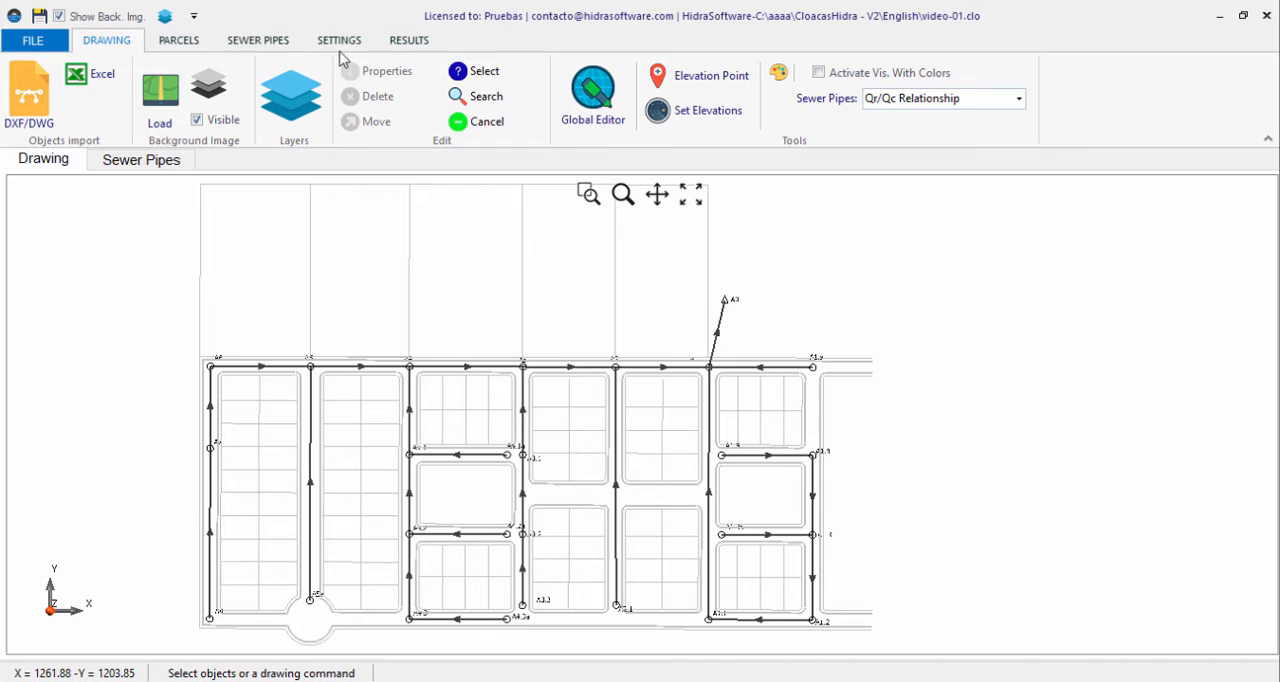
- Switch to the PARCELS tools, glance at the manhole and pipe tables, and return to the drawing
{"action": "left_click", "coordinate": [178, 40]}
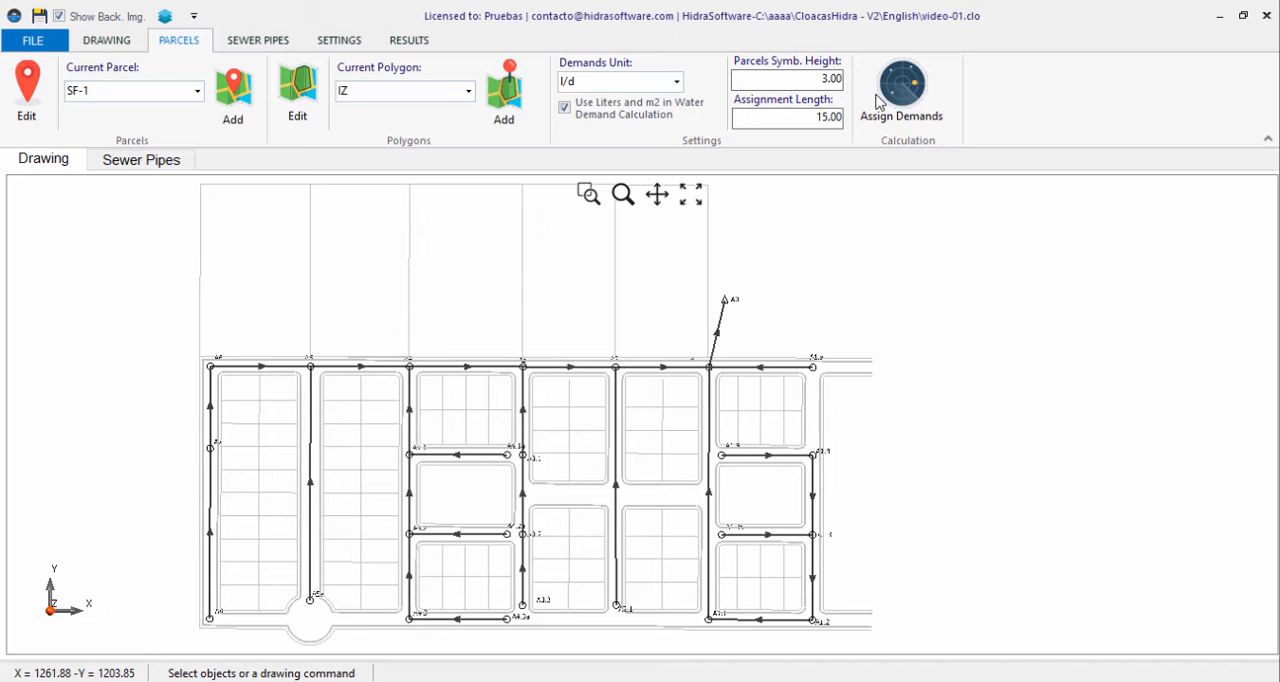
{"action": "mouse_move", "coordinate": [780, 338]}
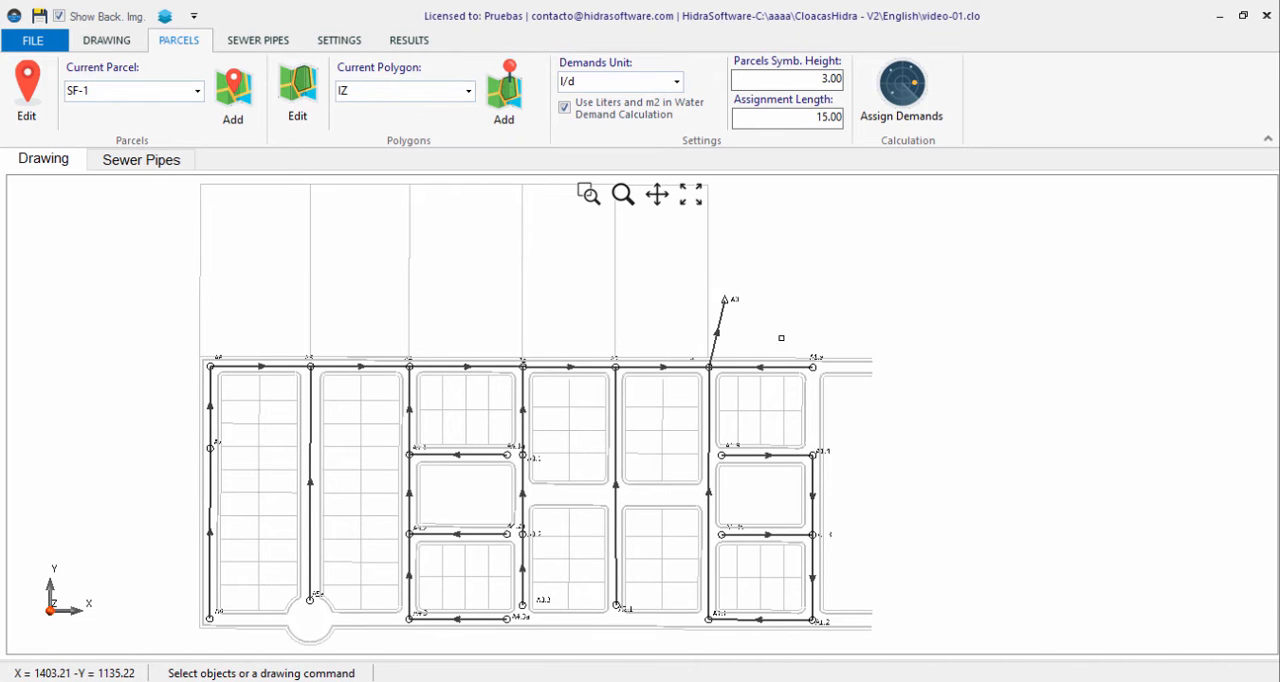
{"action": "mouse_move", "coordinate": [652, 336]}
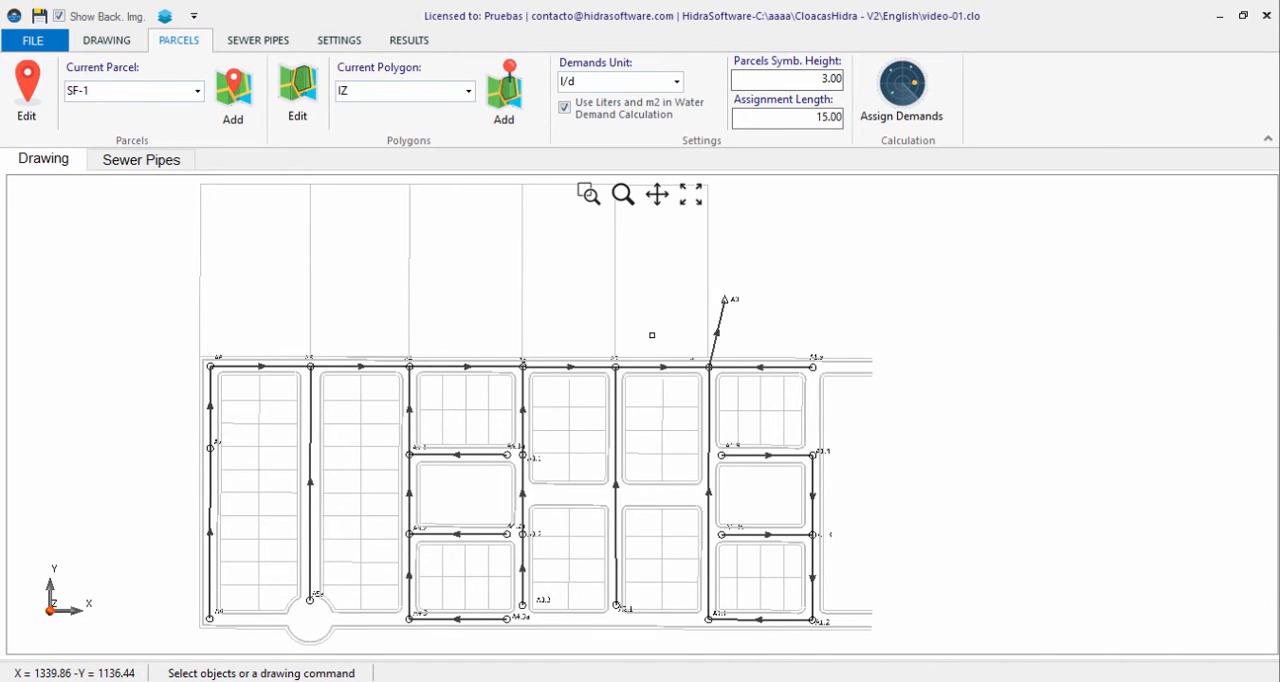
{"action": "mouse_move", "coordinate": [360, 272]}
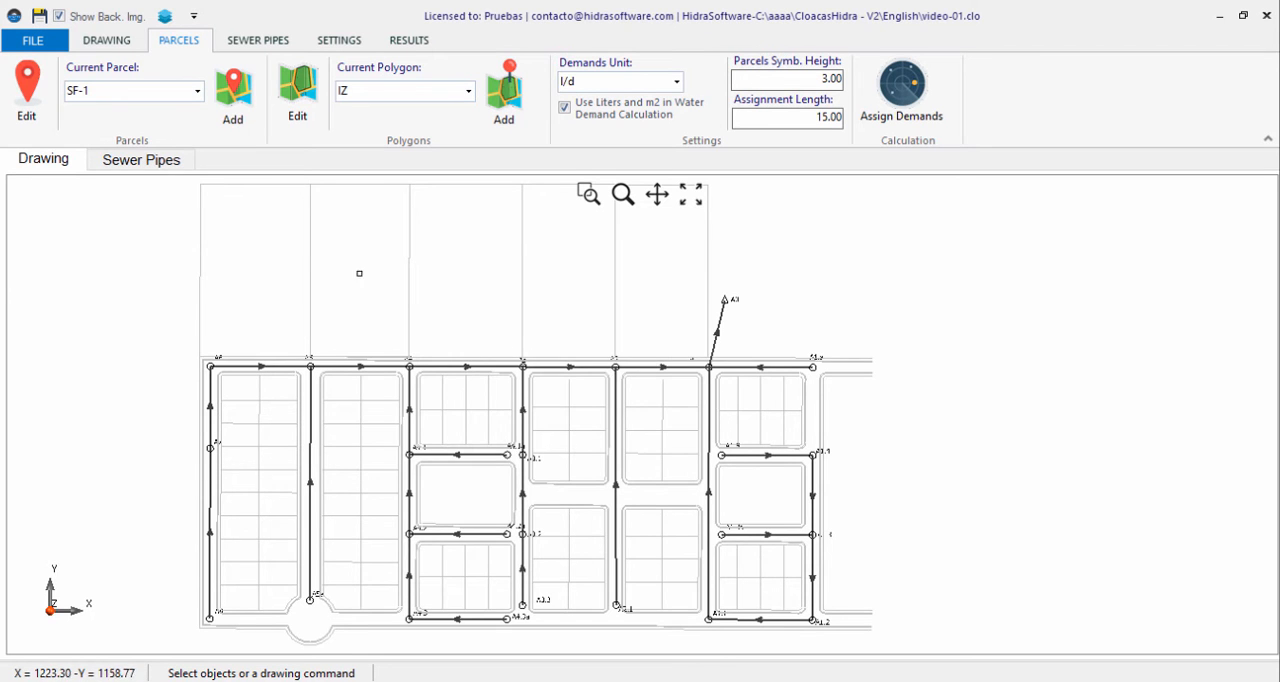
{"action": "left_click", "coordinate": [140, 160]}
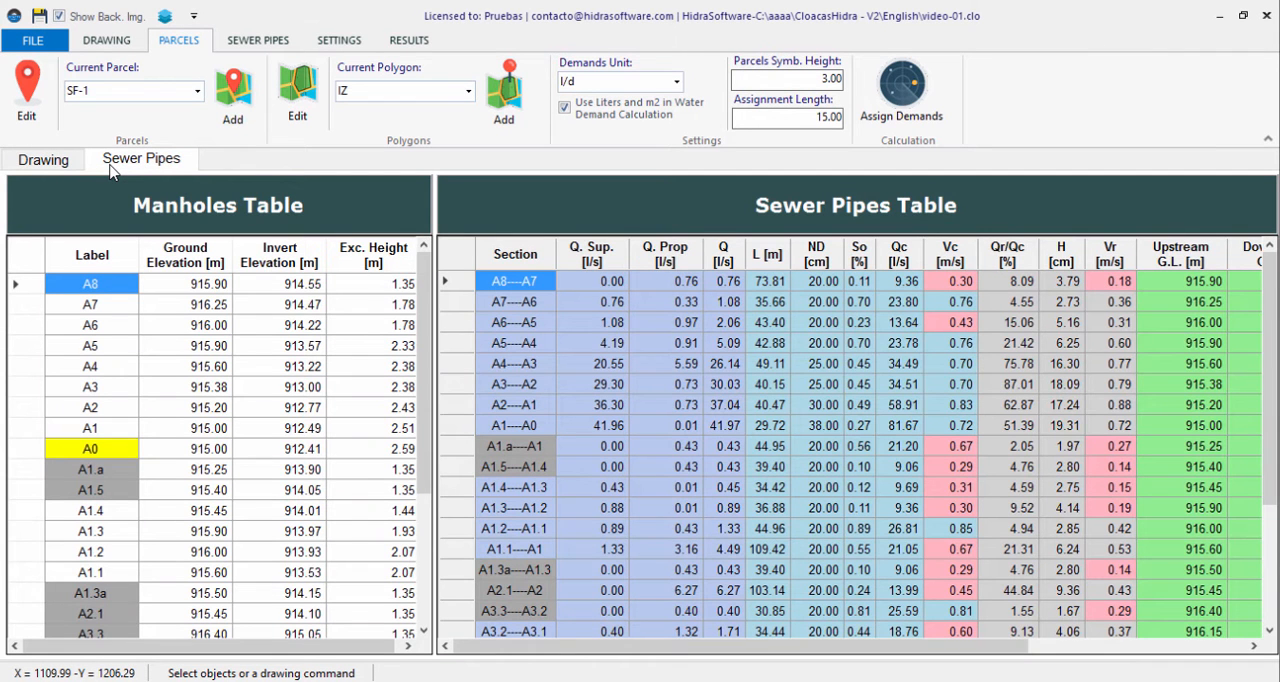
{"action": "left_click", "coordinate": [44, 160]}
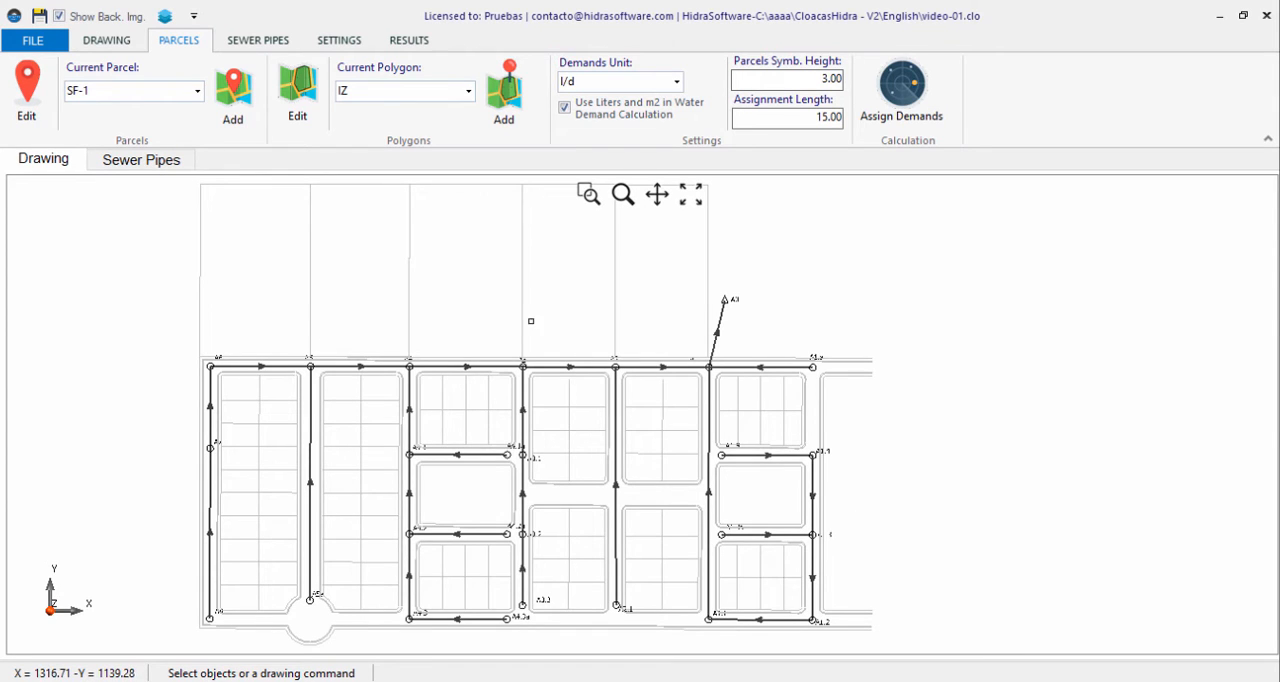
{"action": "mouse_move", "coordinate": [252, 304]}
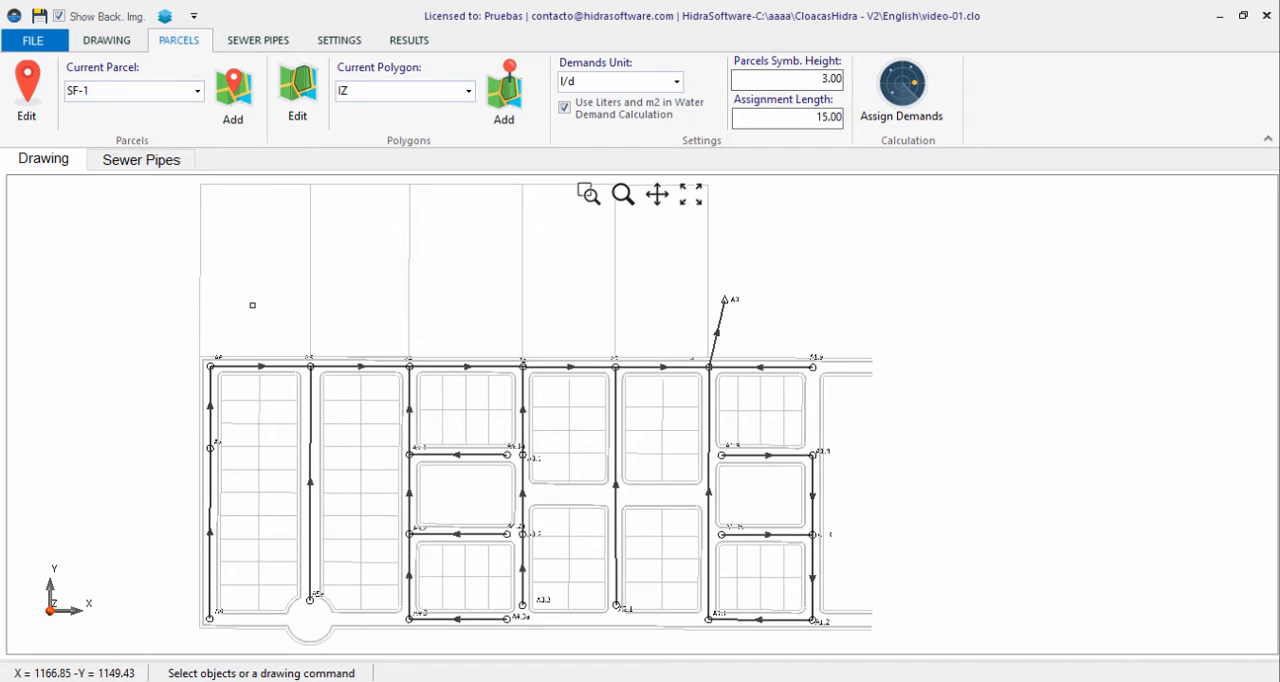
{"action": "mouse_move", "coordinate": [240, 304]}
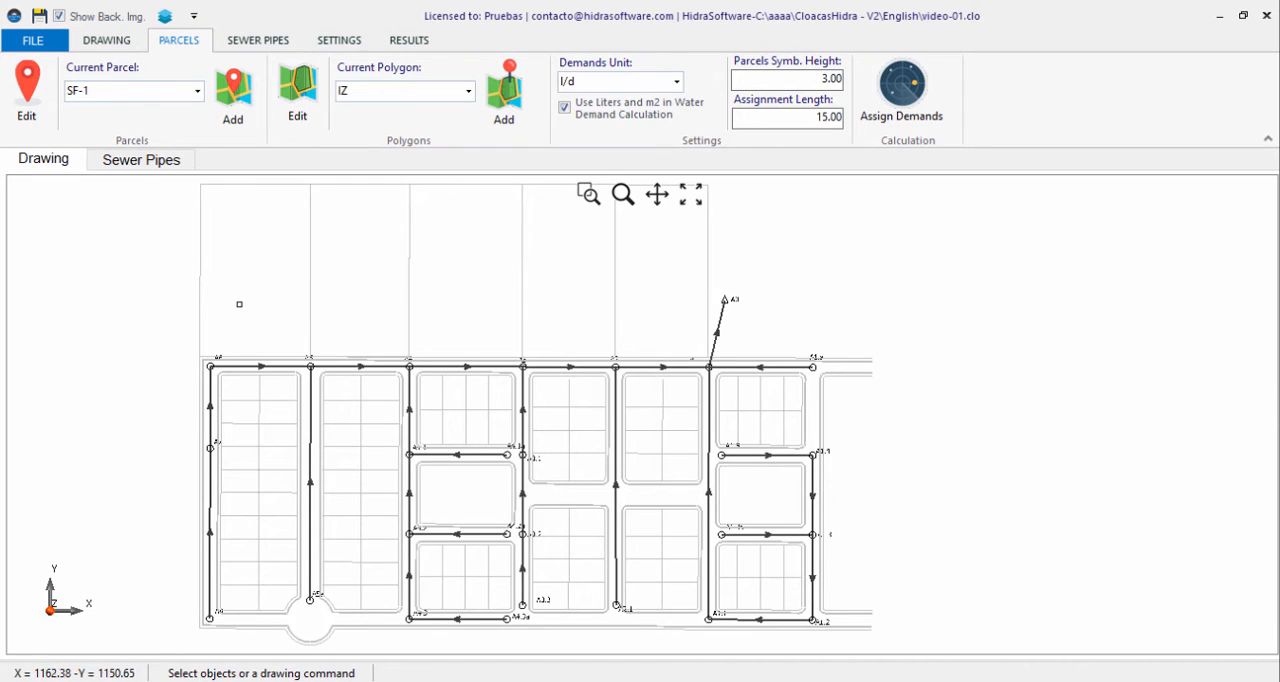
{"action": "mouse_move", "coordinate": [236, 336]}
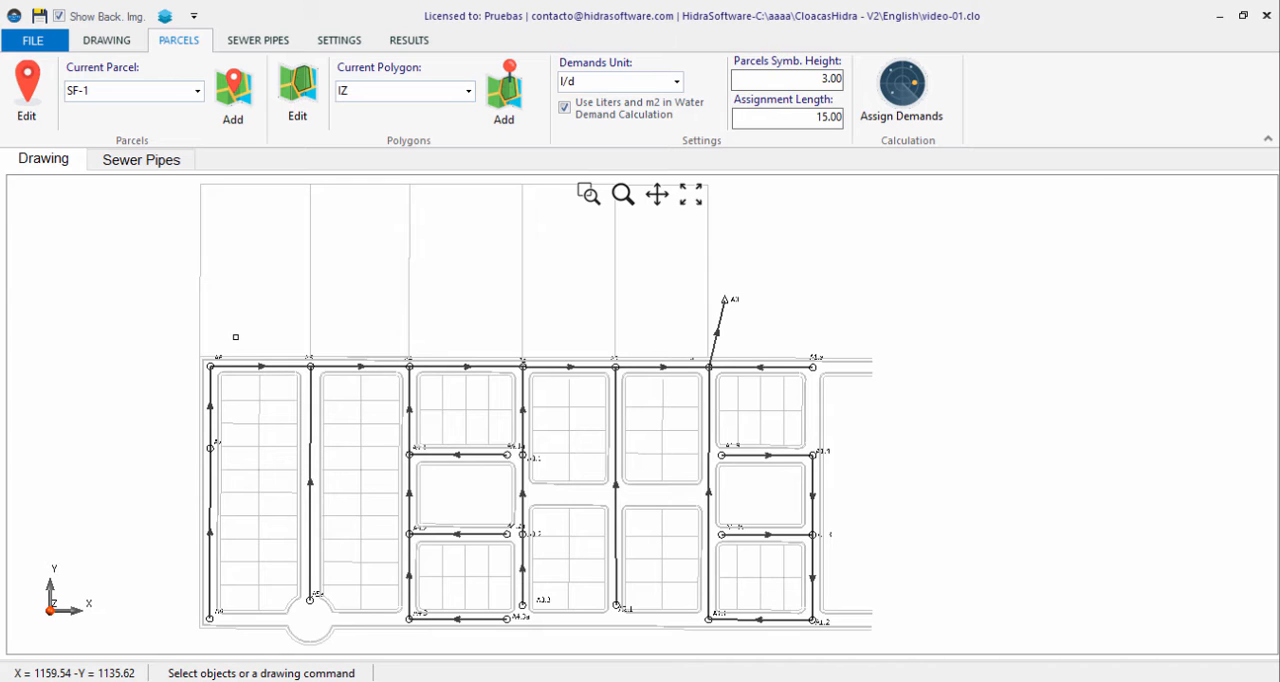
- Switch to the RESULTS tools and zoom the plan toward the upper manhole rows
{"action": "left_click", "coordinate": [408, 40]}
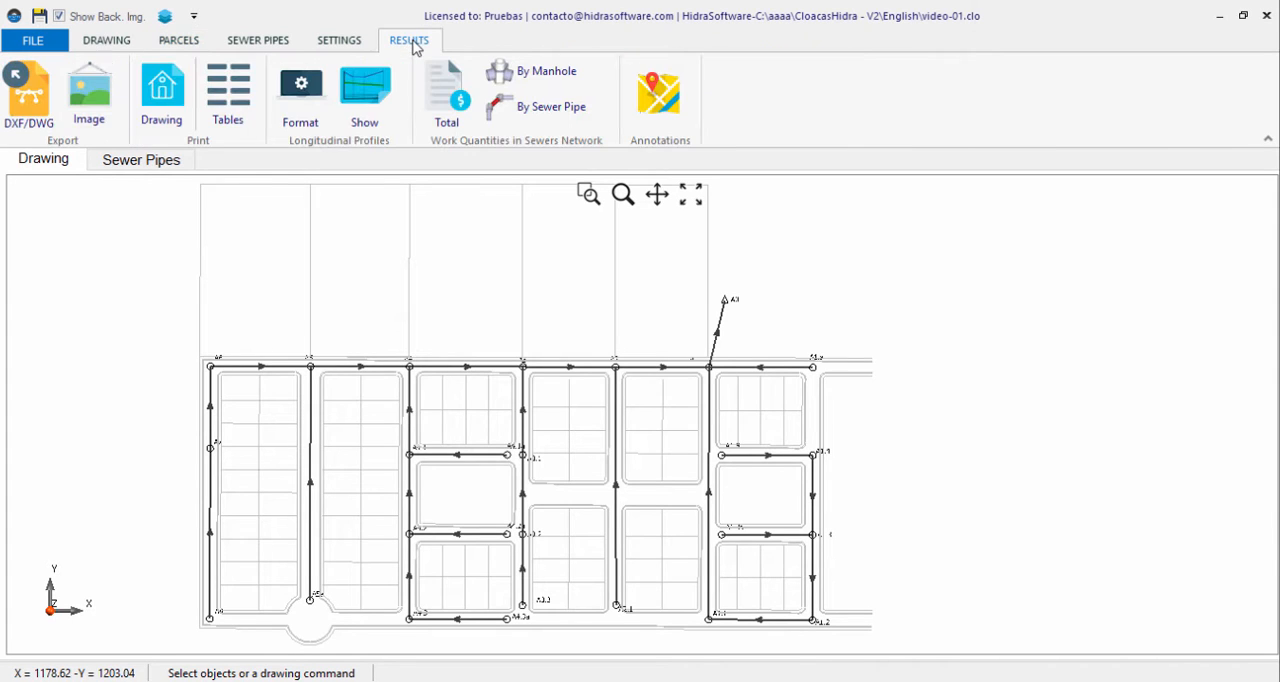
{"action": "mouse_move", "coordinate": [92, 226]}
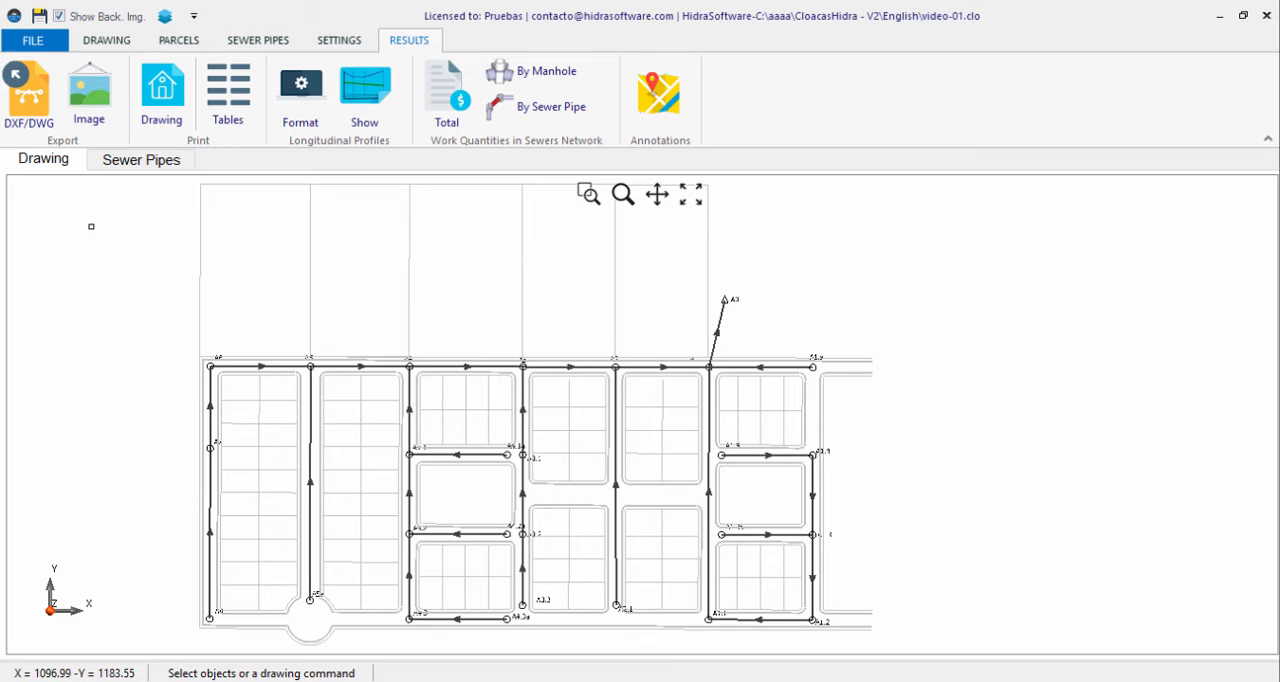
{"action": "mouse_move", "coordinate": [744, 228]}
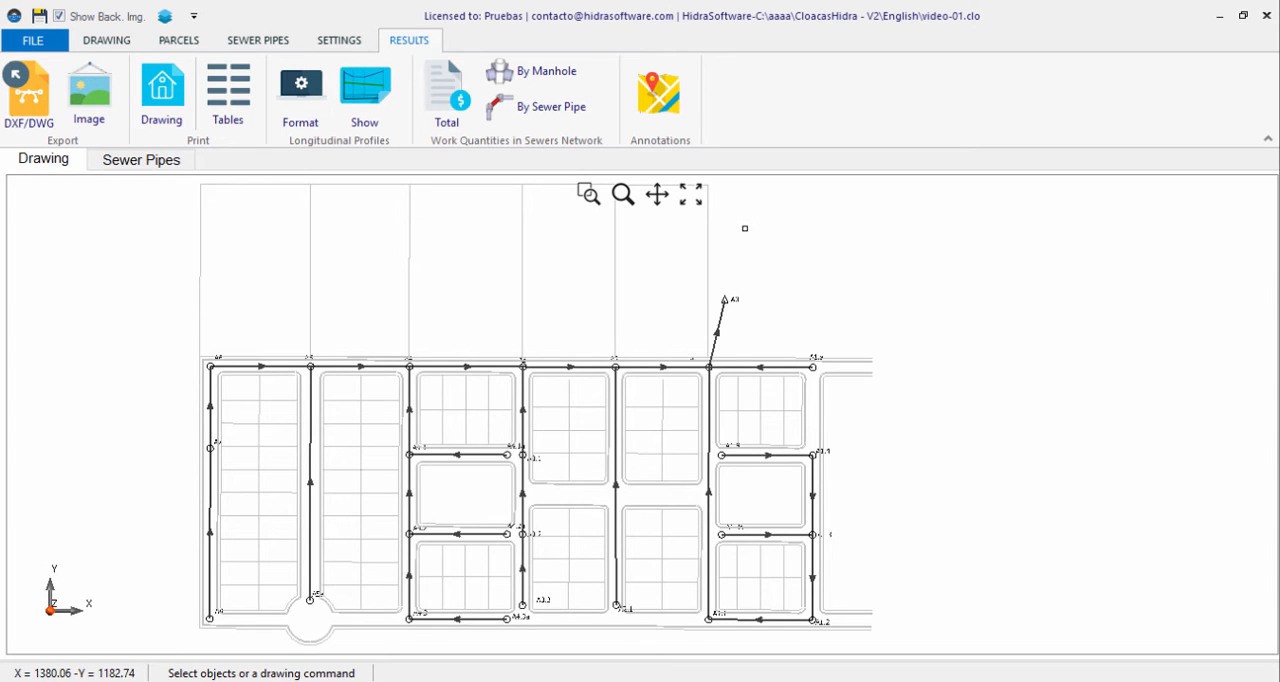
{"action": "mouse_move", "coordinate": [914, 402]}
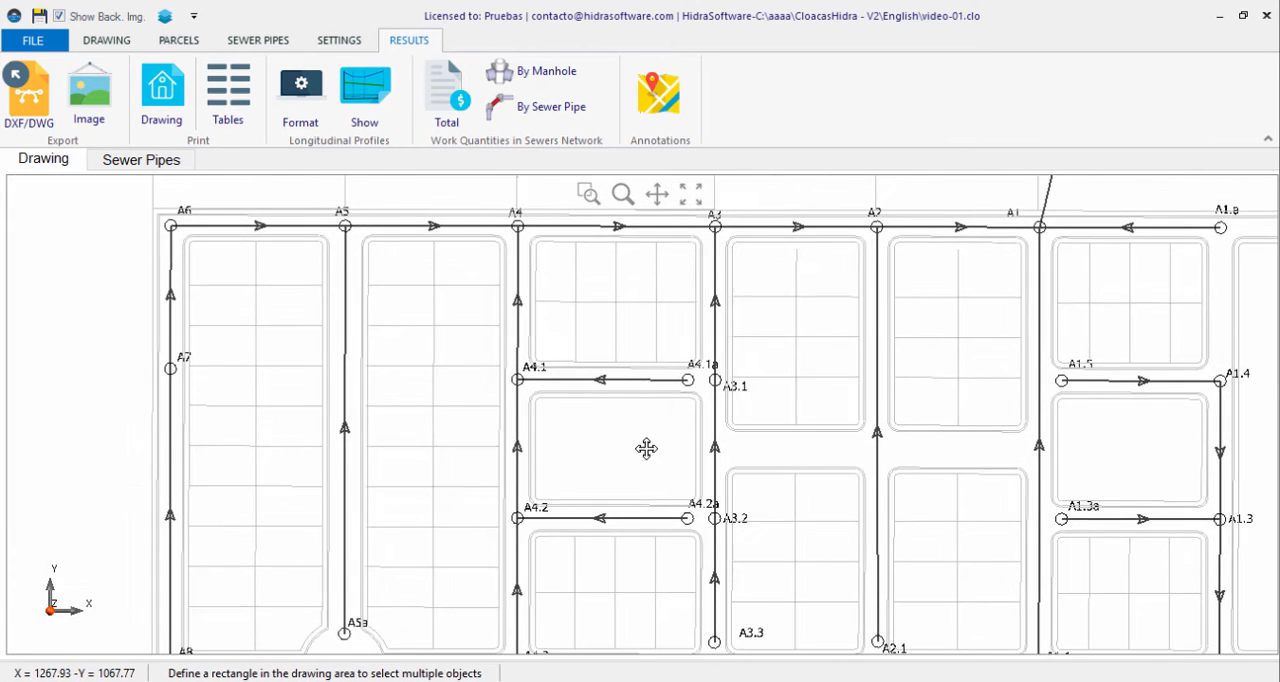
{"action": "scroll", "scroll_direction": "down", "scroll_amount": 3}
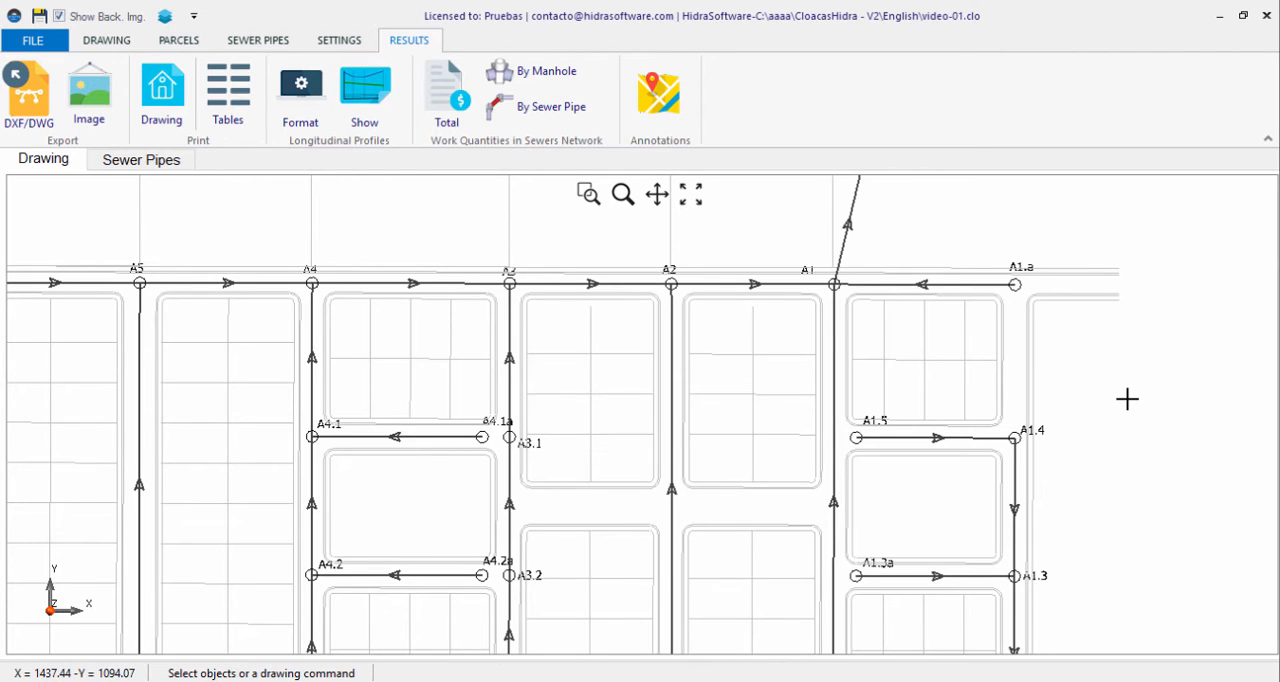
{"action": "mouse_move", "coordinate": [660, 94]}
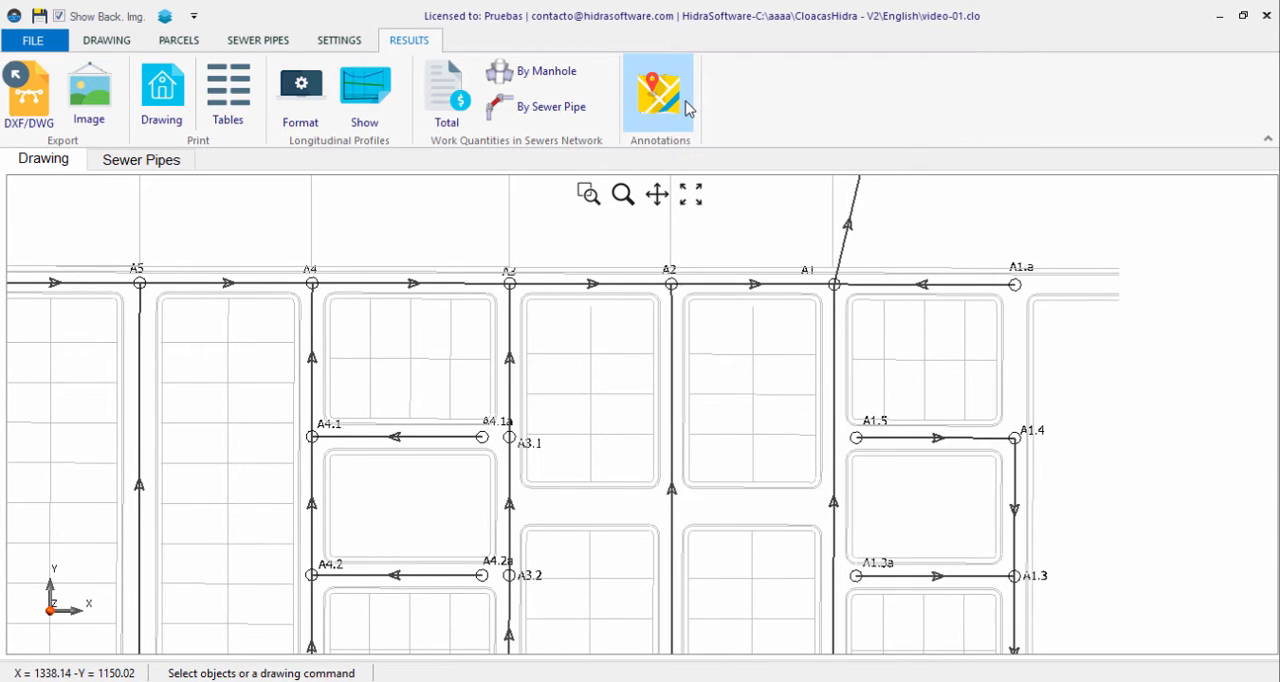
- Enable manhole annotations showing ground and invert elevations with text height 1.5 and apply
{"action": "left_click", "coordinate": [660, 88]}
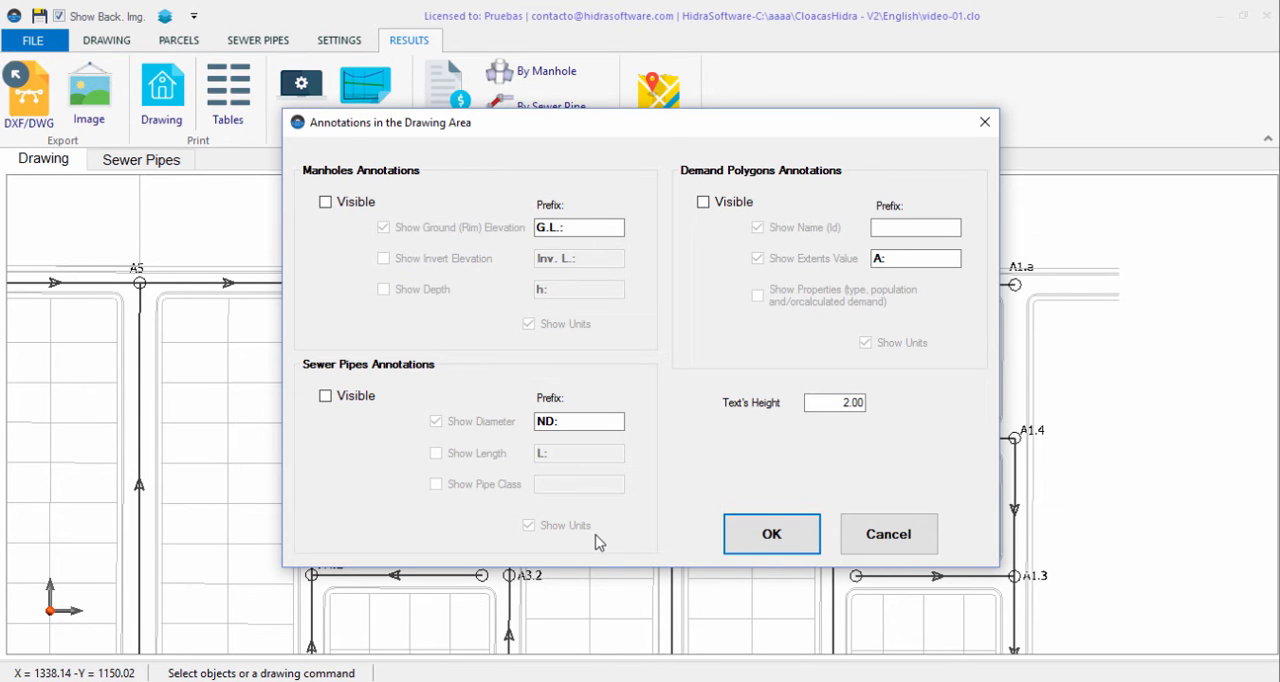
{"action": "left_click", "coordinate": [324, 396]}
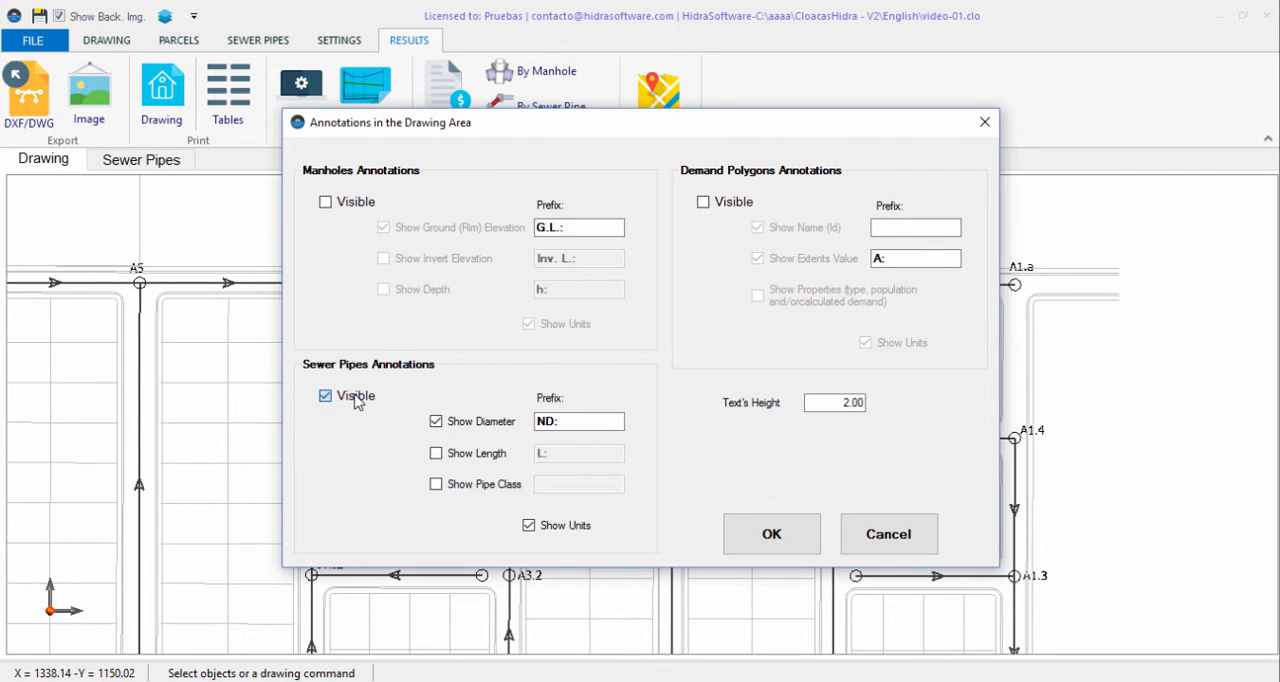
{"action": "left_click", "coordinate": [324, 396]}
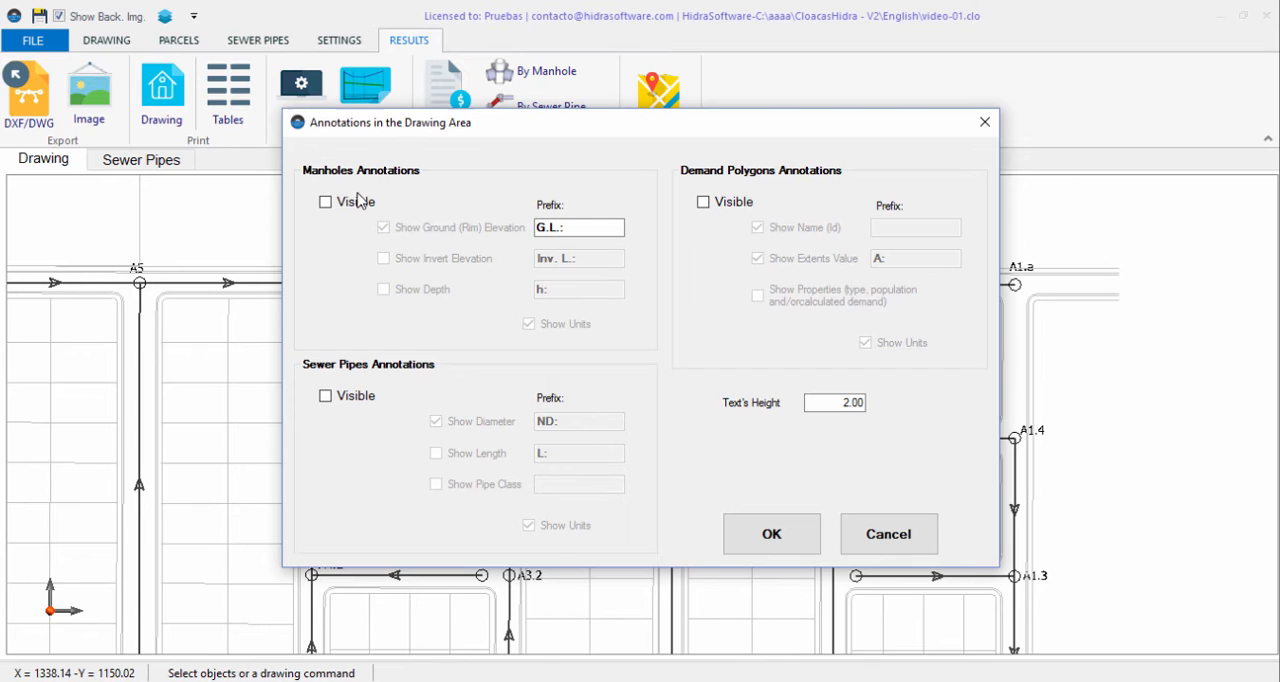
{"action": "mouse_move", "coordinate": [452, 404]}
{"action": "type", "text": "1.5"}
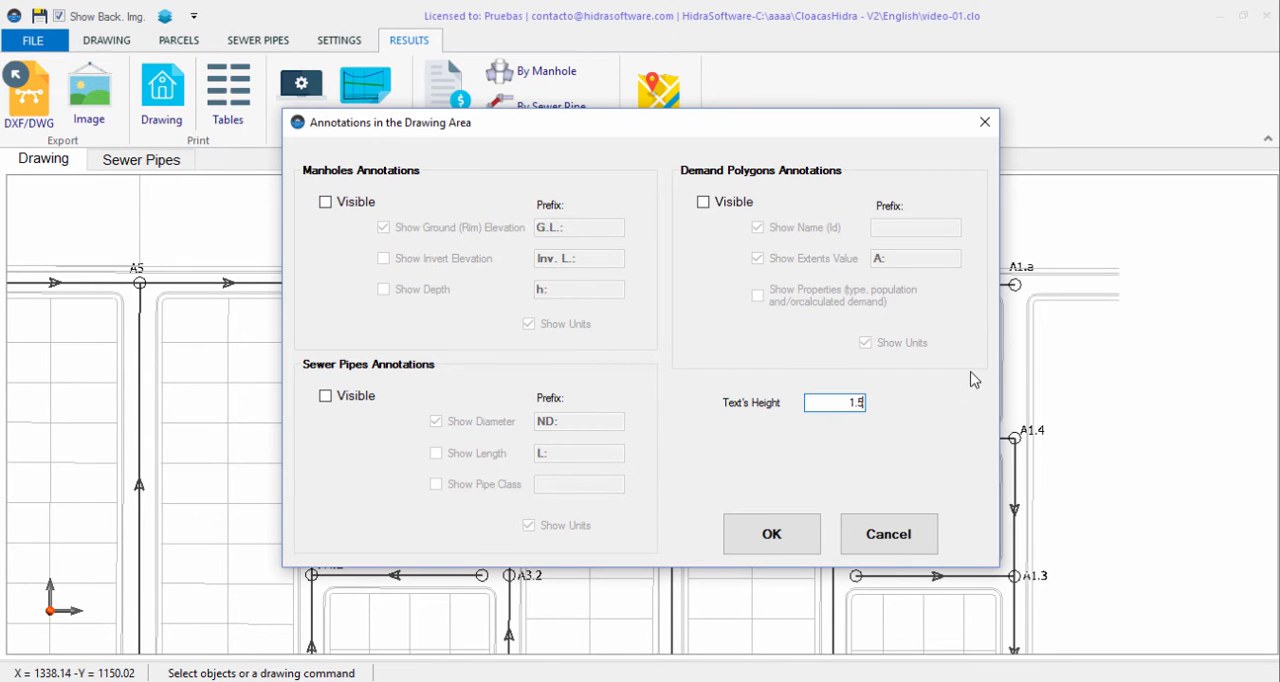
{"action": "mouse_move", "coordinate": [620, 436]}
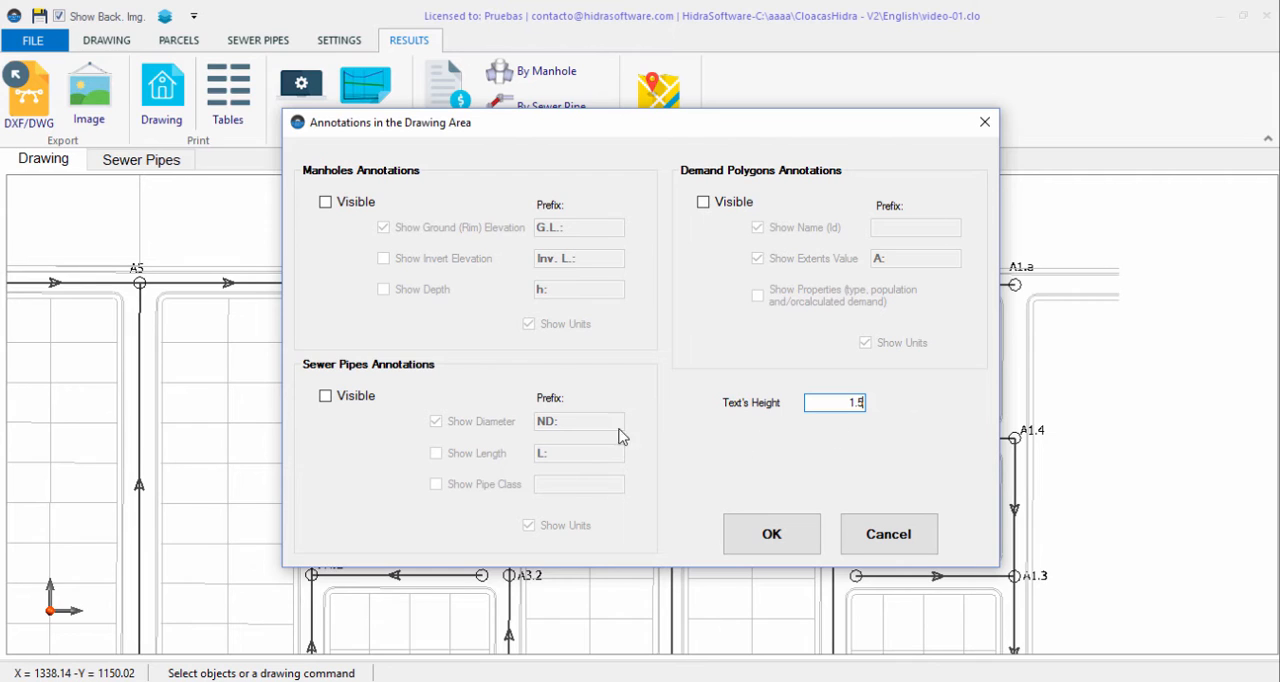
{"action": "mouse_move", "coordinate": [344, 190]}
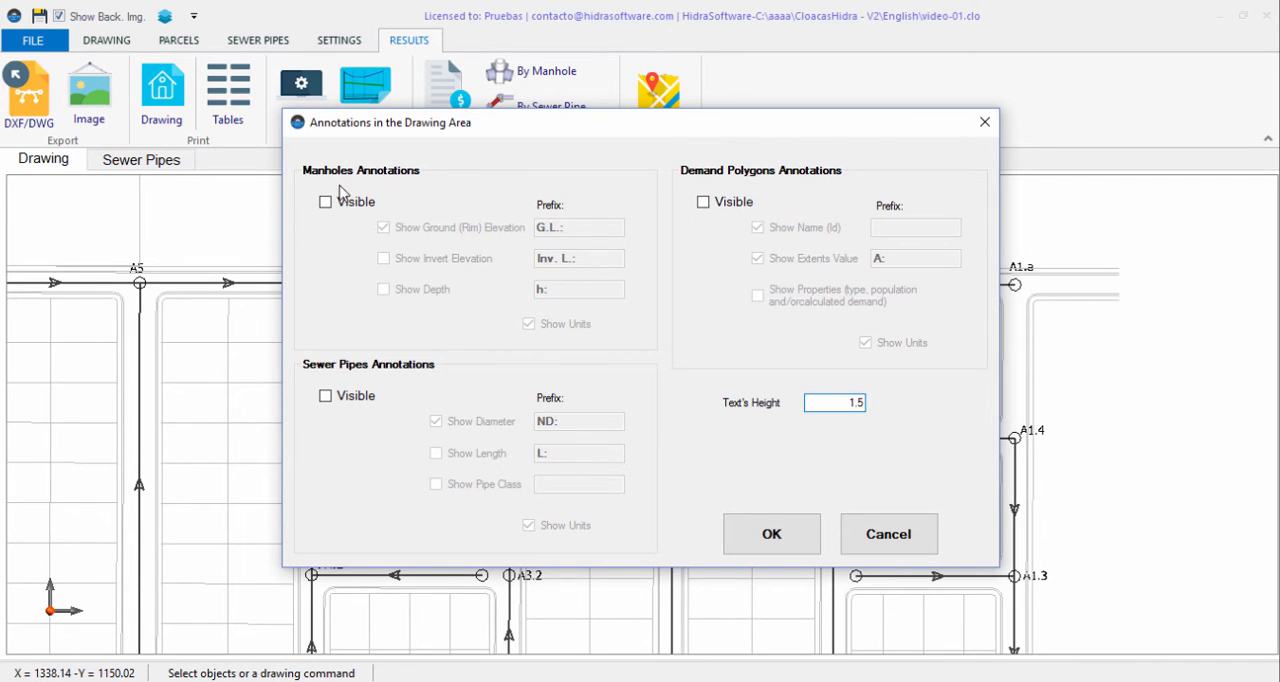
{"action": "mouse_move", "coordinate": [426, 194]}
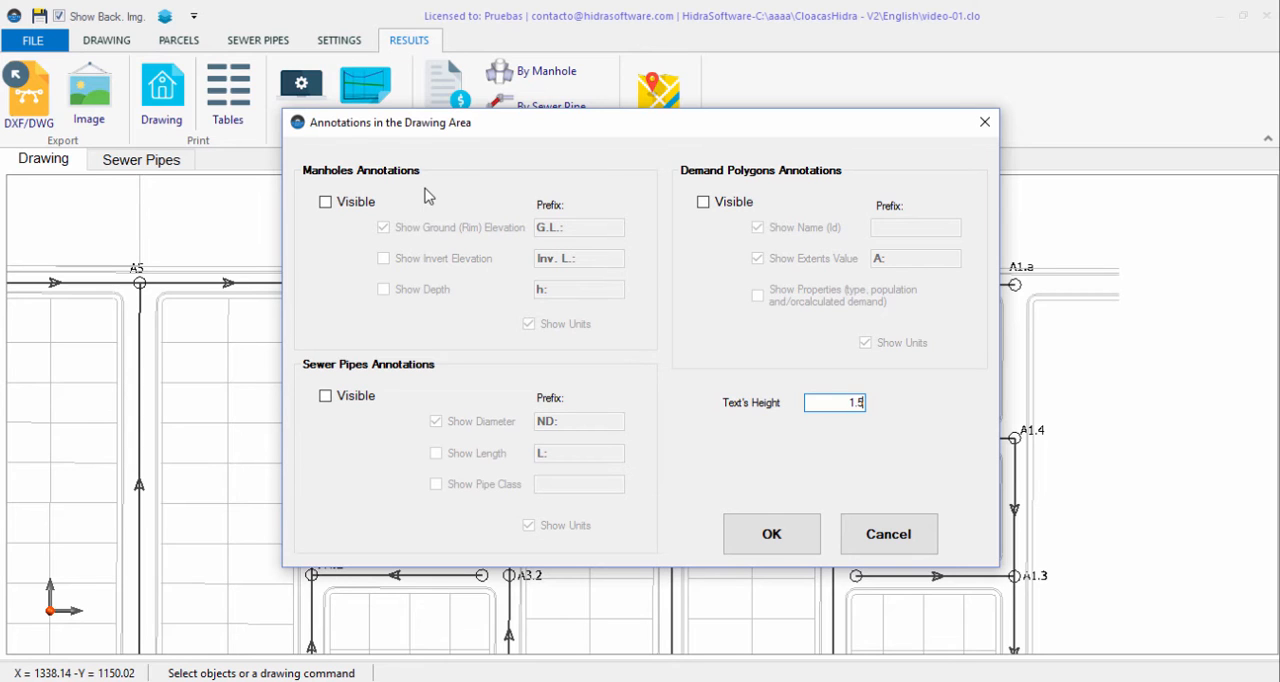
{"action": "mouse_move", "coordinate": [338, 220]}
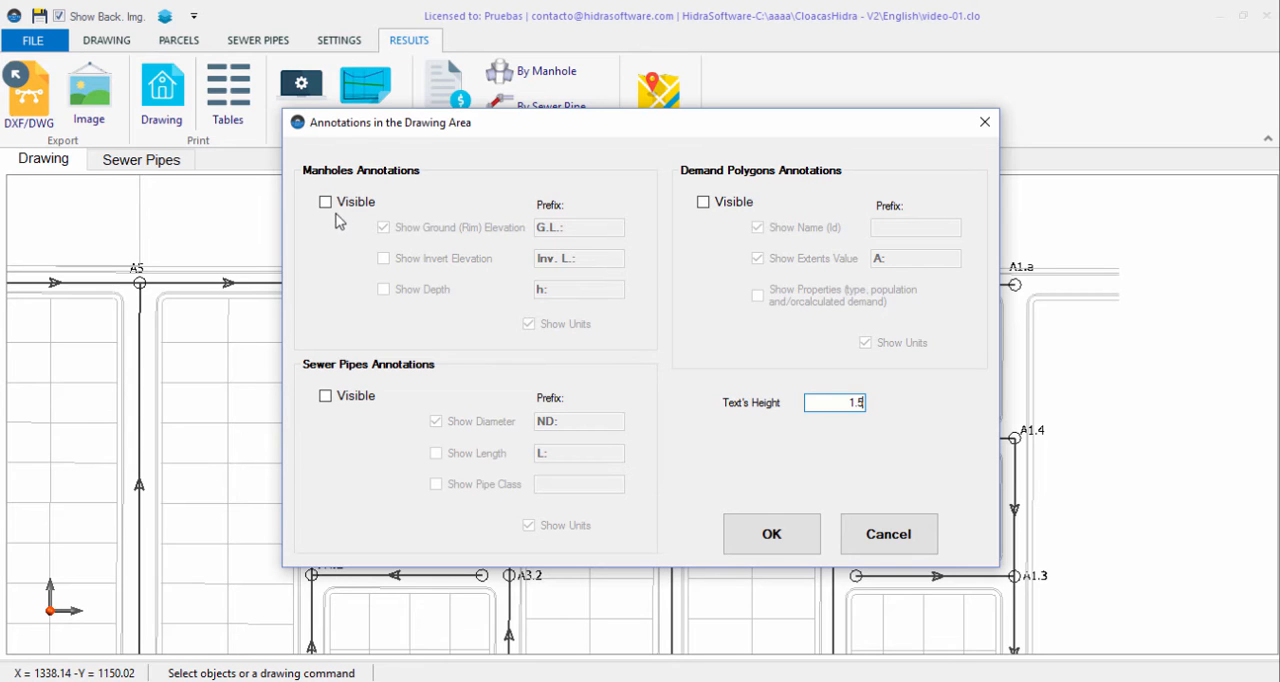
{"action": "left_click", "coordinate": [324, 200]}
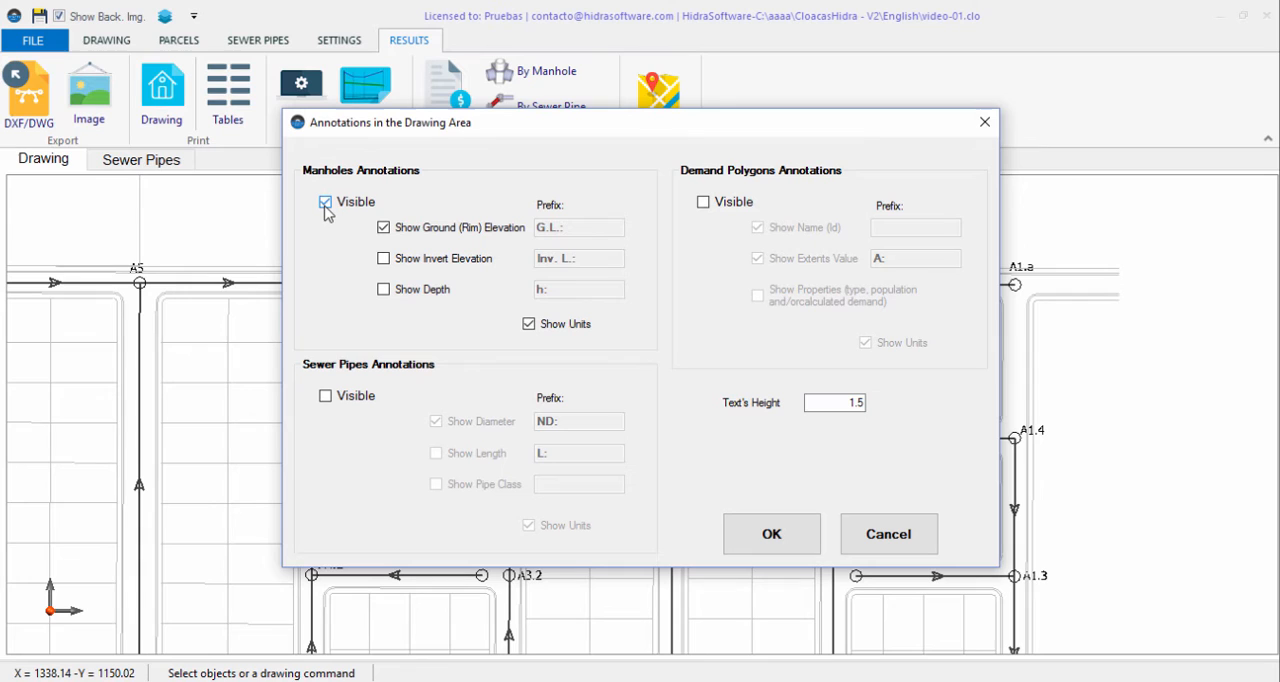
{"action": "left_click", "coordinate": [324, 200]}
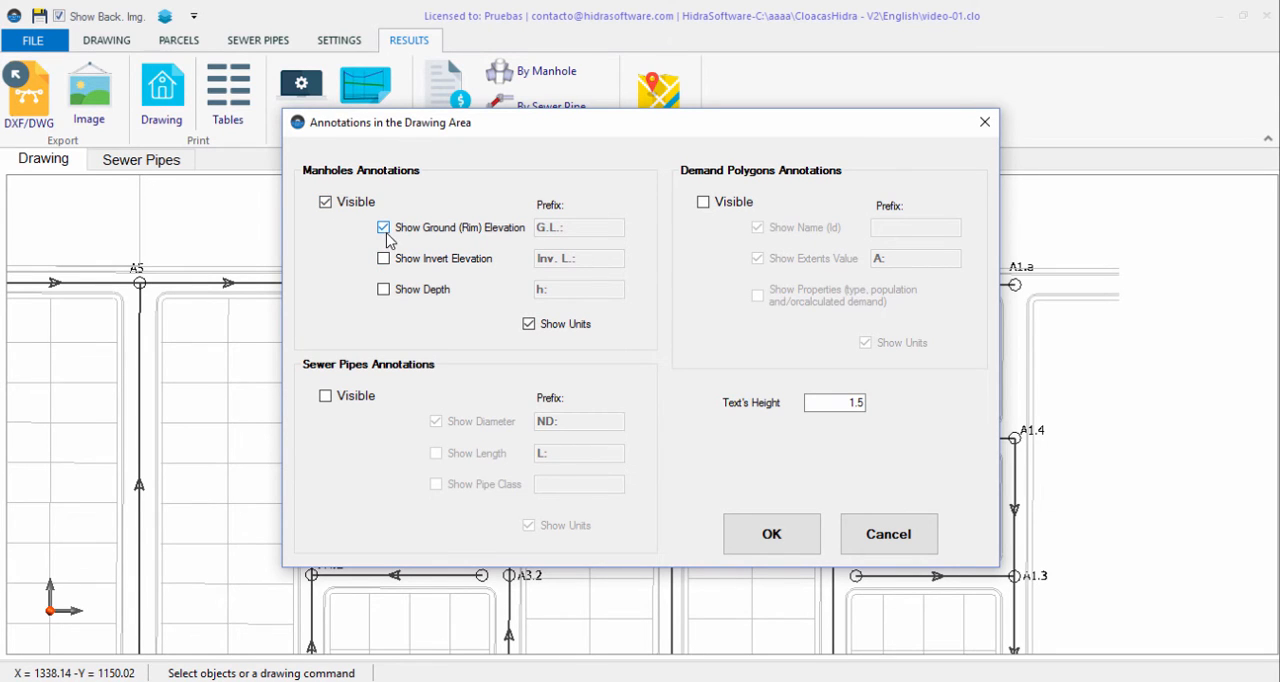
{"action": "mouse_move", "coordinate": [500, 244]}
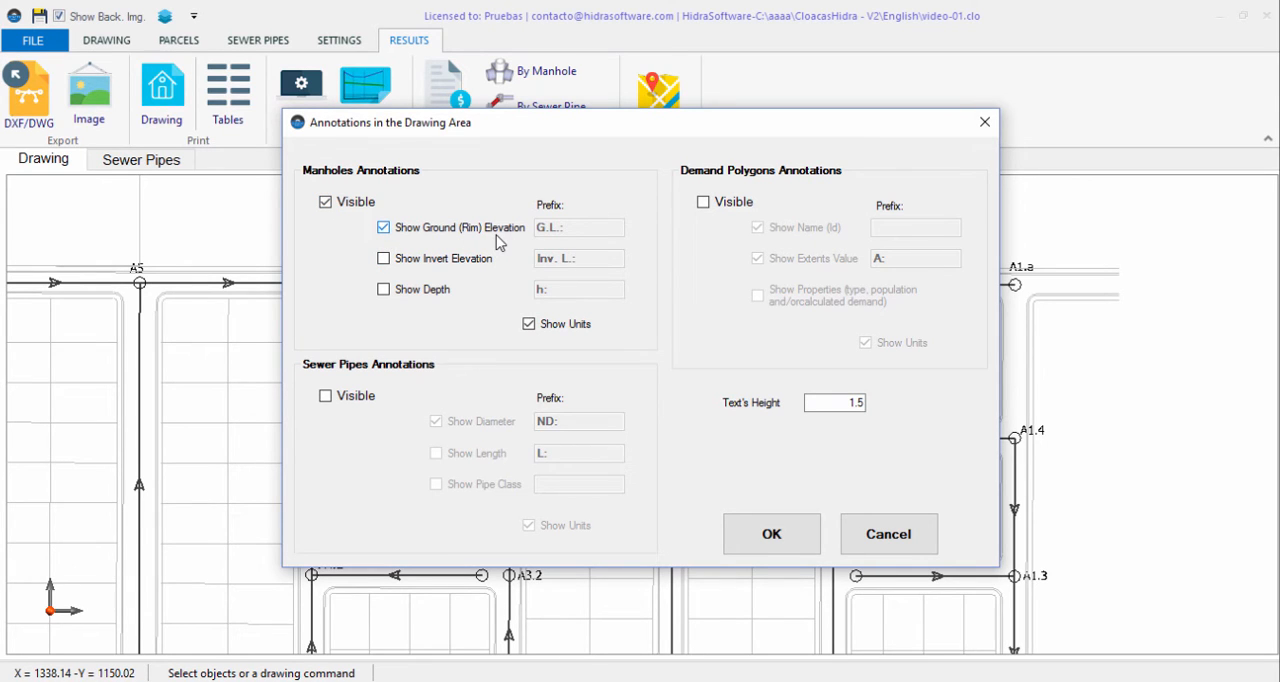
{"action": "left_click", "coordinate": [384, 258]}
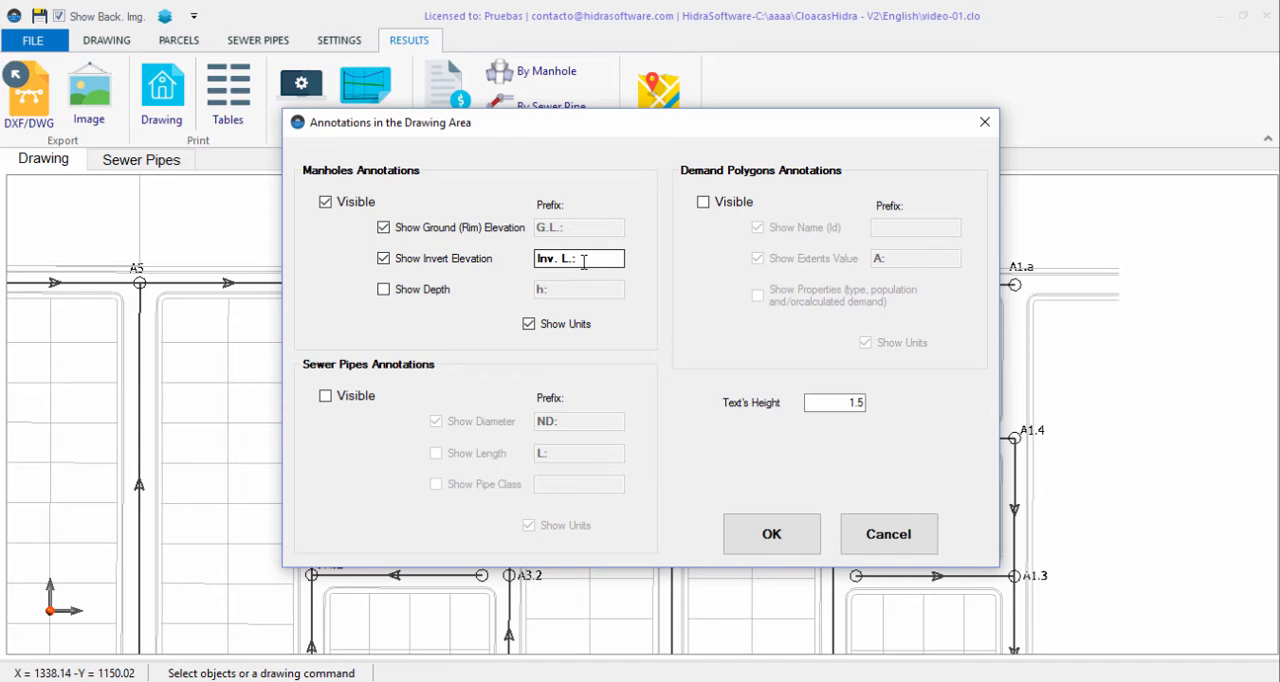
{"action": "left_click", "coordinate": [384, 228]}
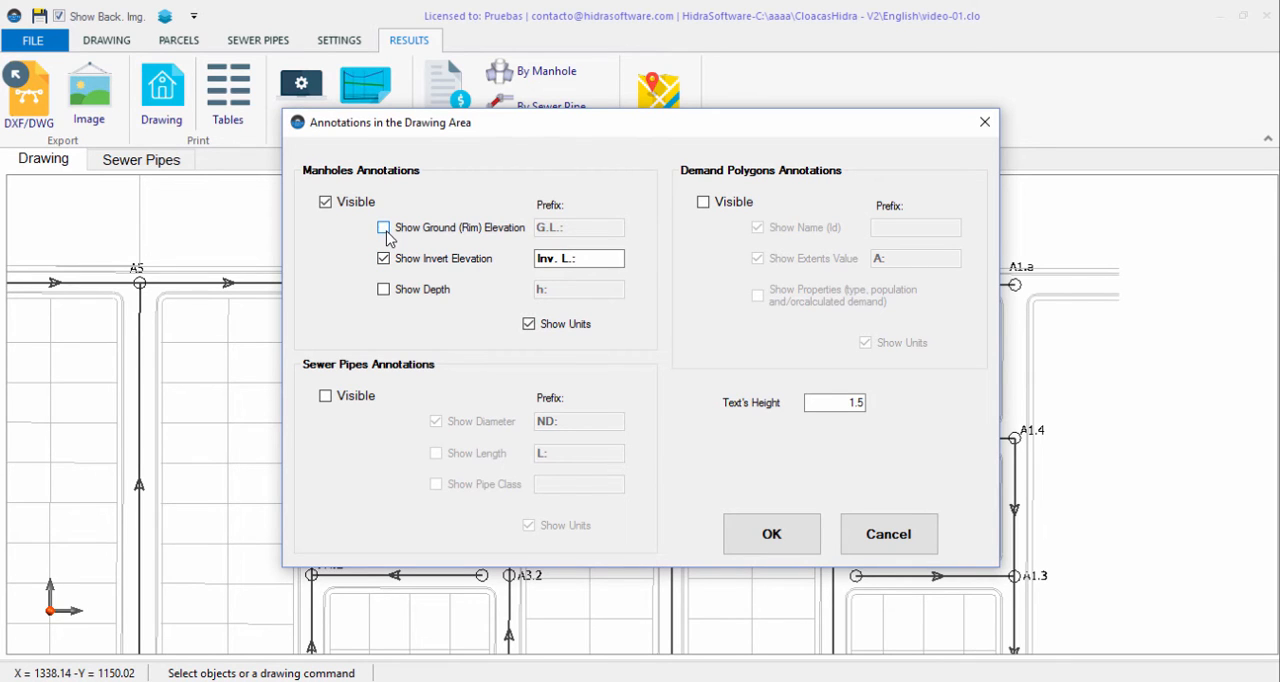
{"action": "left_click", "coordinate": [384, 228]}
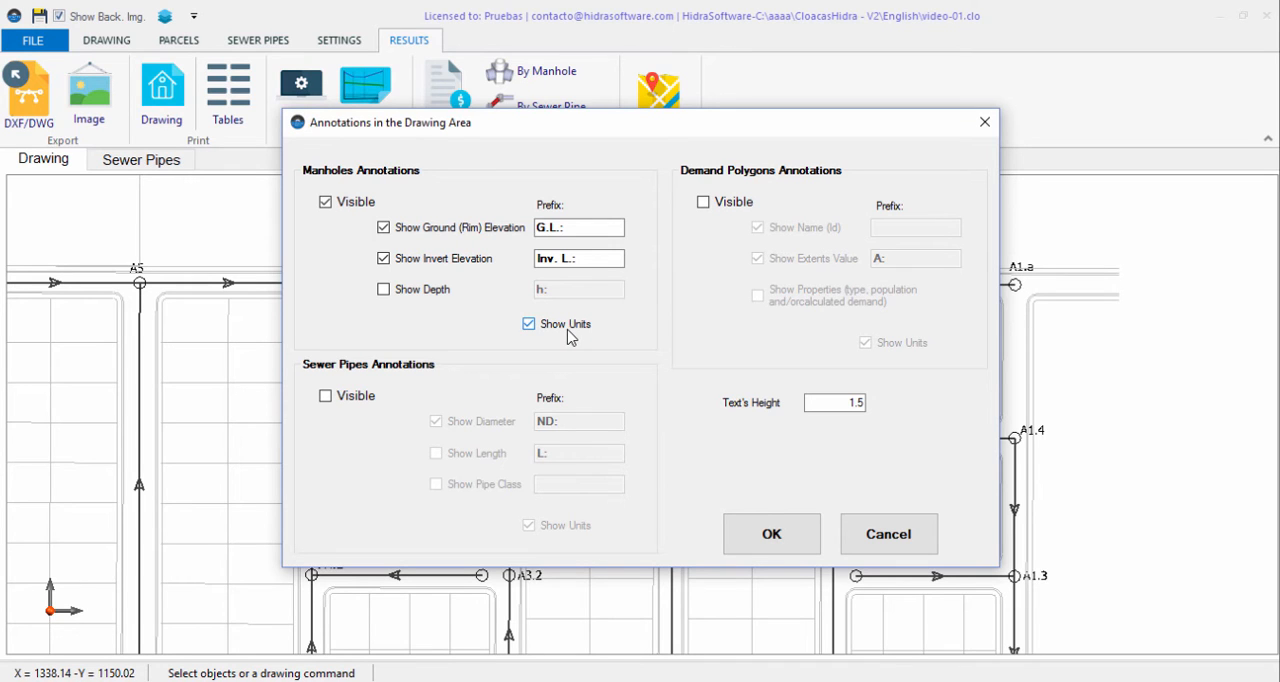
{"action": "mouse_move", "coordinate": [772, 532]}
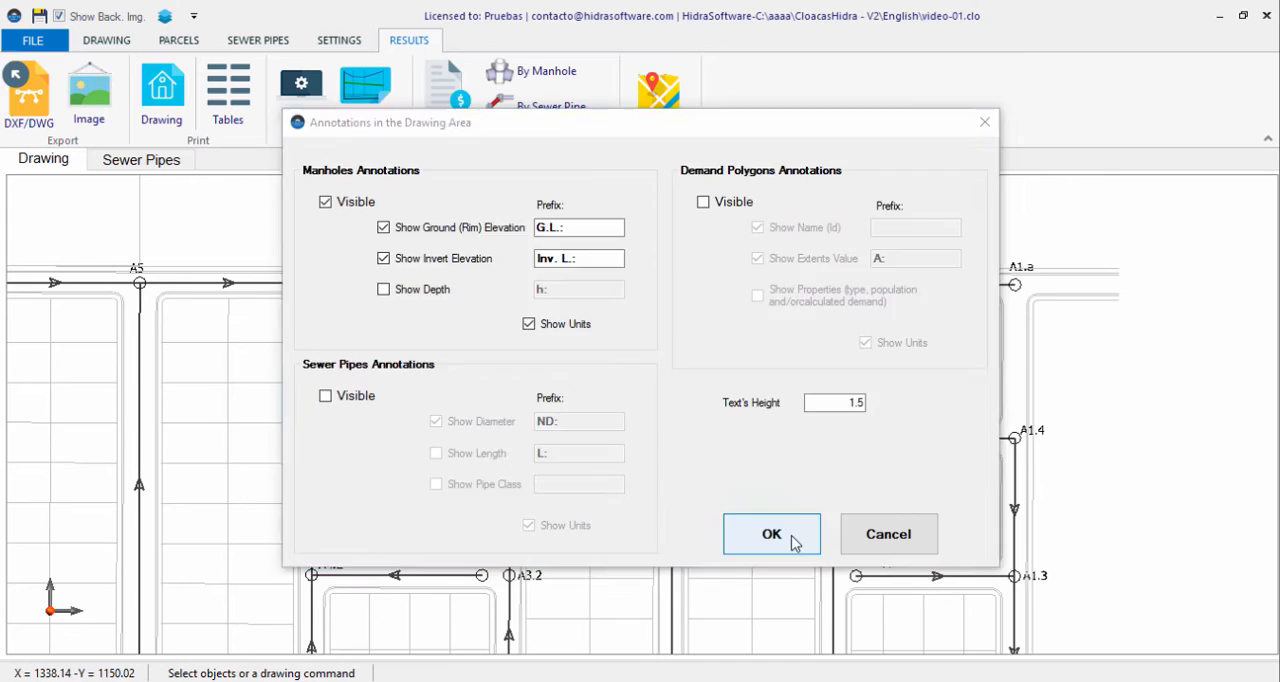
{"action": "left_click", "coordinate": [772, 532]}
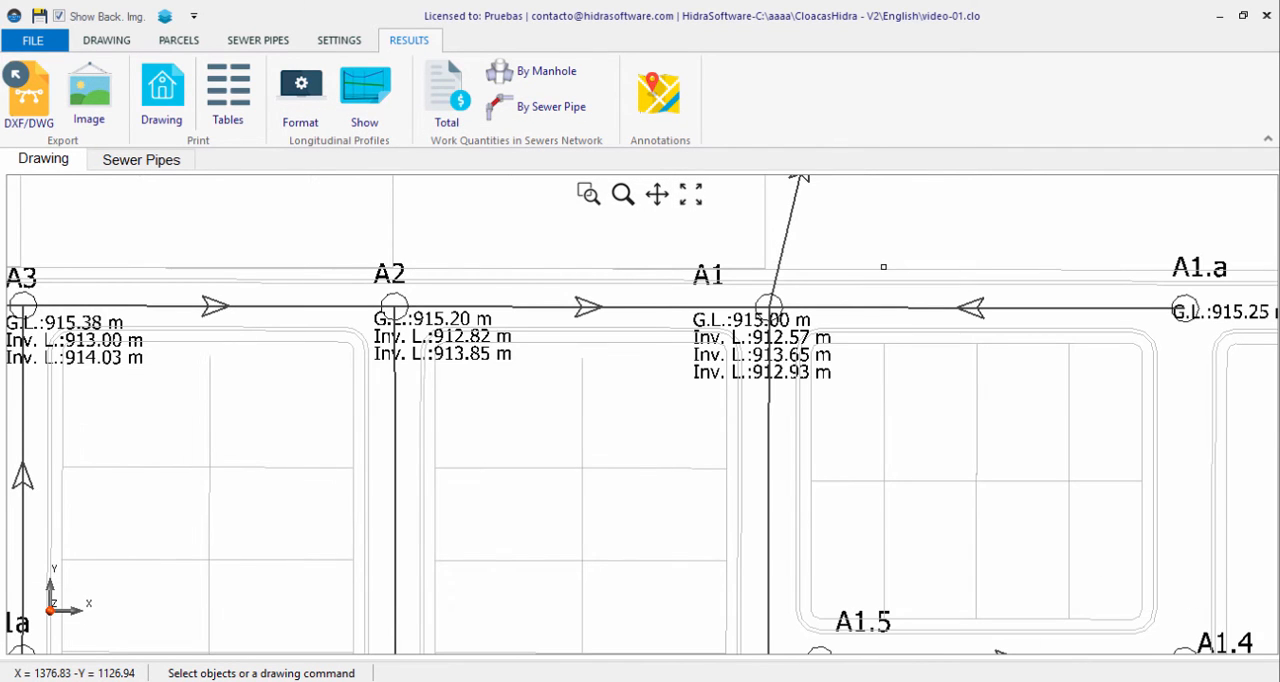
{"action": "mouse_move", "coordinate": [604, 304]}
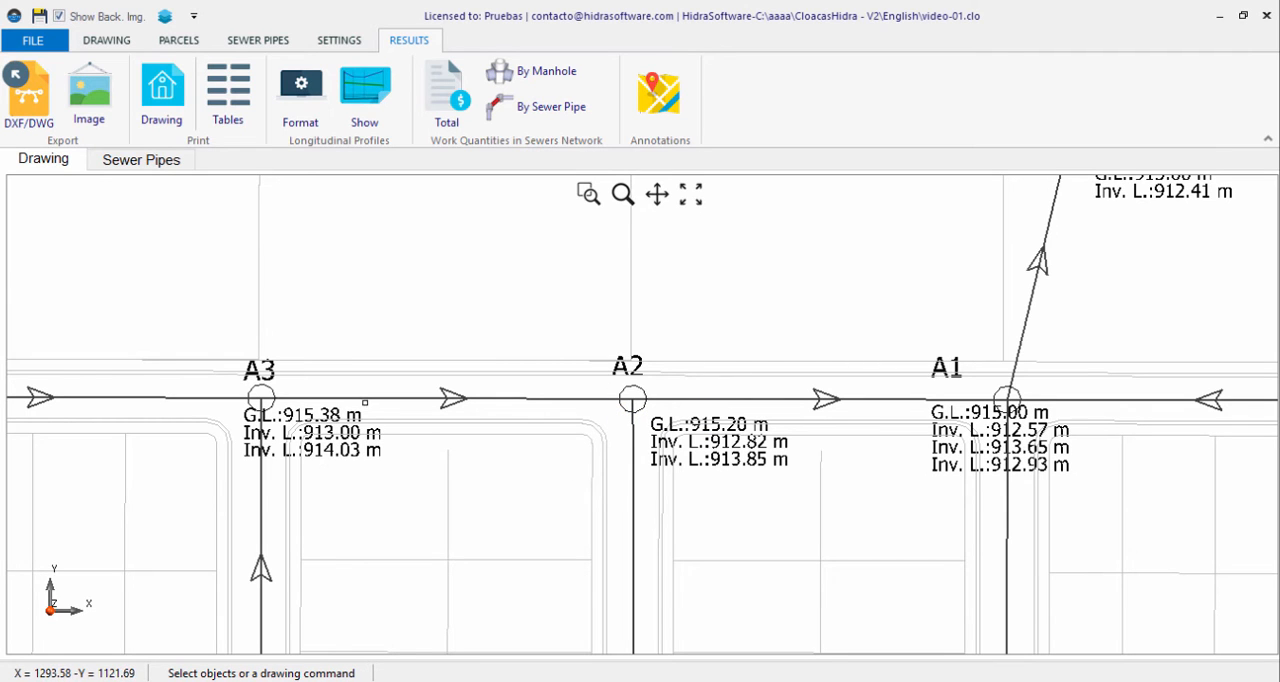
{"action": "mouse_move", "coordinate": [180, 20]}
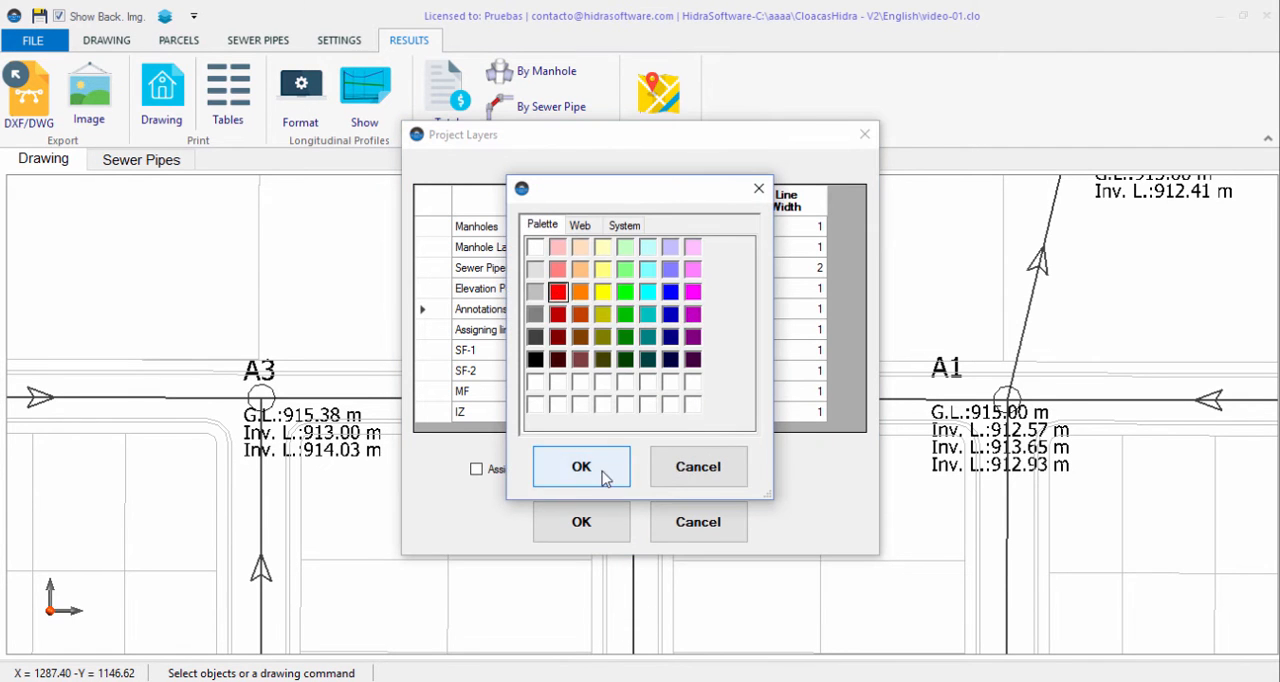
- Confirm red as the Annotations layer colour and apply the layer settings
{"action": "left_click", "coordinate": [580, 466]}
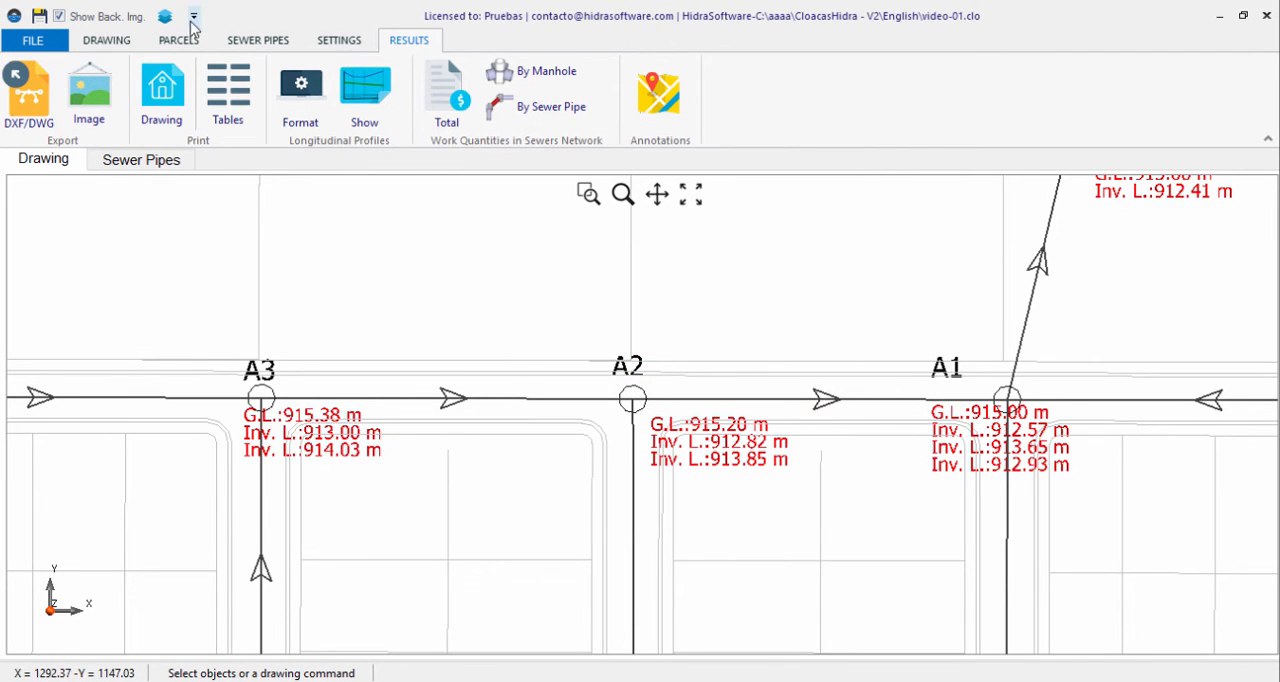
{"action": "left_click", "coordinate": [192, 16]}
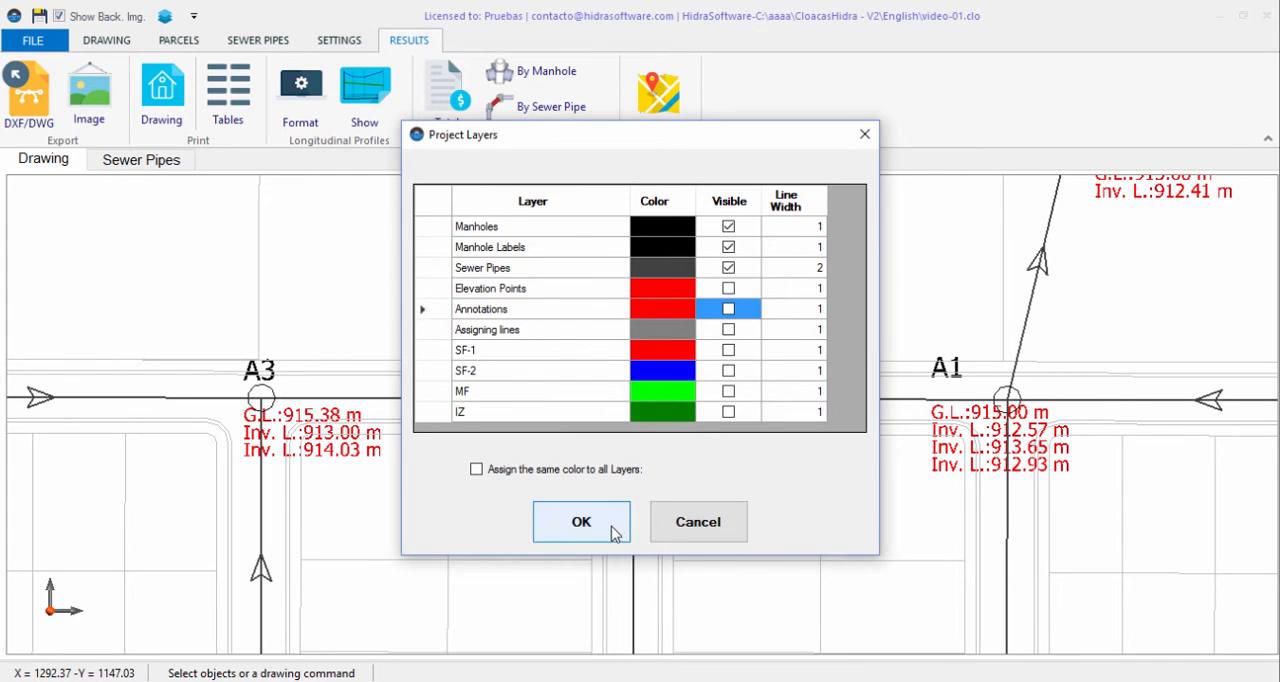
{"action": "left_click", "coordinate": [580, 520]}
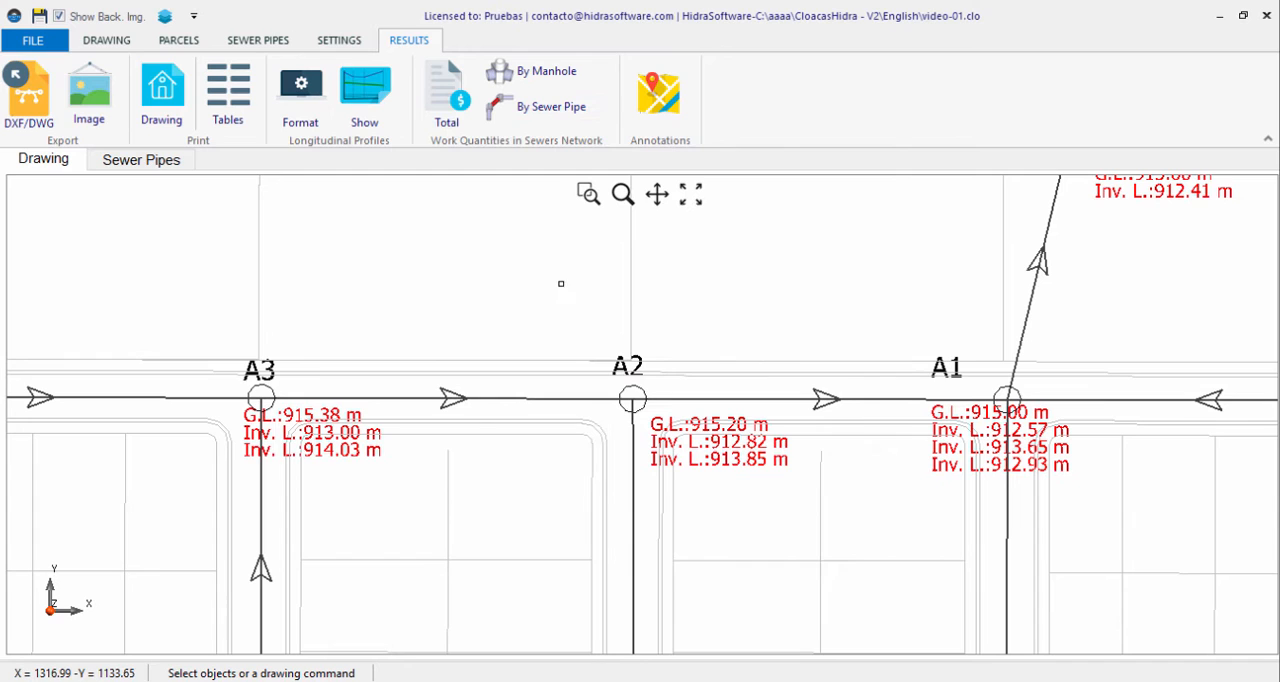
{"action": "mouse_move", "coordinate": [160, 90]}
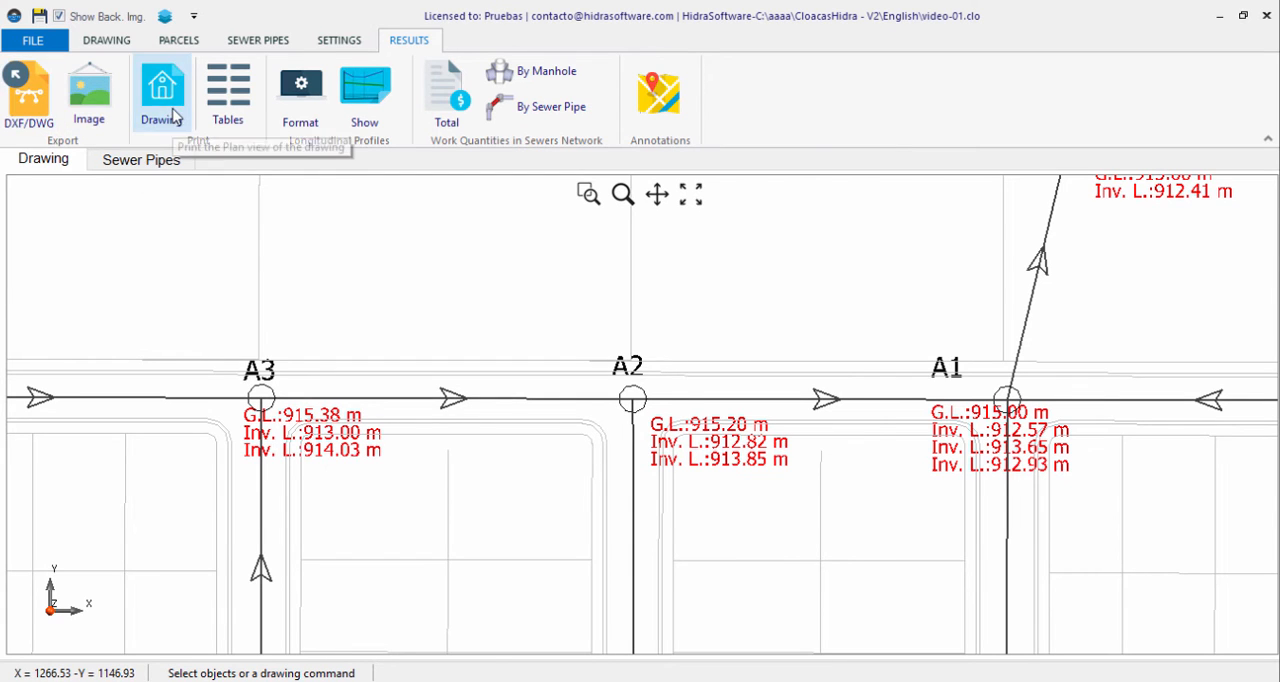
{"action": "left_click", "coordinate": [28, 90]}
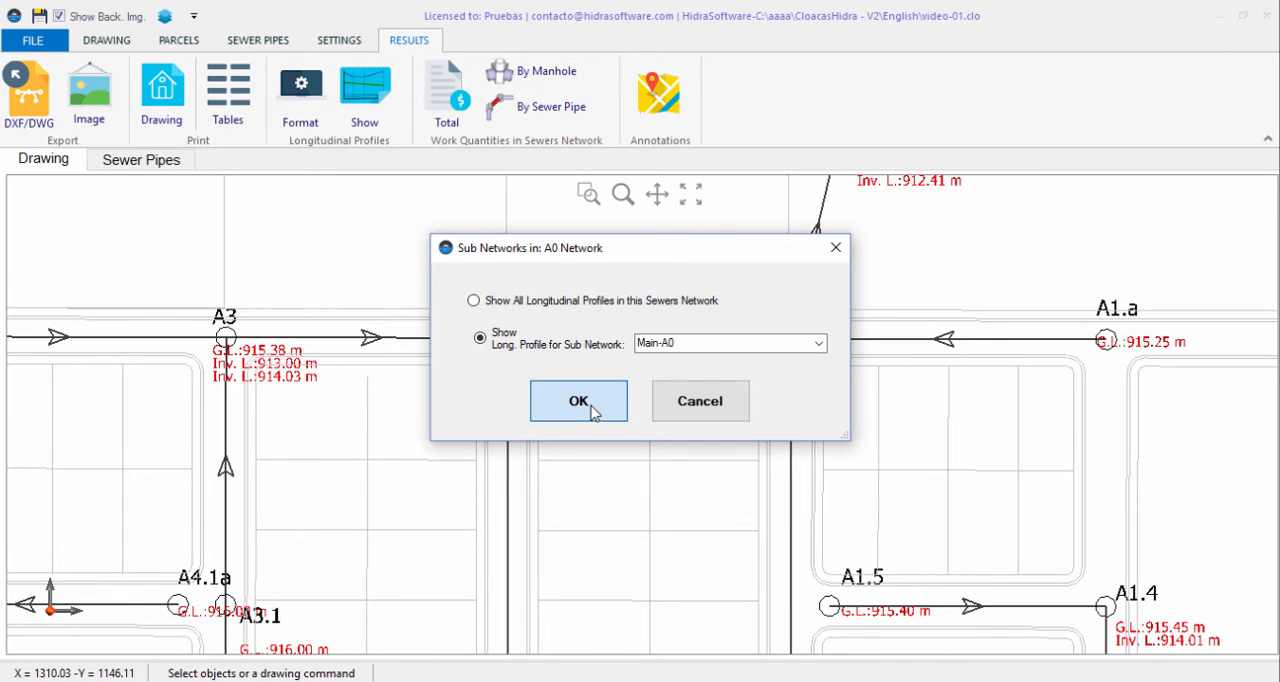
{"action": "left_click", "coordinate": [578, 400]}
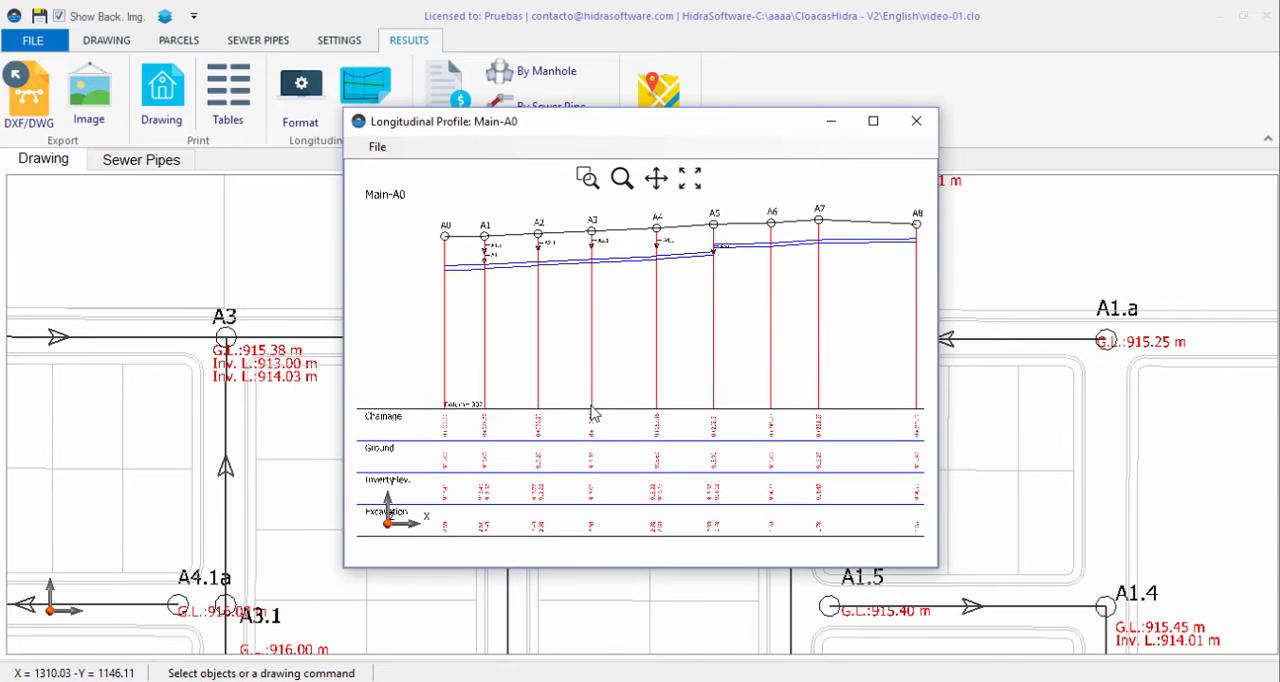
{"action": "left_click", "coordinate": [872, 120]}
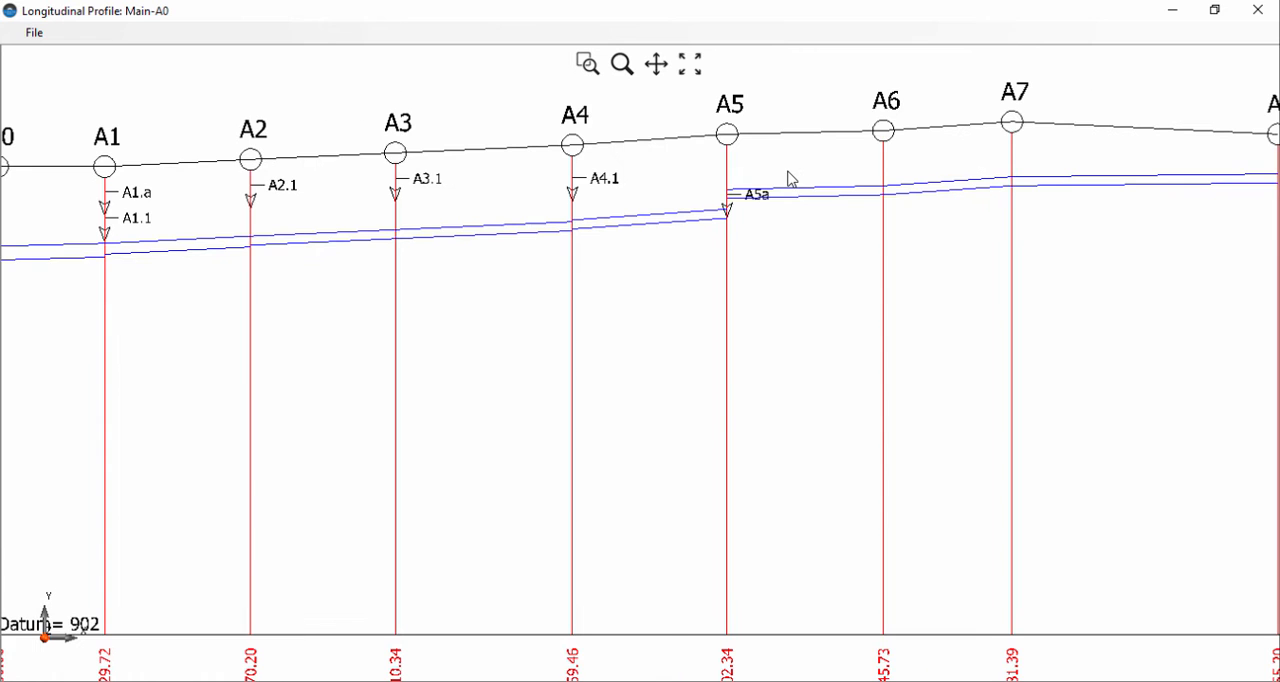
{"action": "left_click", "coordinate": [692, 64]}
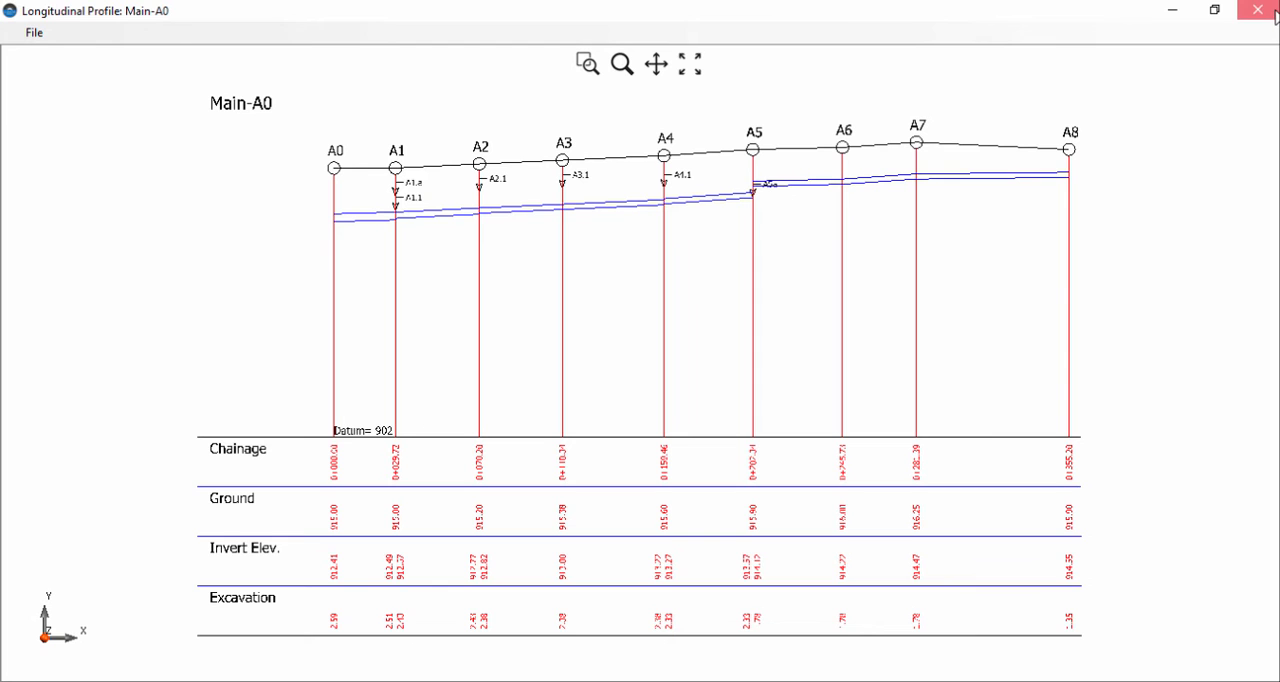
{"action": "left_click", "coordinate": [1256, 10]}
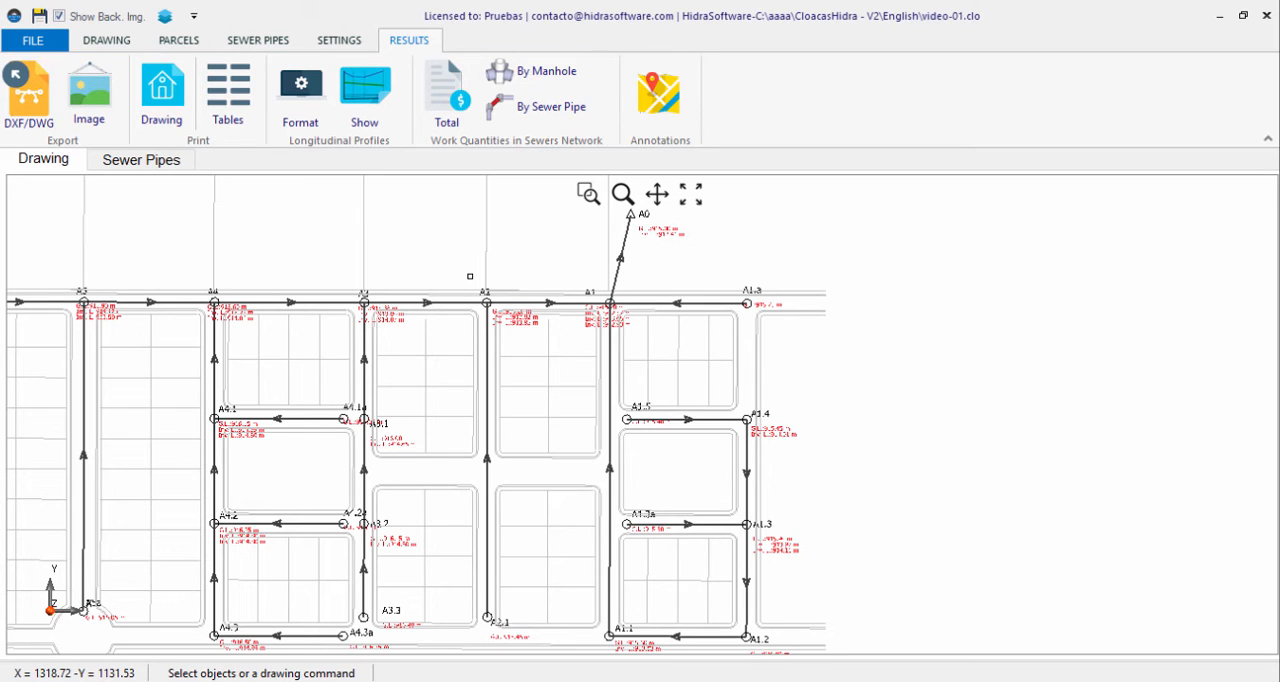
{"action": "mouse_move", "coordinate": [320, 150]}
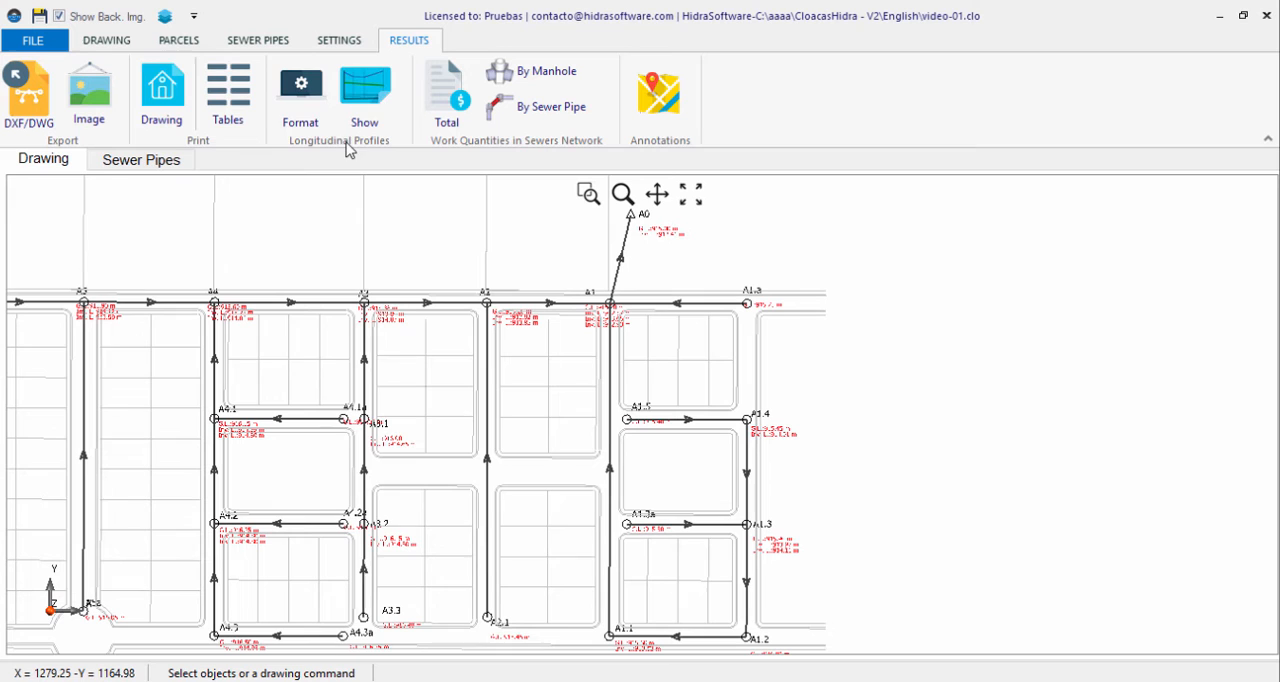
{"action": "mouse_move", "coordinate": [300, 94]}
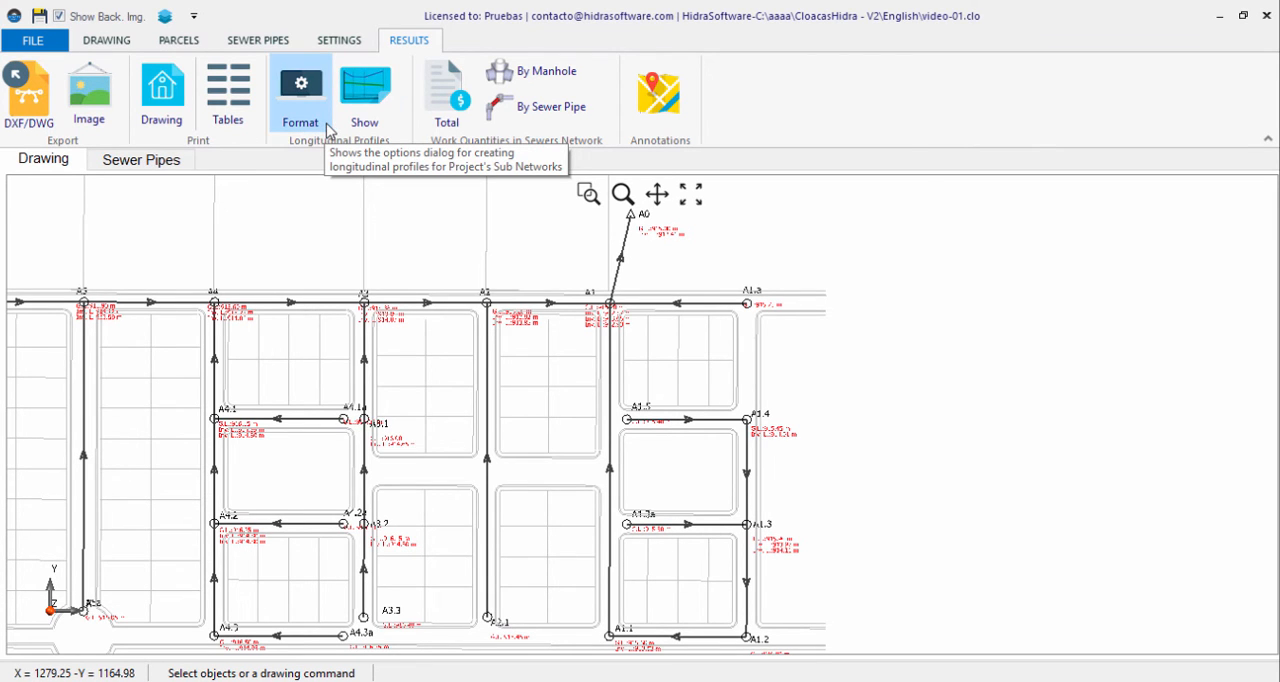
- Select Diameter, Length, Slope and Capacity as profile data text, move Slope up, and confirm
{"action": "left_click", "coordinate": [300, 90]}
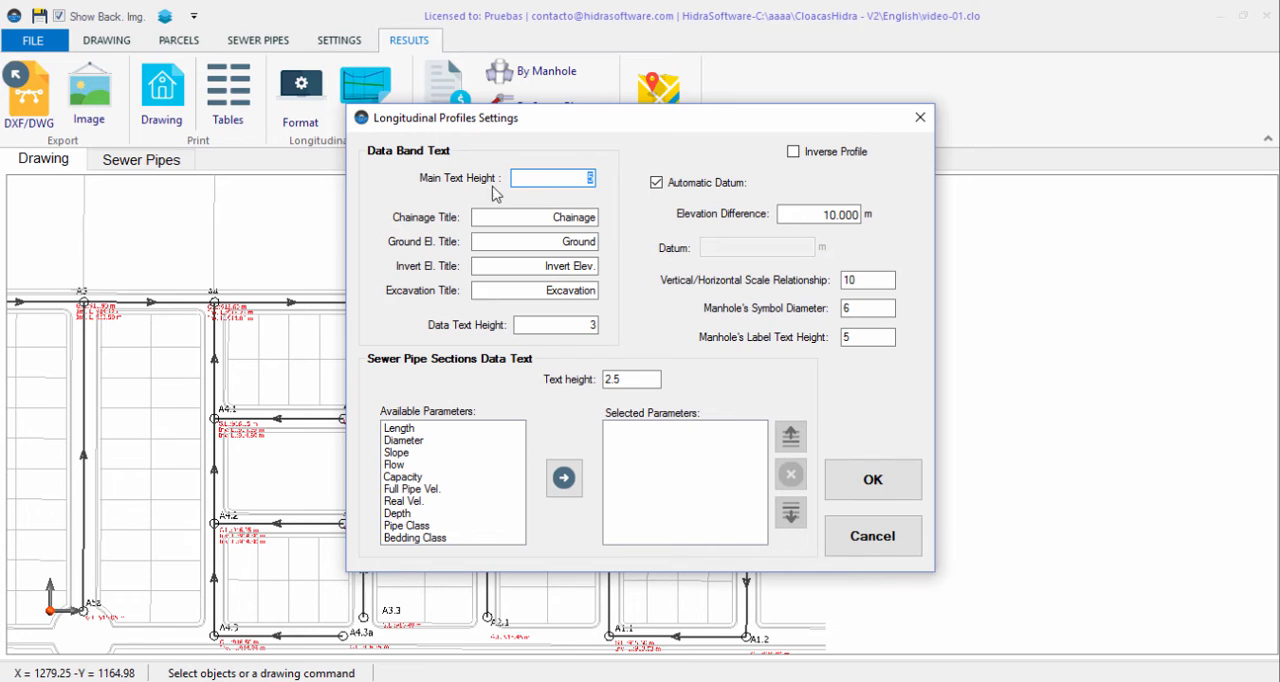
{"action": "mouse_move", "coordinate": [612, 196]}
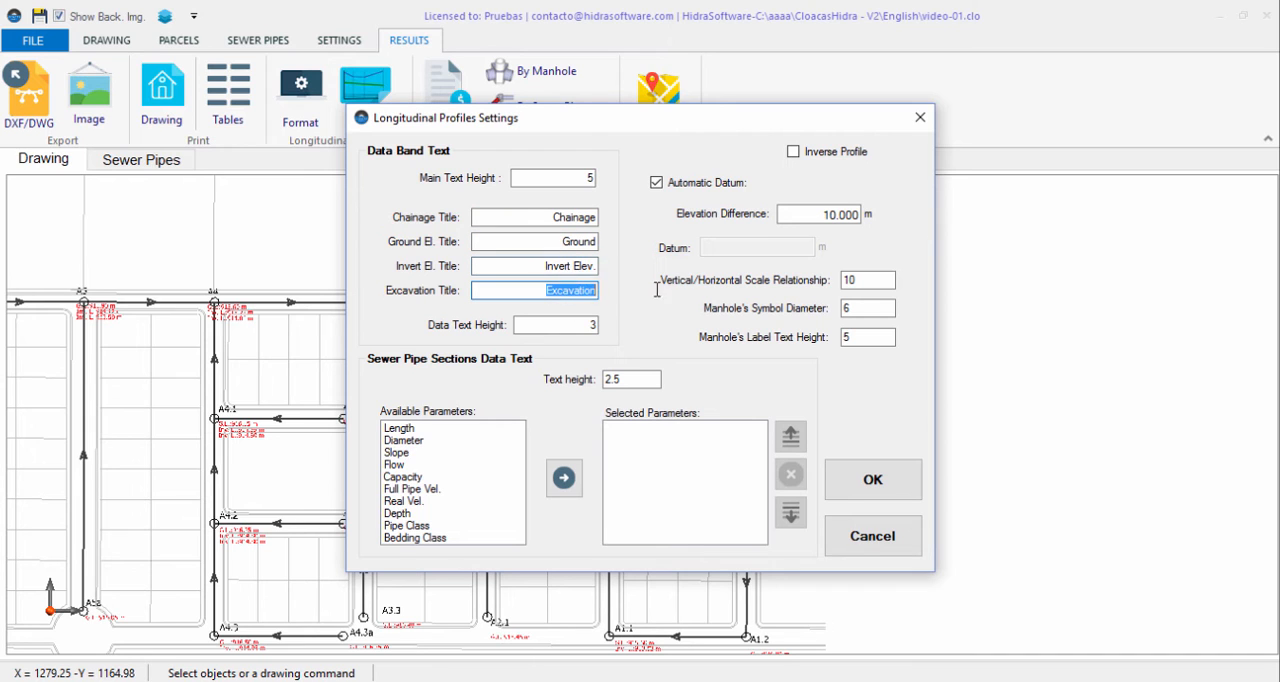
{"action": "left_click", "coordinate": [450, 428]}
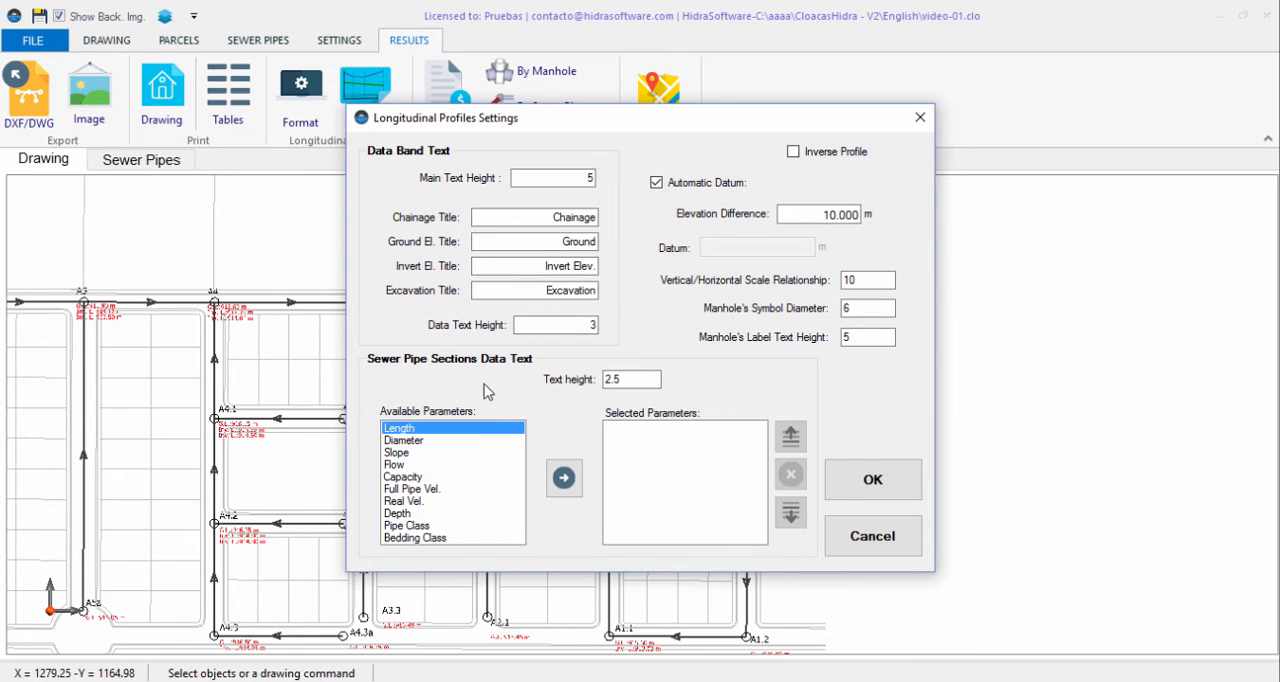
{"action": "left_click", "coordinate": [406, 524]}
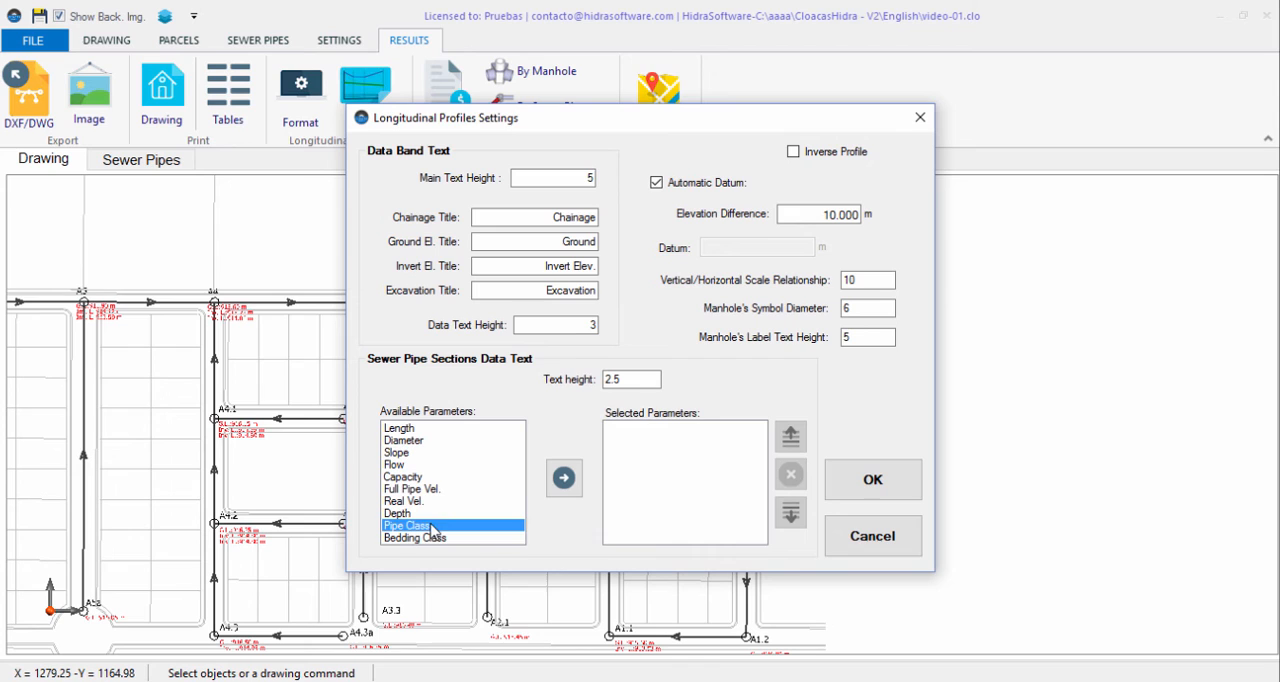
{"action": "left_click", "coordinate": [396, 464]}
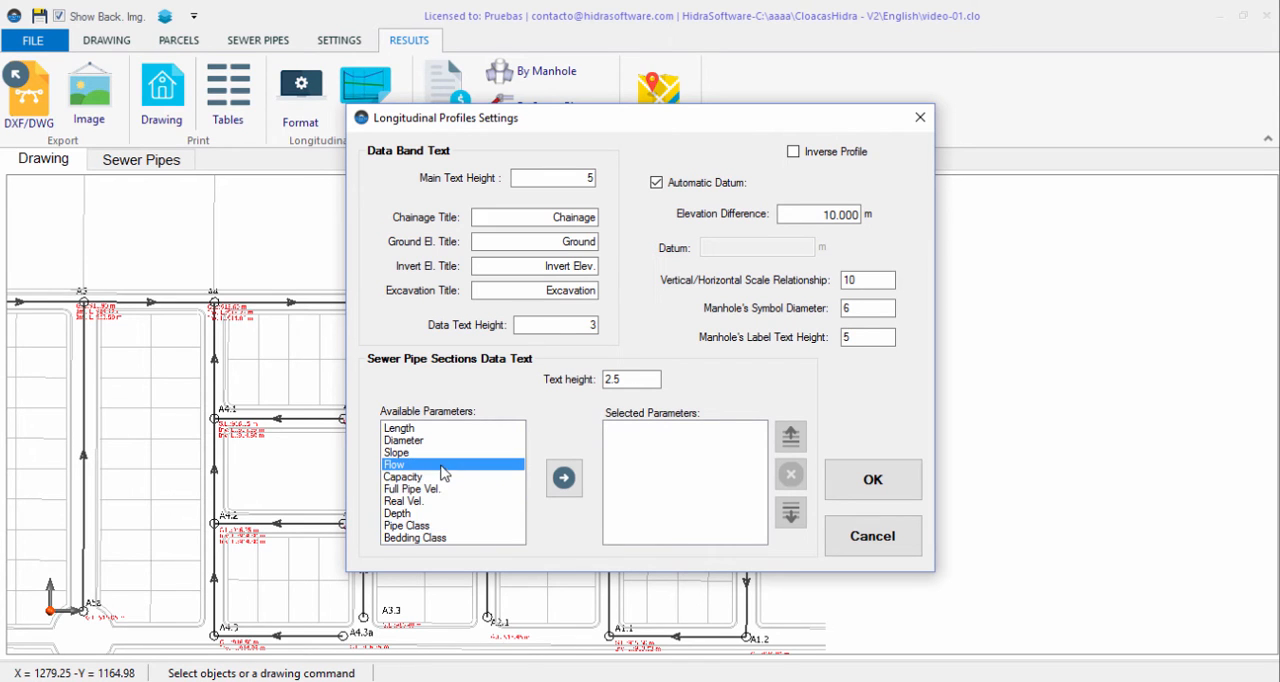
{"action": "left_click", "coordinate": [404, 500]}
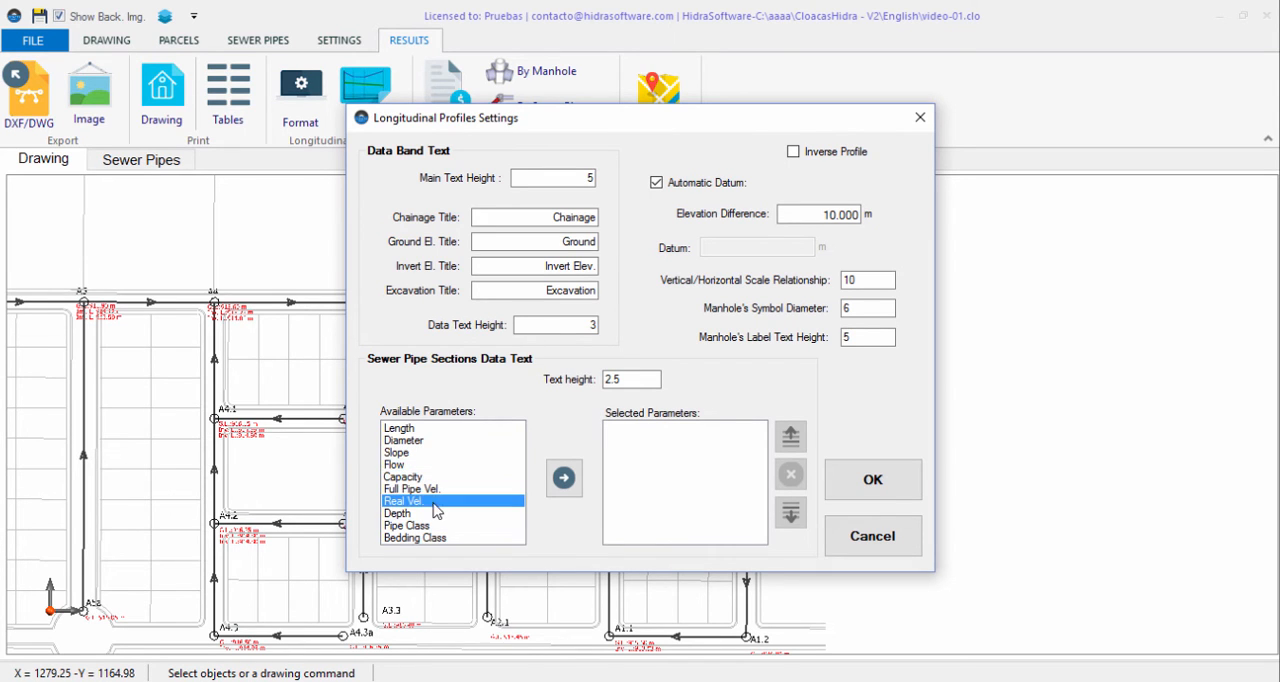
{"action": "mouse_move", "coordinate": [452, 528]}
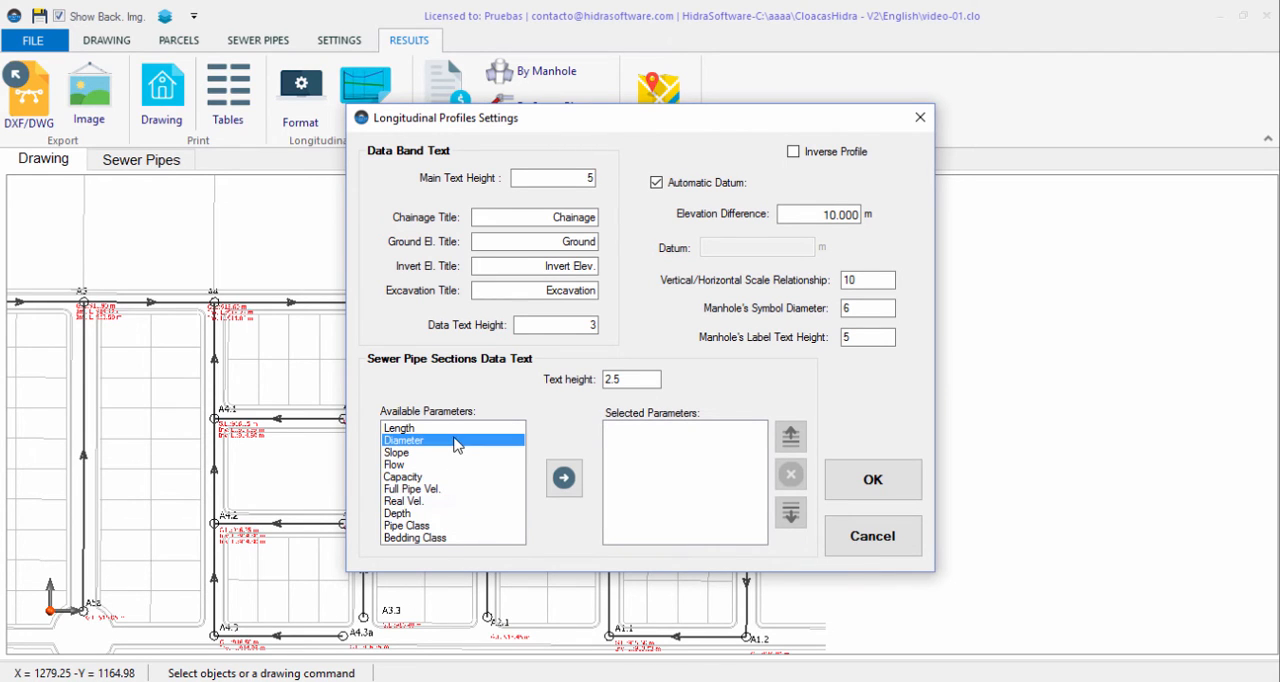
{"action": "left_click", "coordinate": [564, 478]}
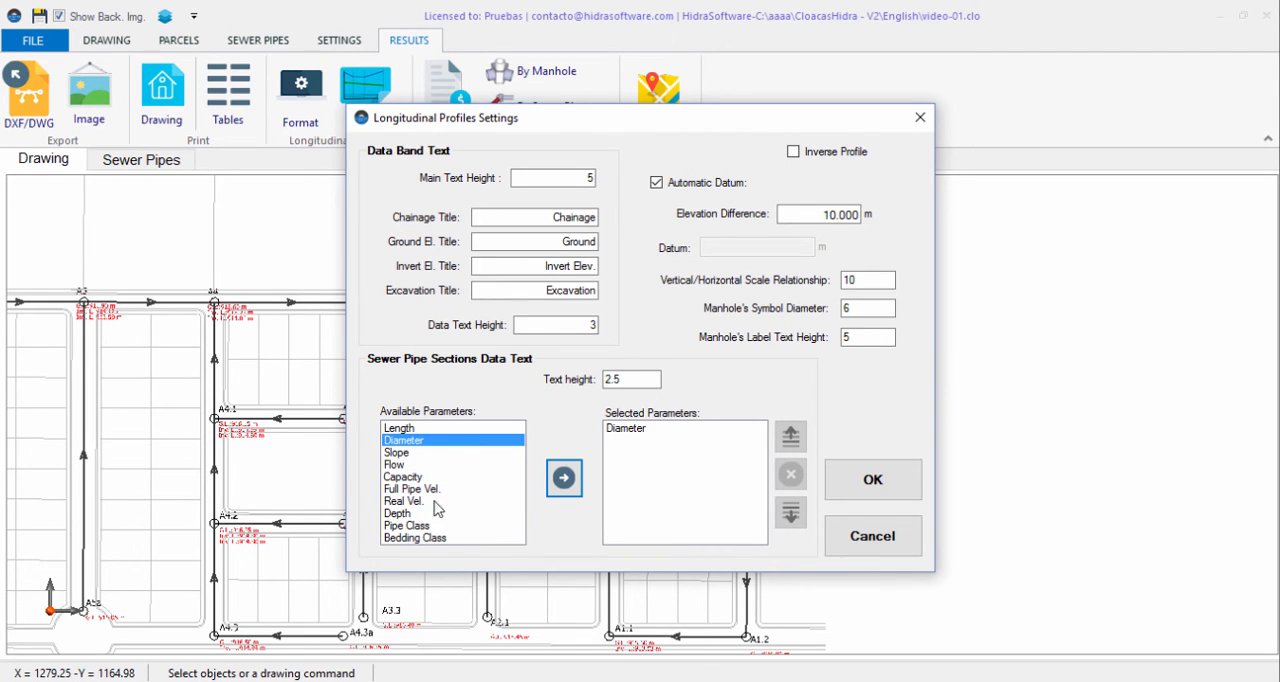
{"action": "left_click", "coordinate": [400, 428]}
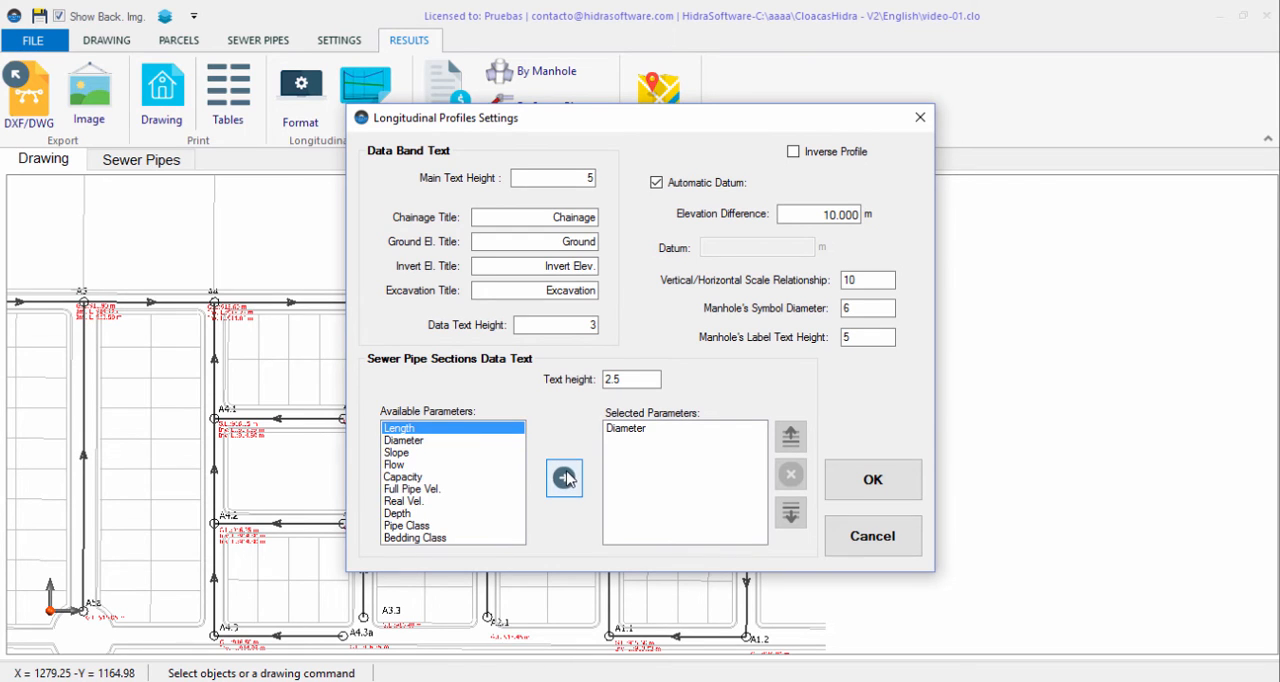
{"action": "left_click", "coordinate": [564, 478]}
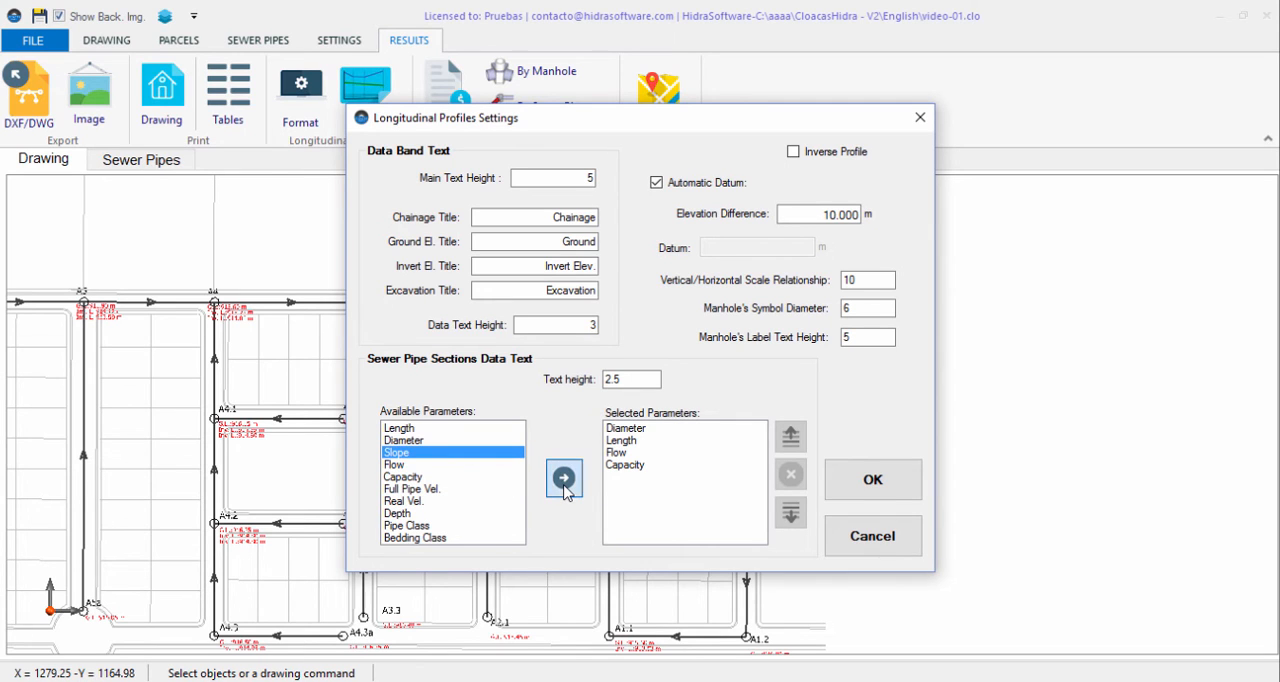
{"action": "left_click", "coordinate": [564, 478]}
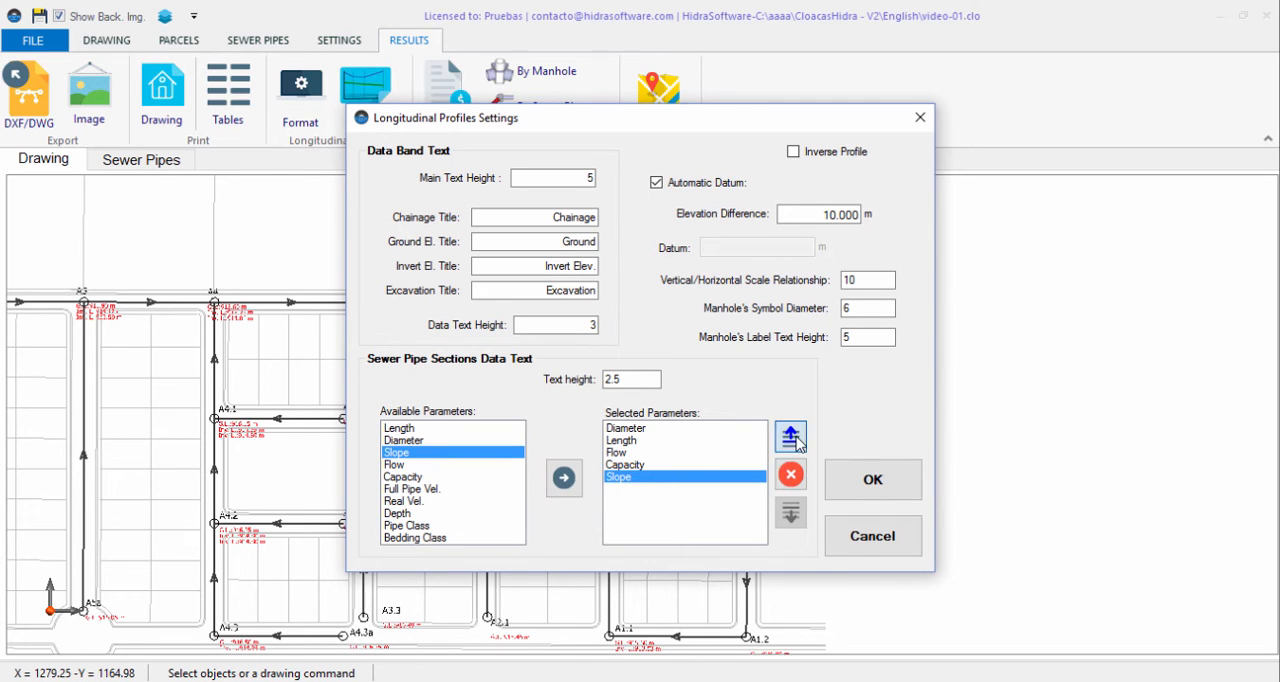
{"action": "left_click", "coordinate": [790, 436]}
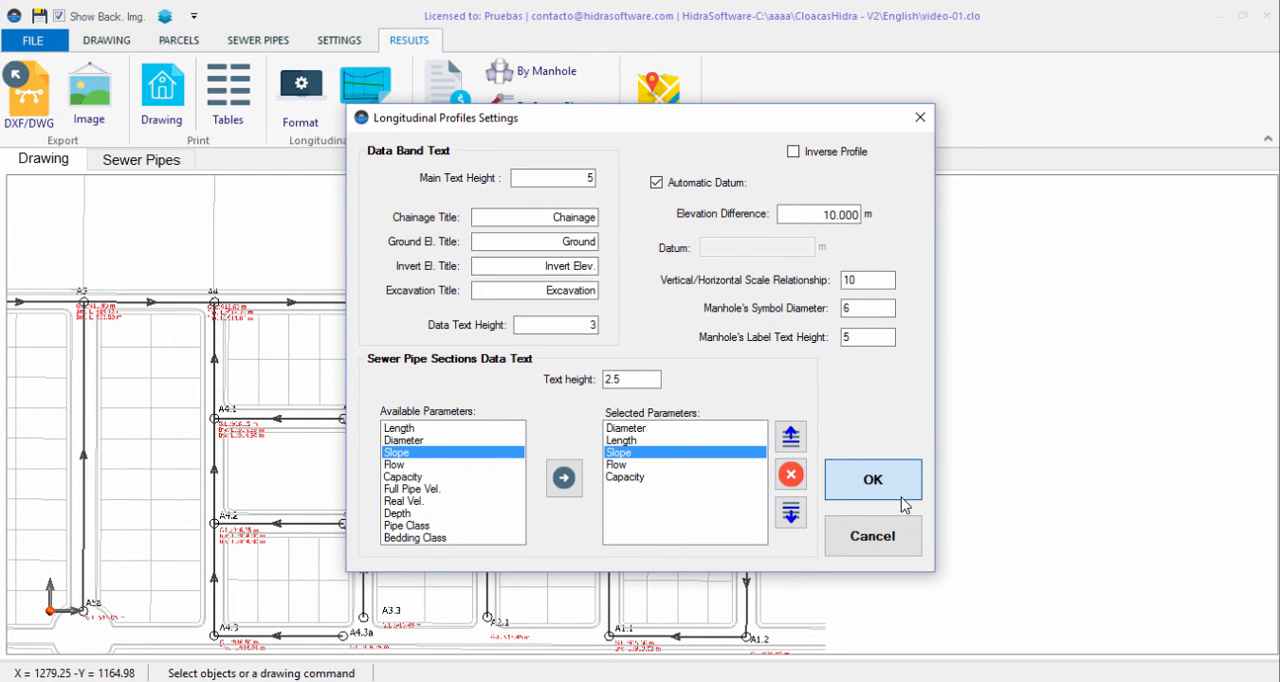
{"action": "left_click", "coordinate": [872, 480]}
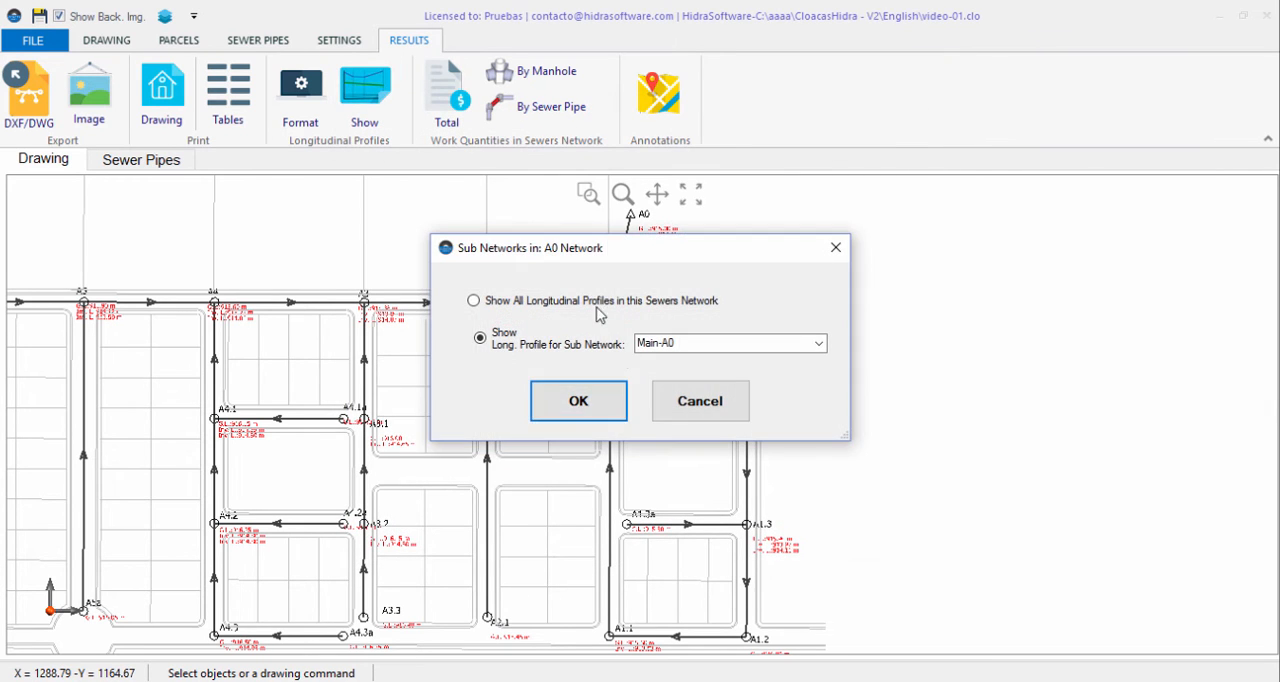
- Show the Main-A0 longitudinal profile maximized and zoom along its pipe labels
{"action": "left_click", "coordinate": [578, 400]}
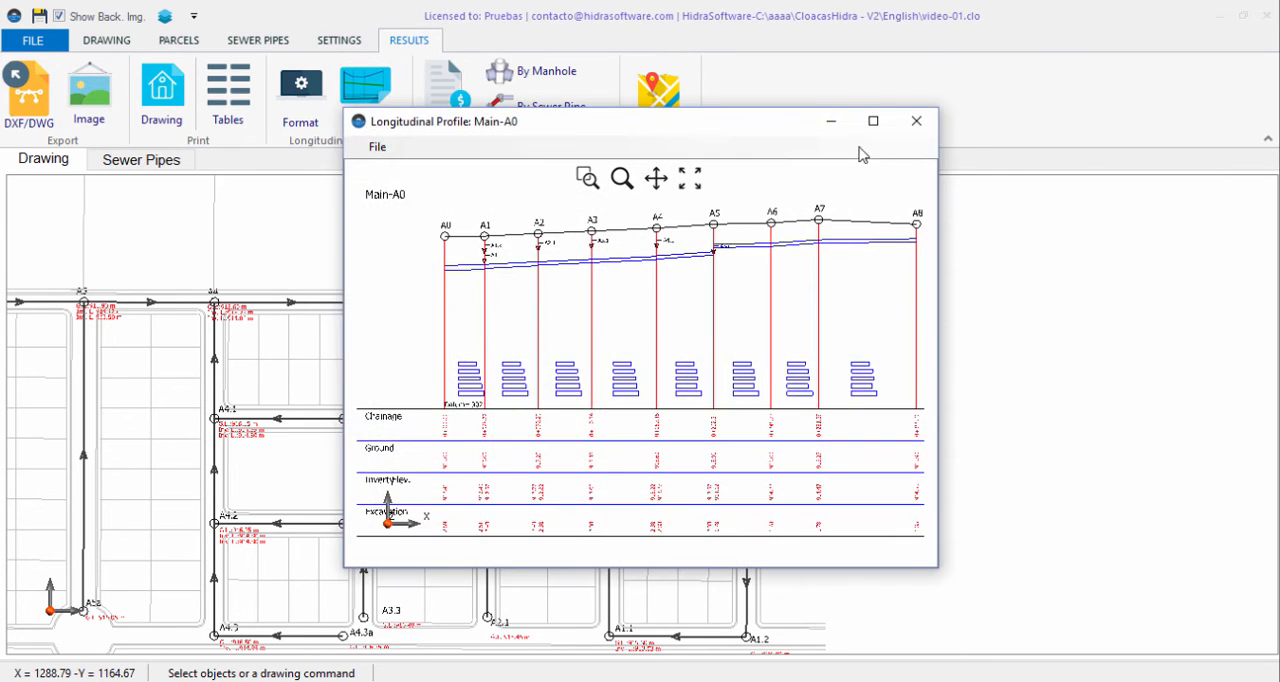
{"action": "left_click", "coordinate": [872, 120]}
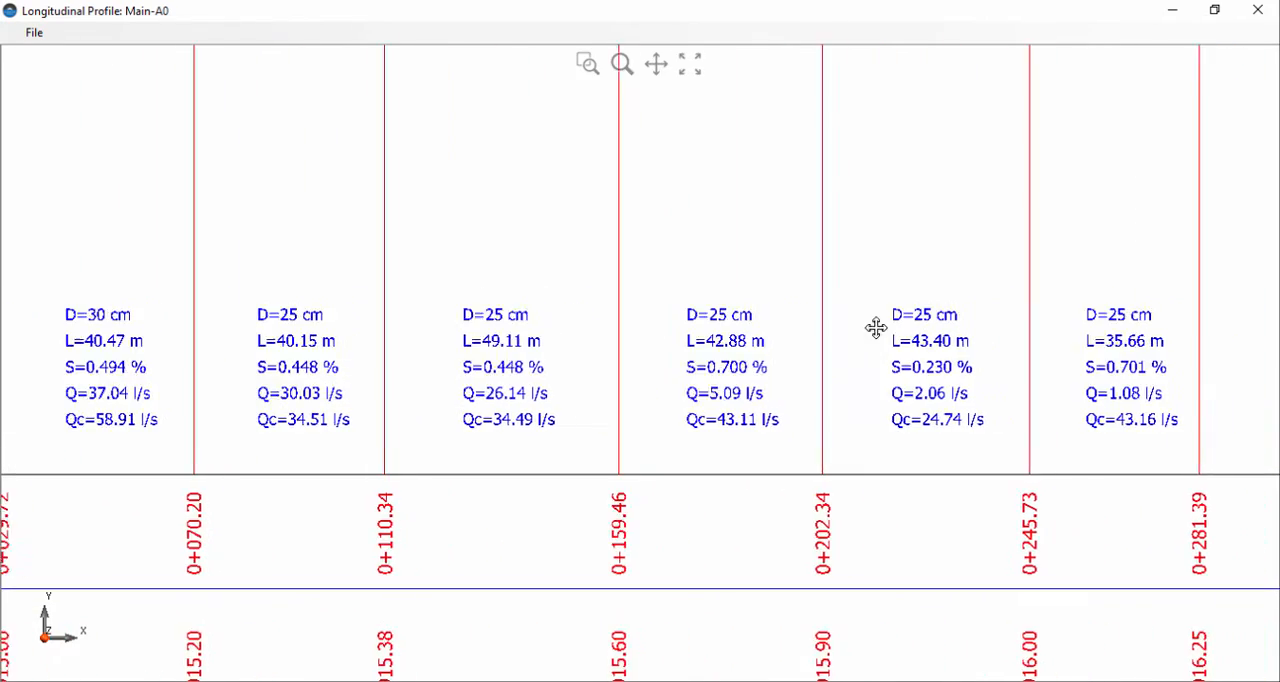
{"action": "scroll", "scroll_direction": "right", "scroll_amount": 3}
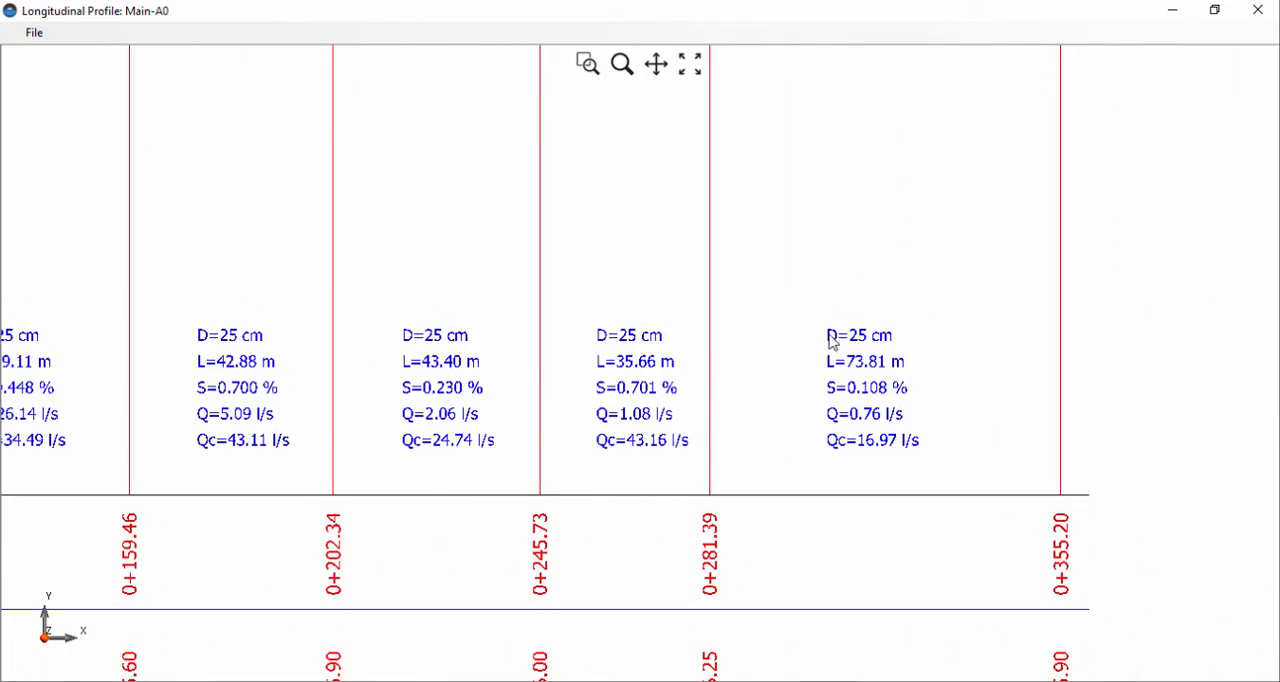
- Start and cancel a Save As export of the profile, then close the profile window
{"action": "left_click", "coordinate": [34, 32]}
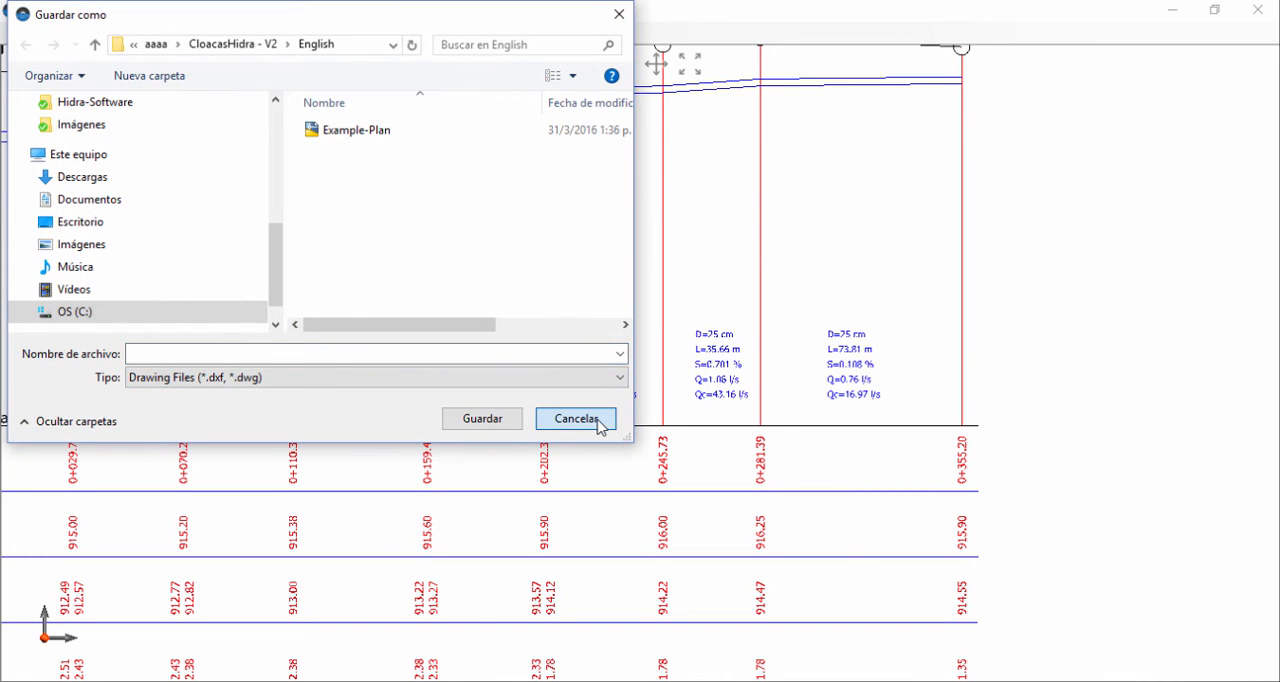
{"action": "left_click", "coordinate": [576, 418]}
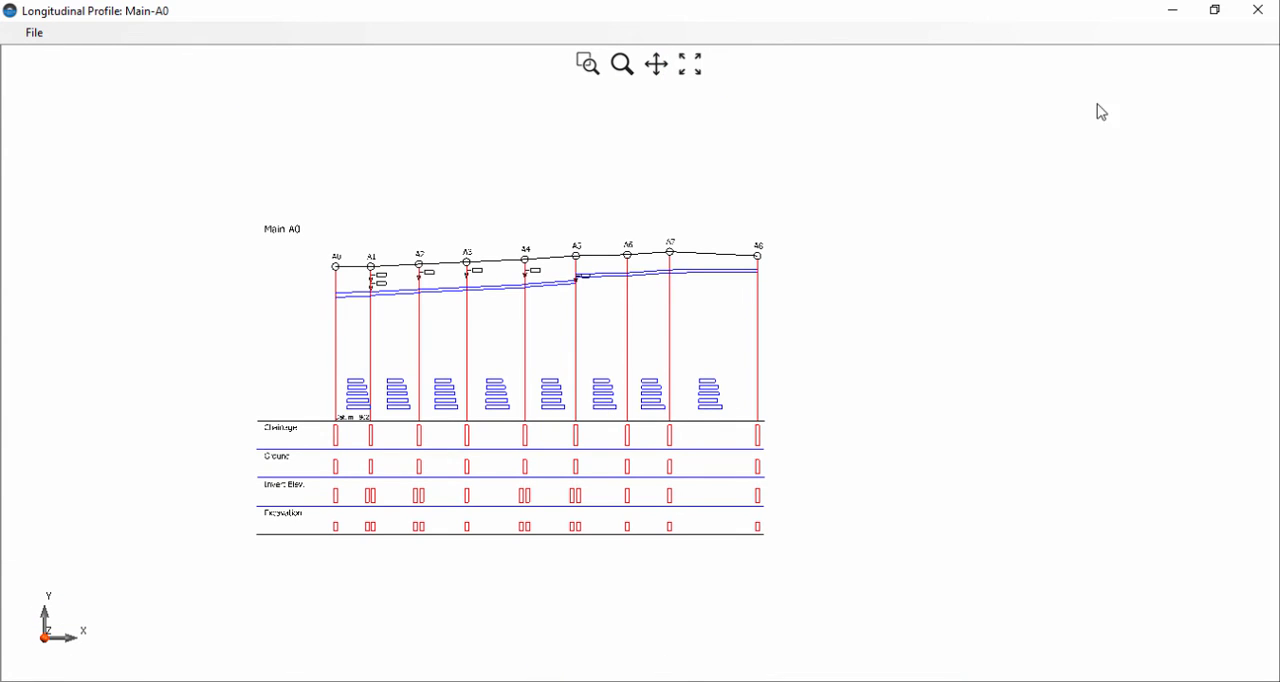
{"action": "left_click", "coordinate": [692, 64]}
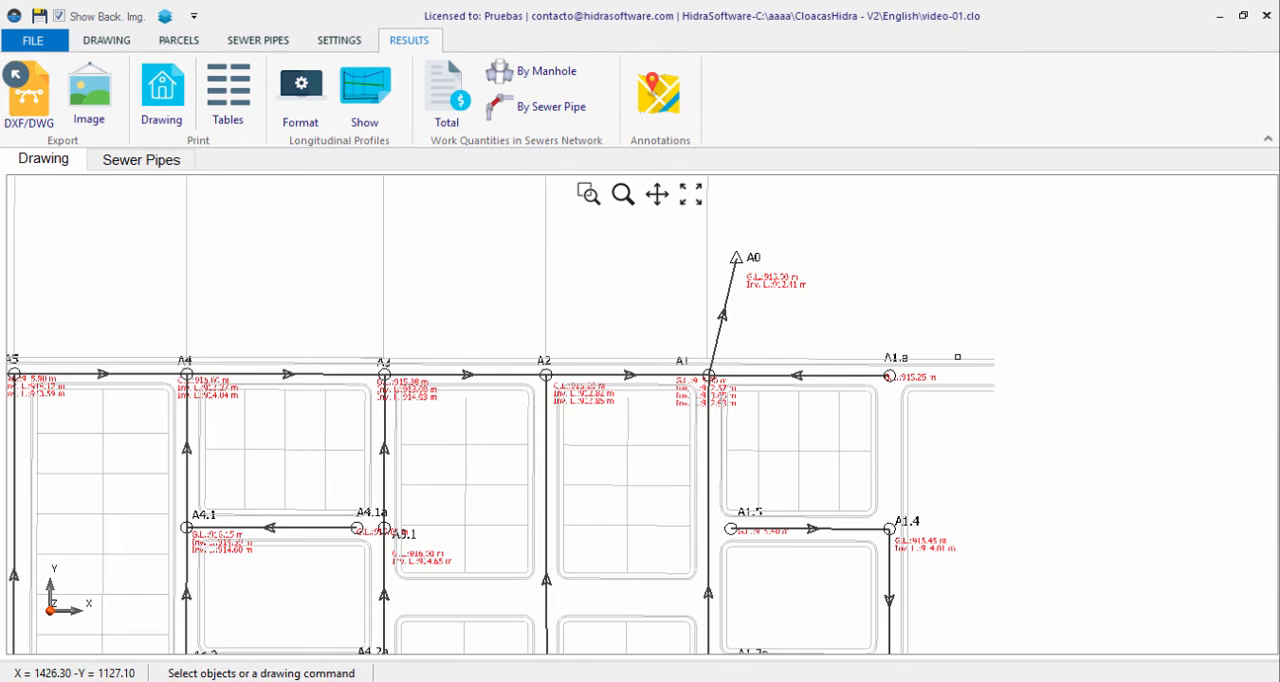
{"action": "mouse_move", "coordinate": [494, 220]}
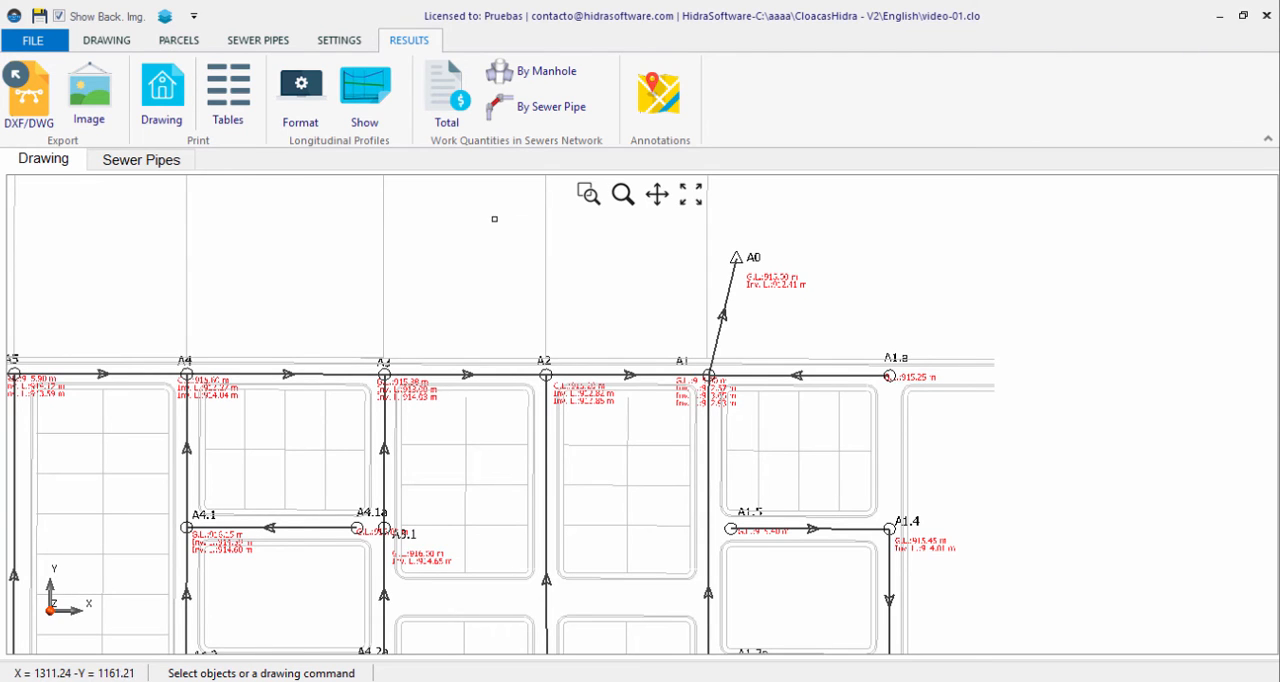
- Switch to the SETTINGS ribbon with the calculation-parameter tools
{"action": "left_click", "coordinate": [340, 40]}
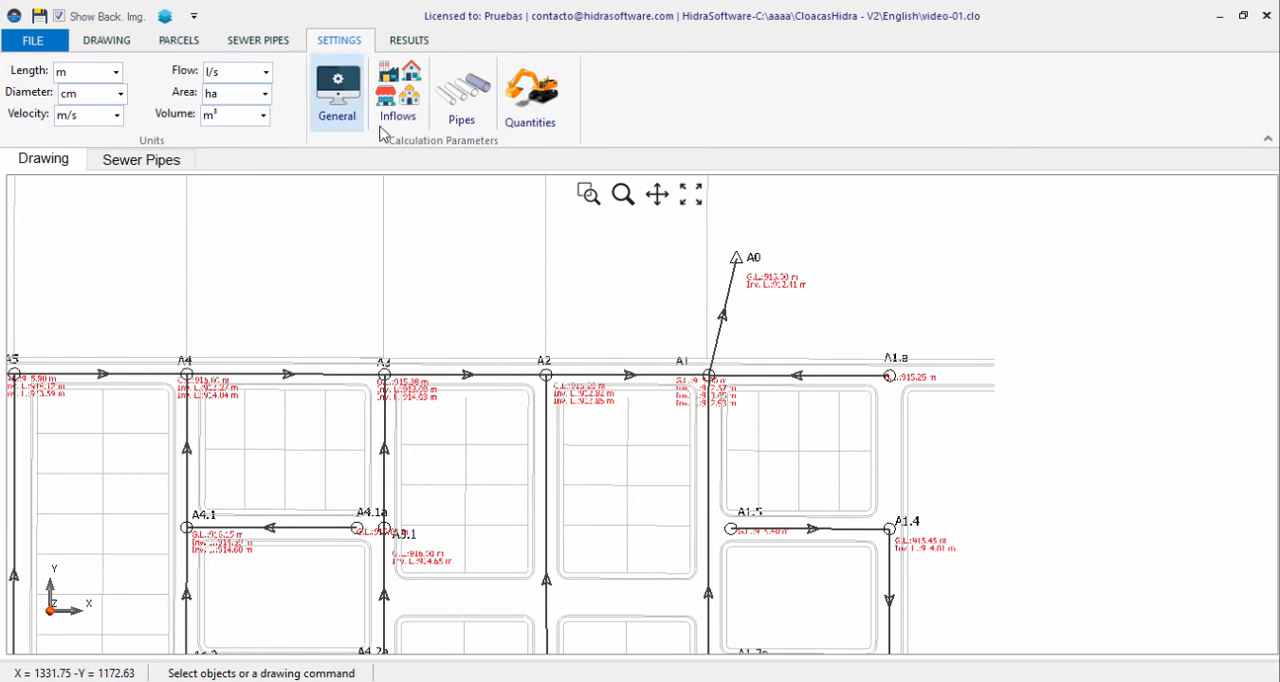
{"action": "mouse_move", "coordinate": [570, 136]}
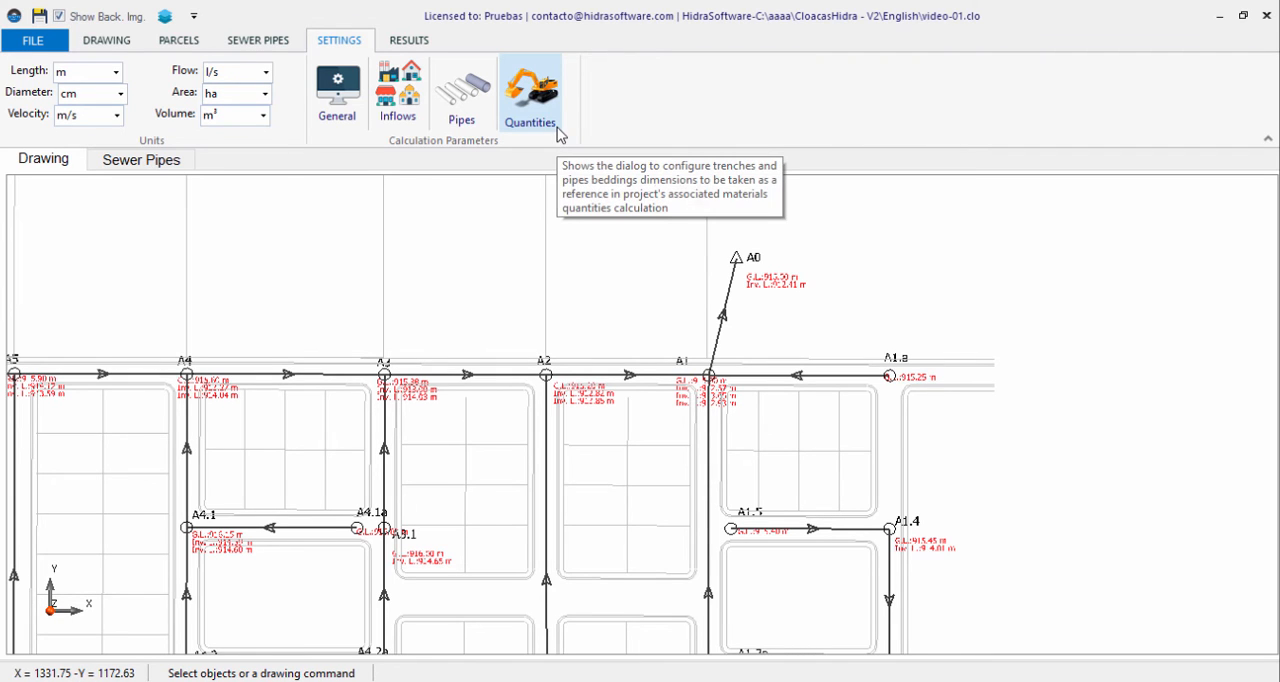
{"action": "mouse_move", "coordinate": [562, 114]}
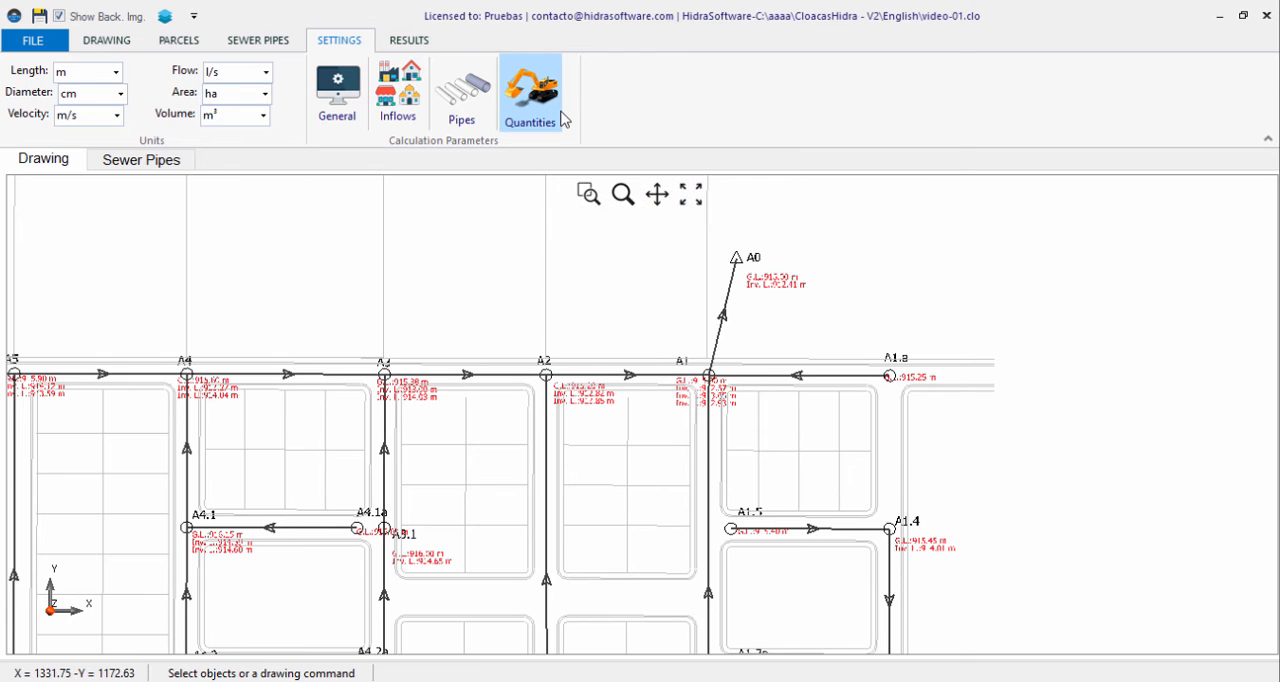
- Review manhole Class 2 cone height and trench h2 height in Quantities, ending on pipe bedding classes
{"action": "left_click", "coordinate": [530, 90]}
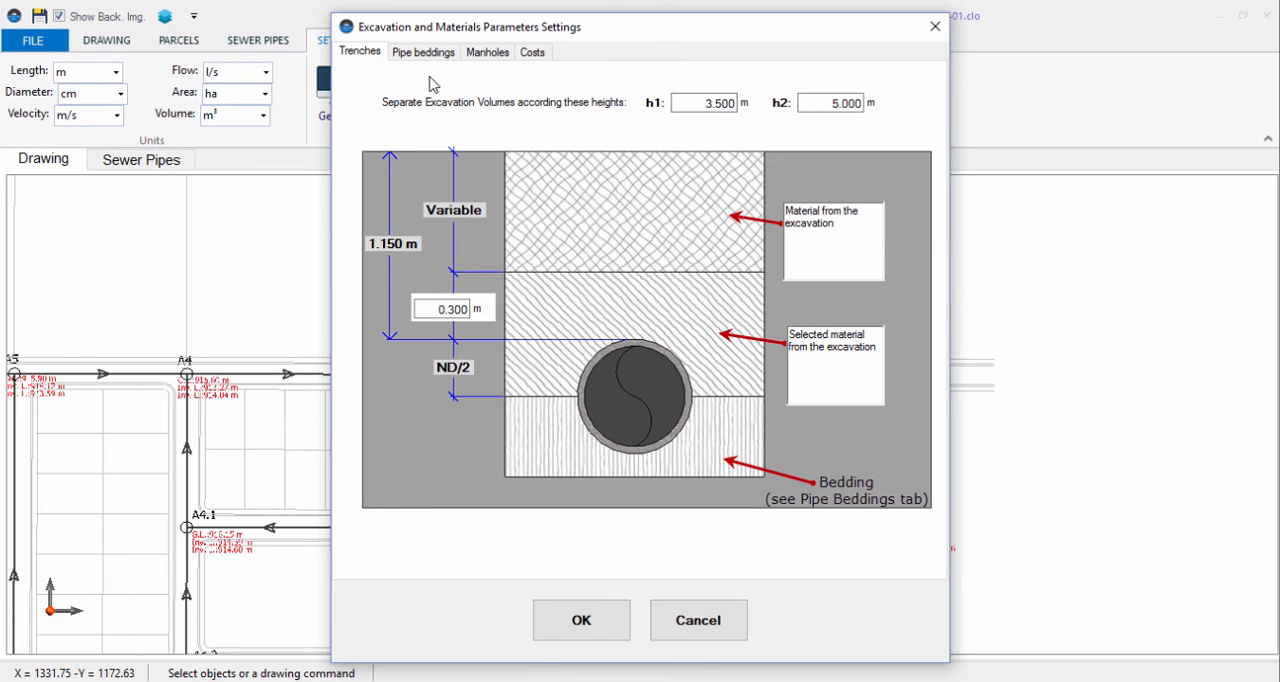
{"action": "left_click", "coordinate": [488, 52]}
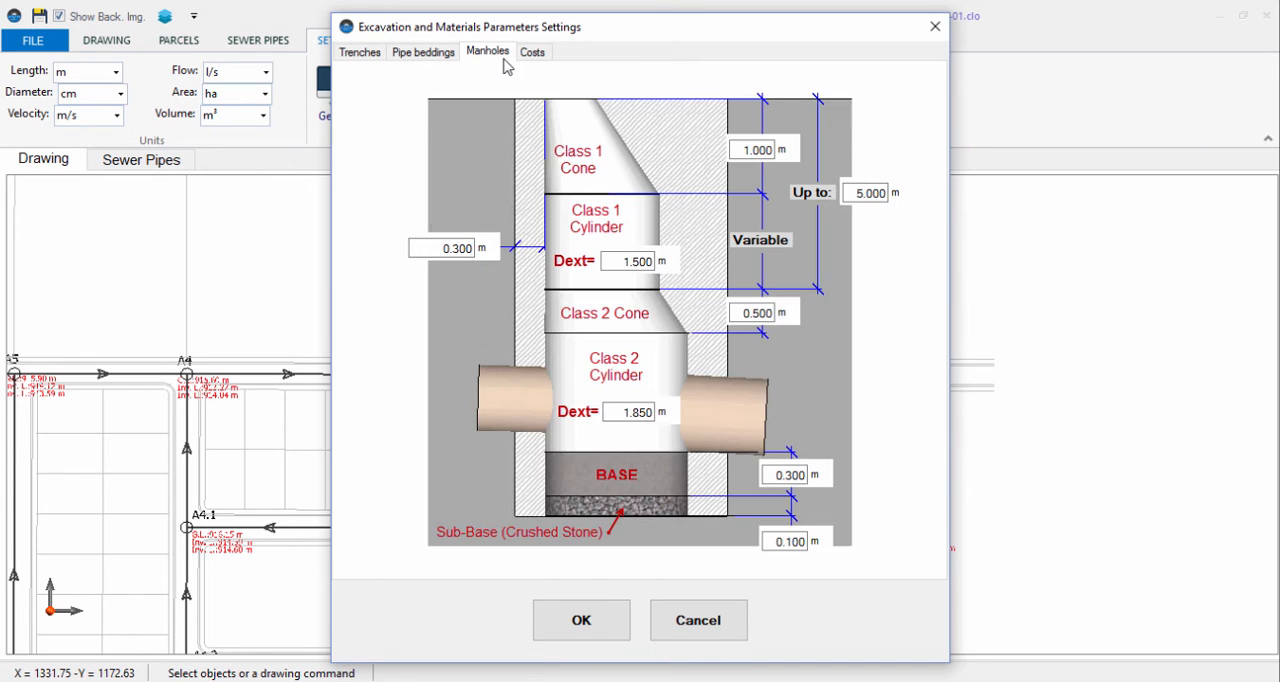
{"action": "triple_click", "coordinate": [764, 312]}
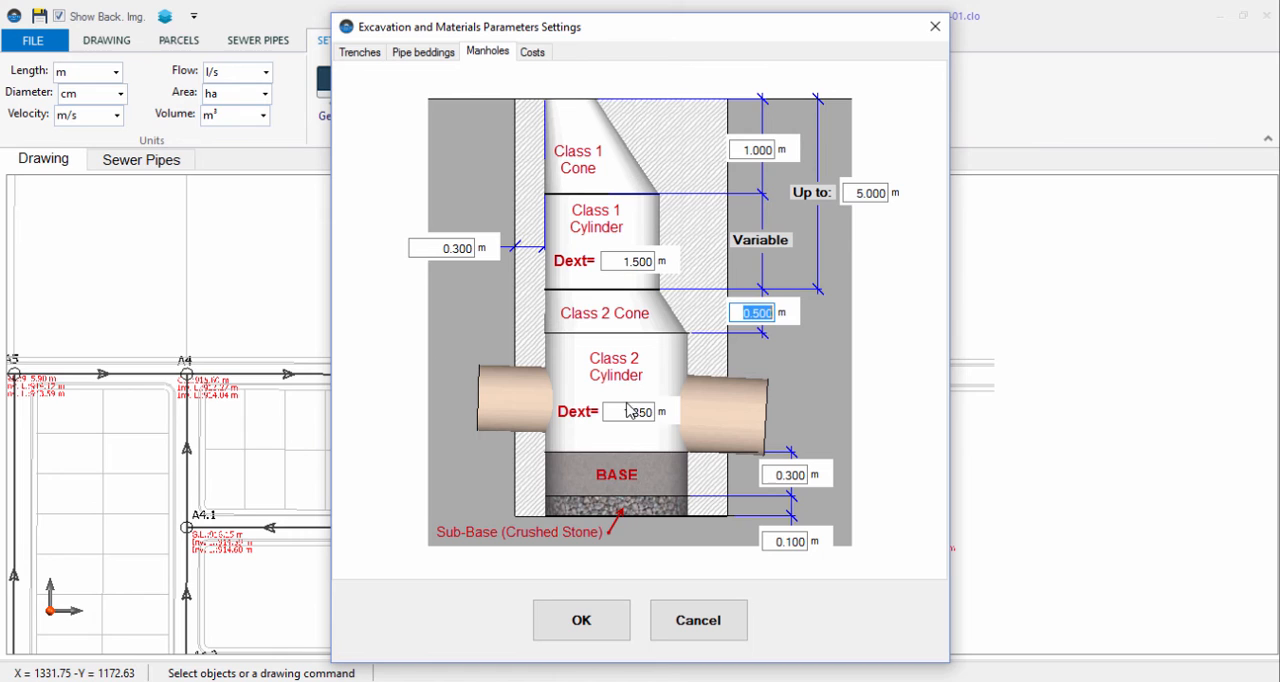
{"action": "left_click", "coordinate": [762, 148]}
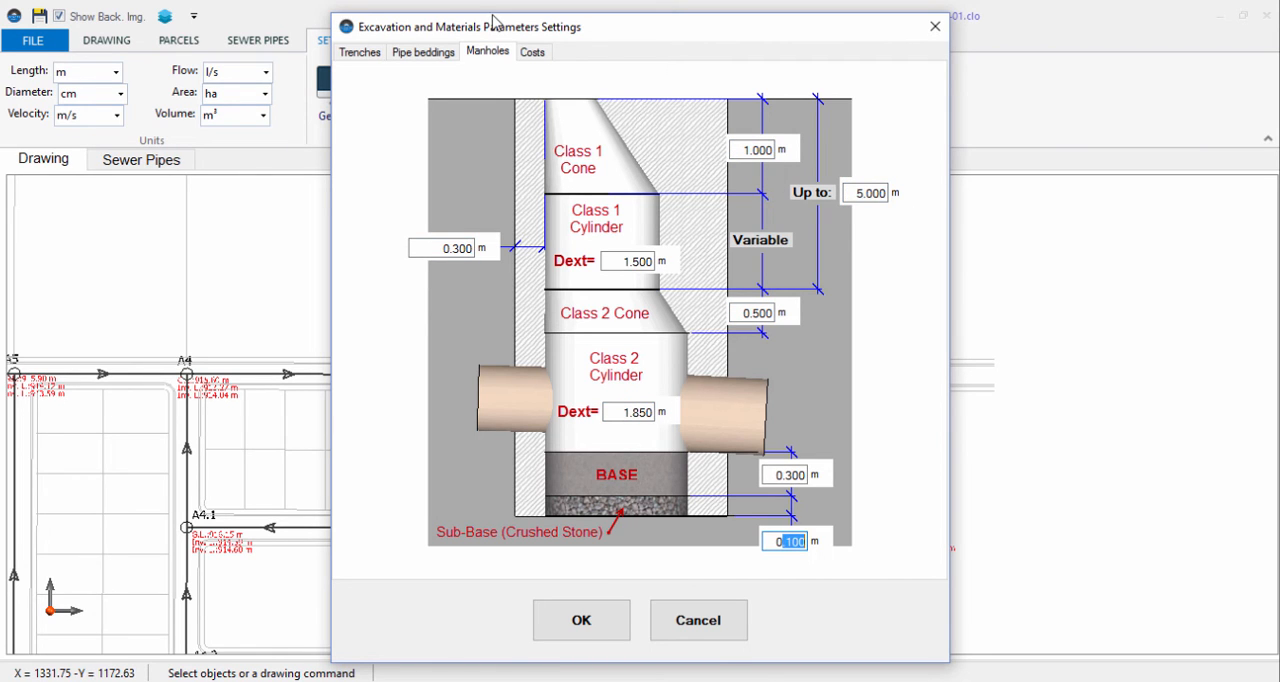
{"action": "left_click", "coordinate": [360, 52]}
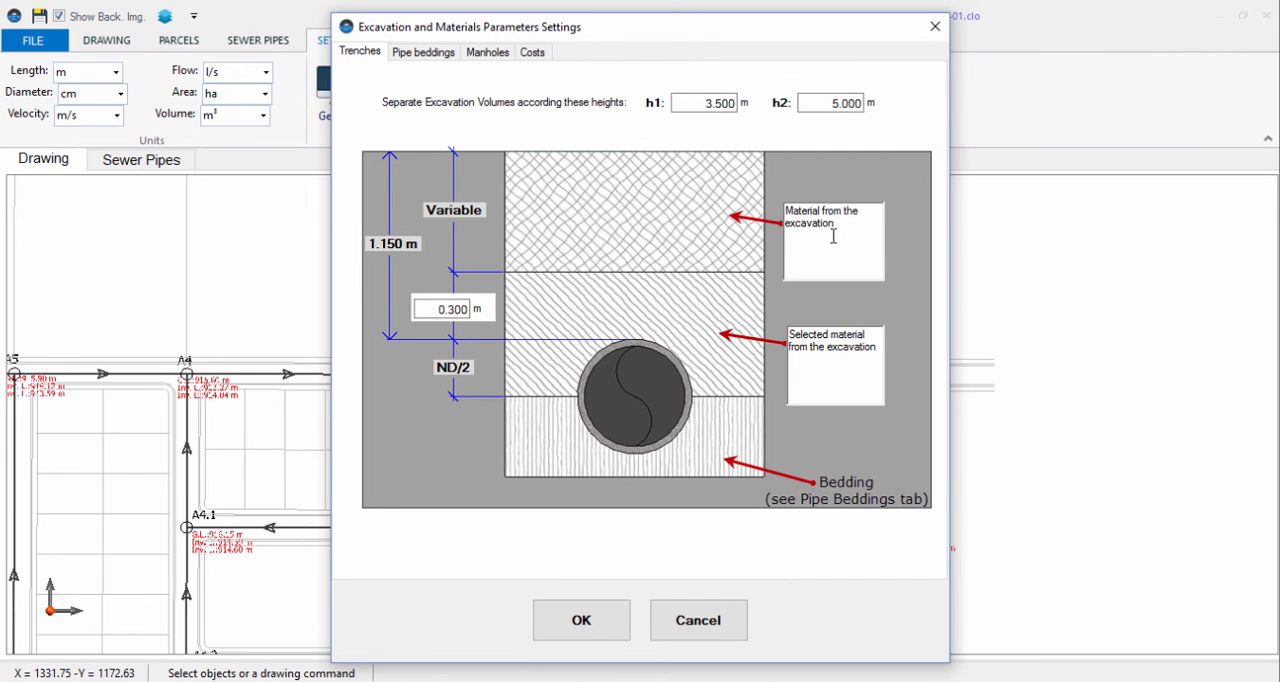
{"action": "triple_click", "coordinate": [830, 104]}
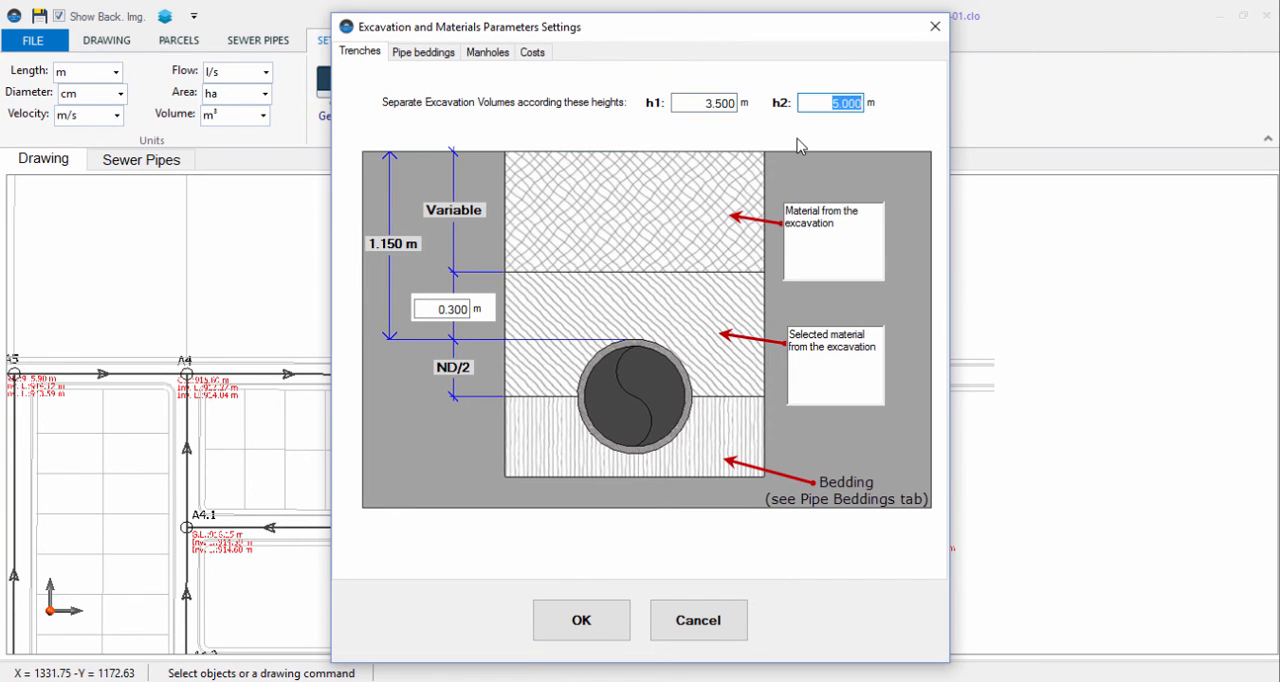
{"action": "left_click", "coordinate": [422, 52]}
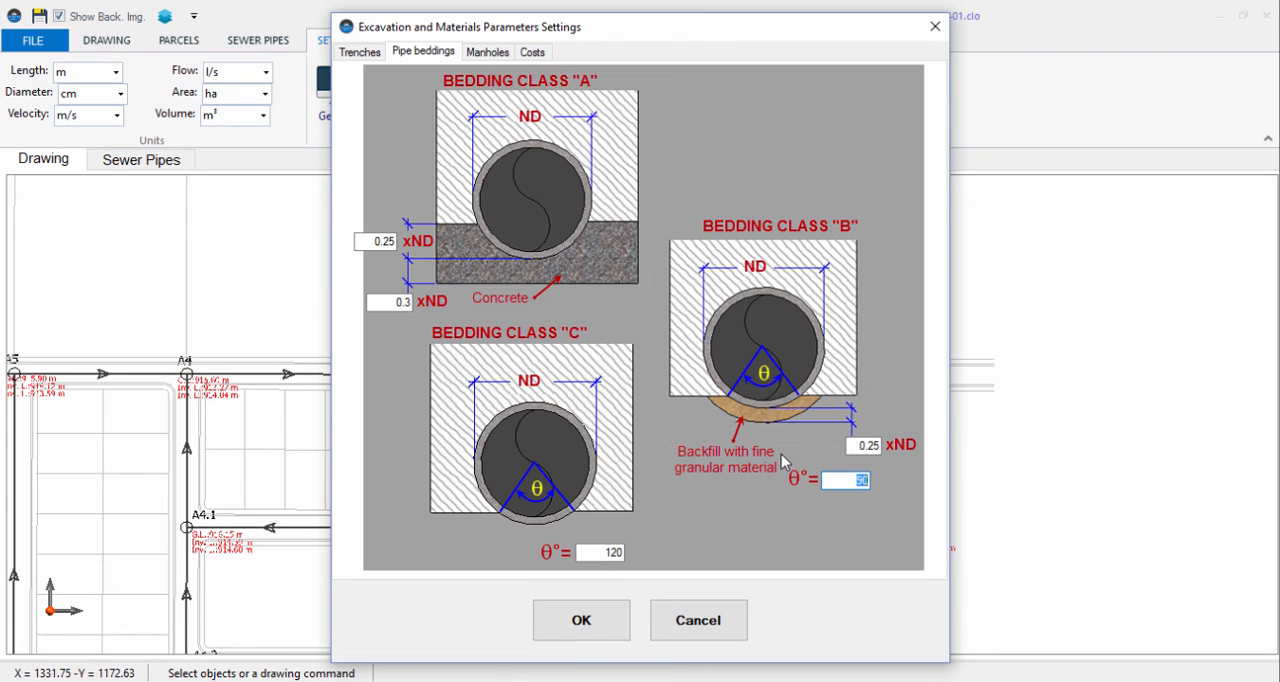
{"action": "mouse_move", "coordinate": [784, 448]}
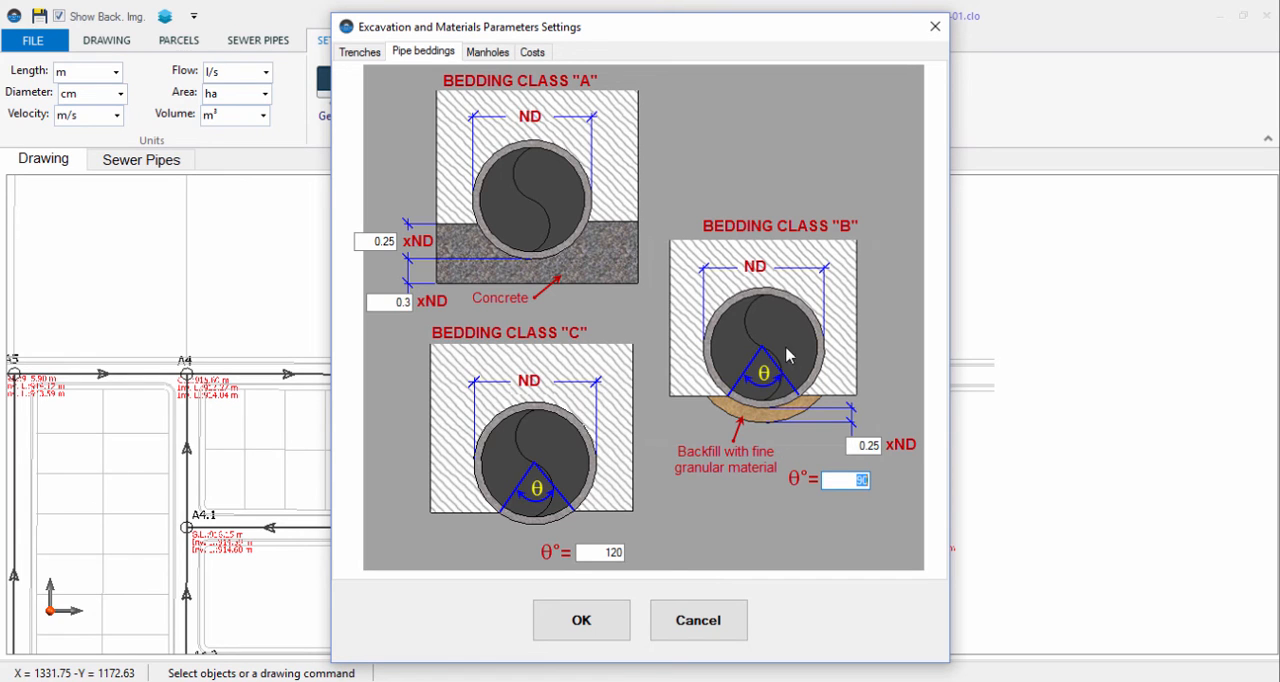
{"action": "mouse_move", "coordinate": [696, 576]}
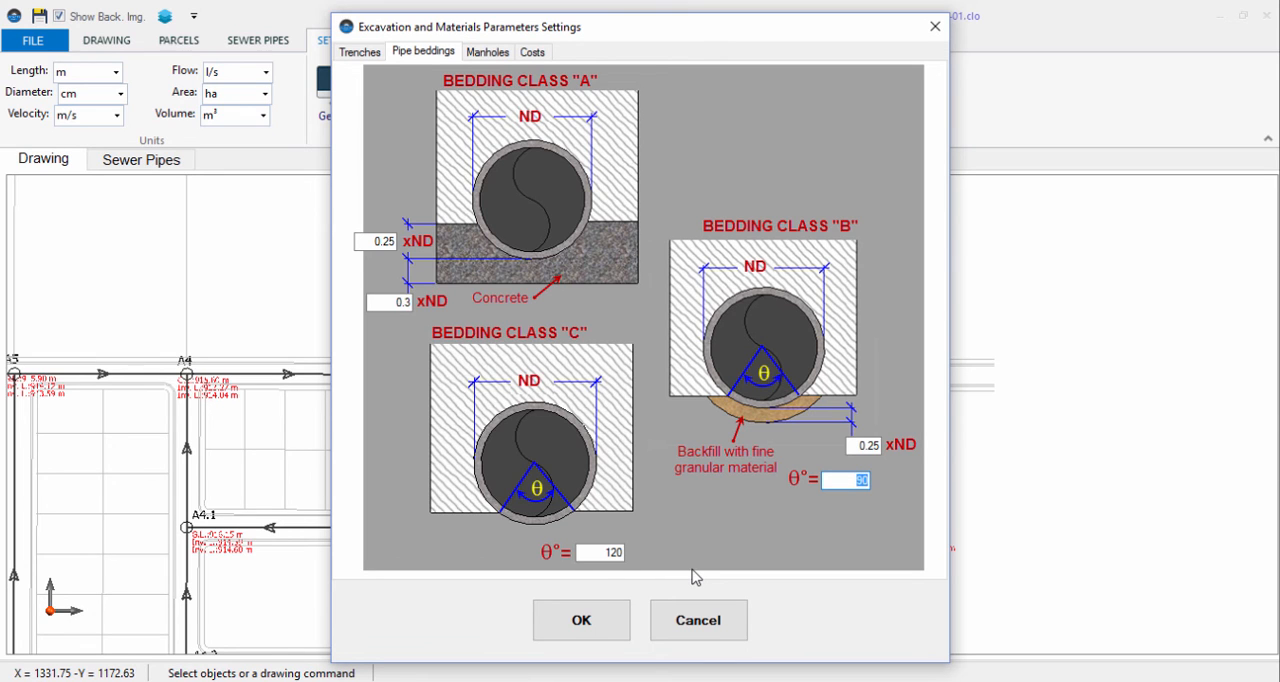
- Review unit prices for excavation, backfill, manhole and paving-demolition items, then cancel without saving
{"action": "left_click", "coordinate": [532, 52]}
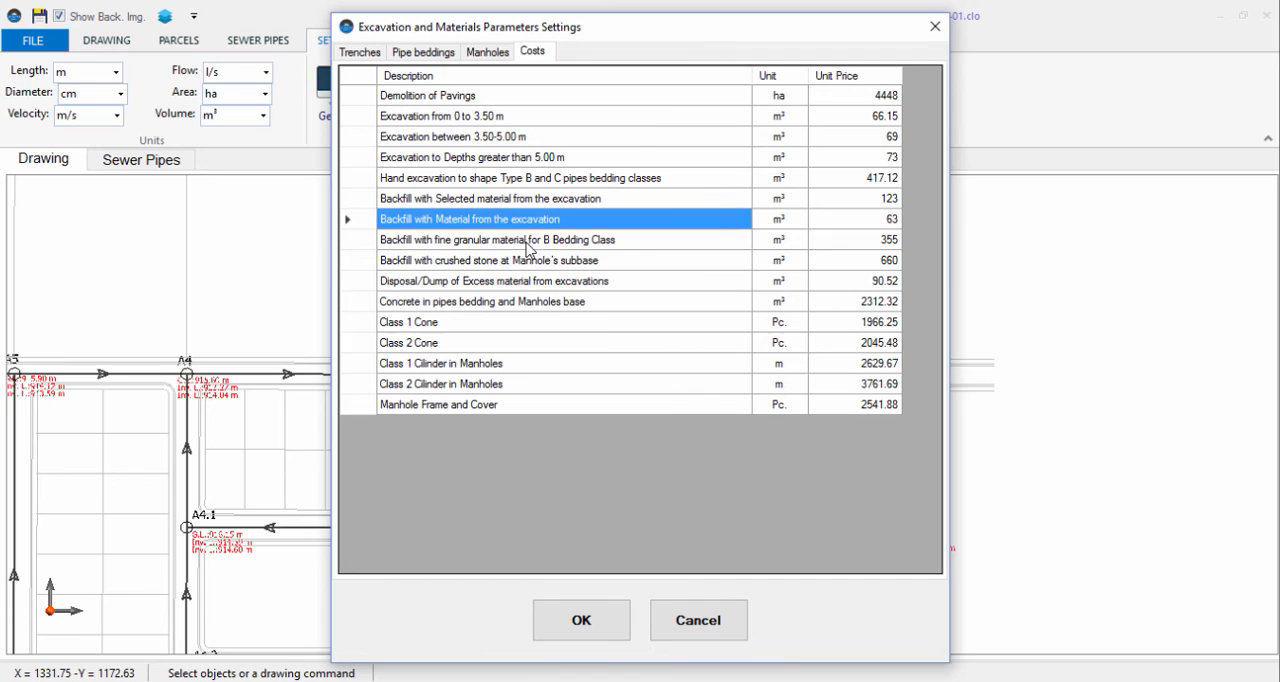
{"action": "left_click", "coordinate": [512, 390]}
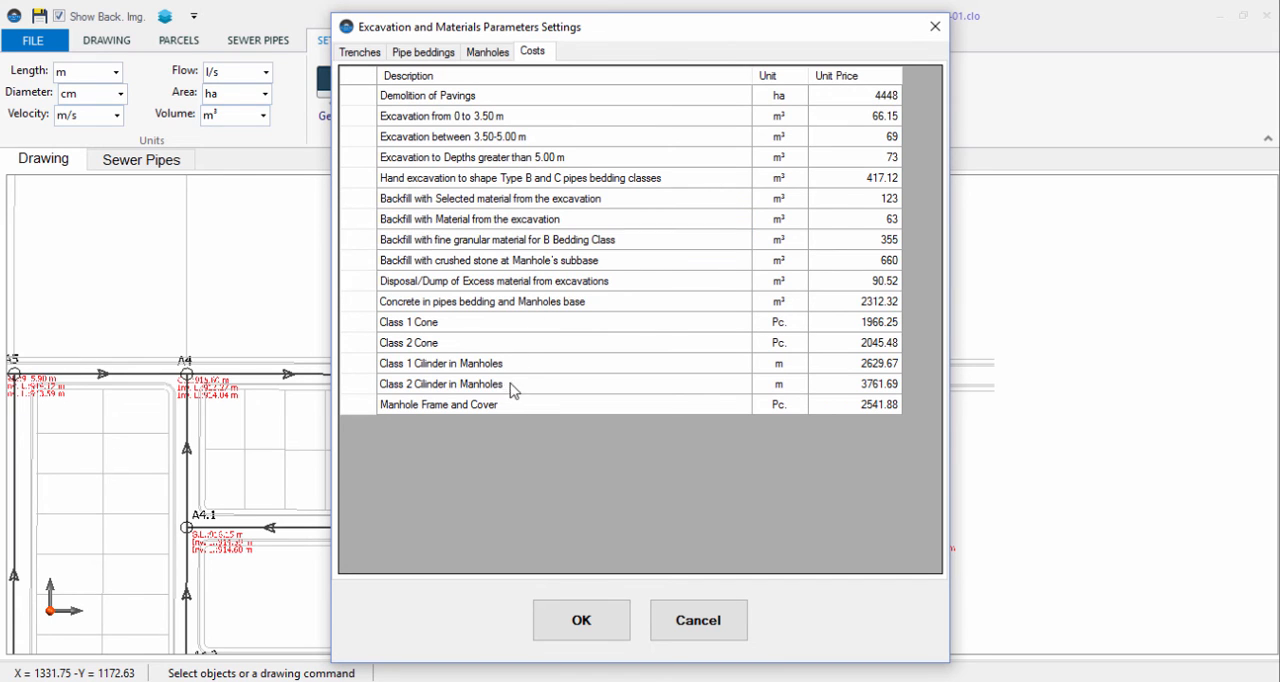
{"action": "left_click", "coordinate": [856, 176]}
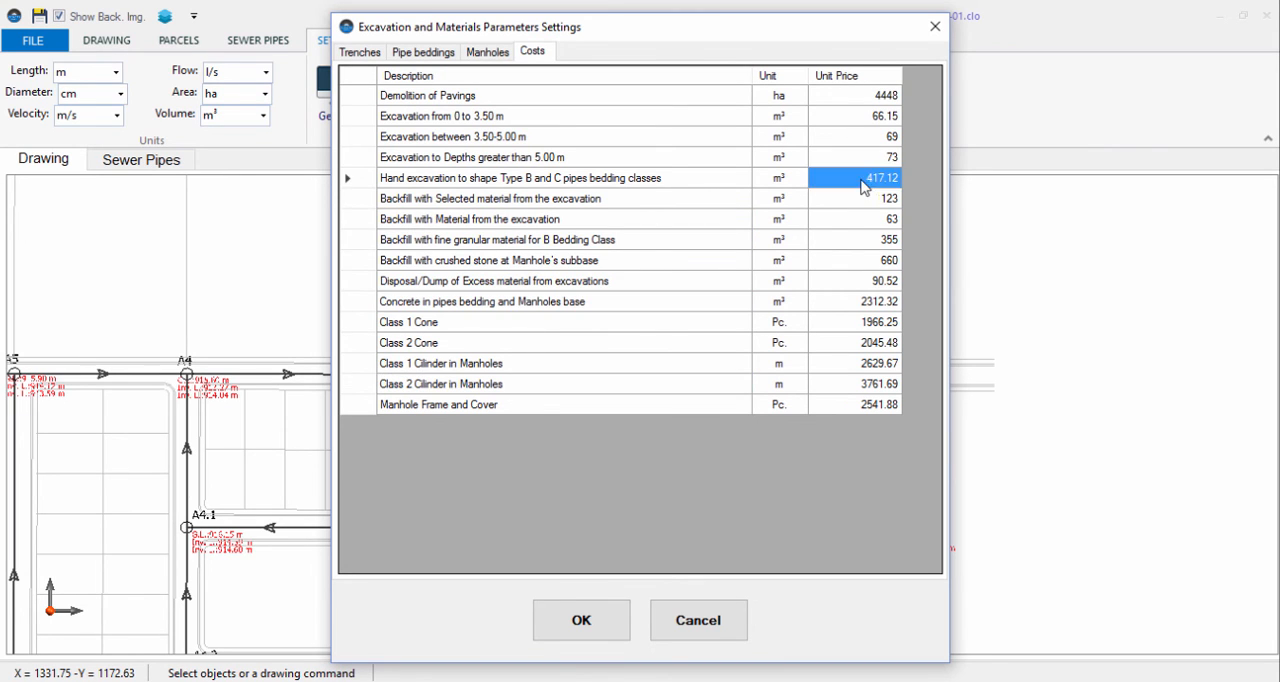
{"action": "left_click", "coordinate": [860, 218]}
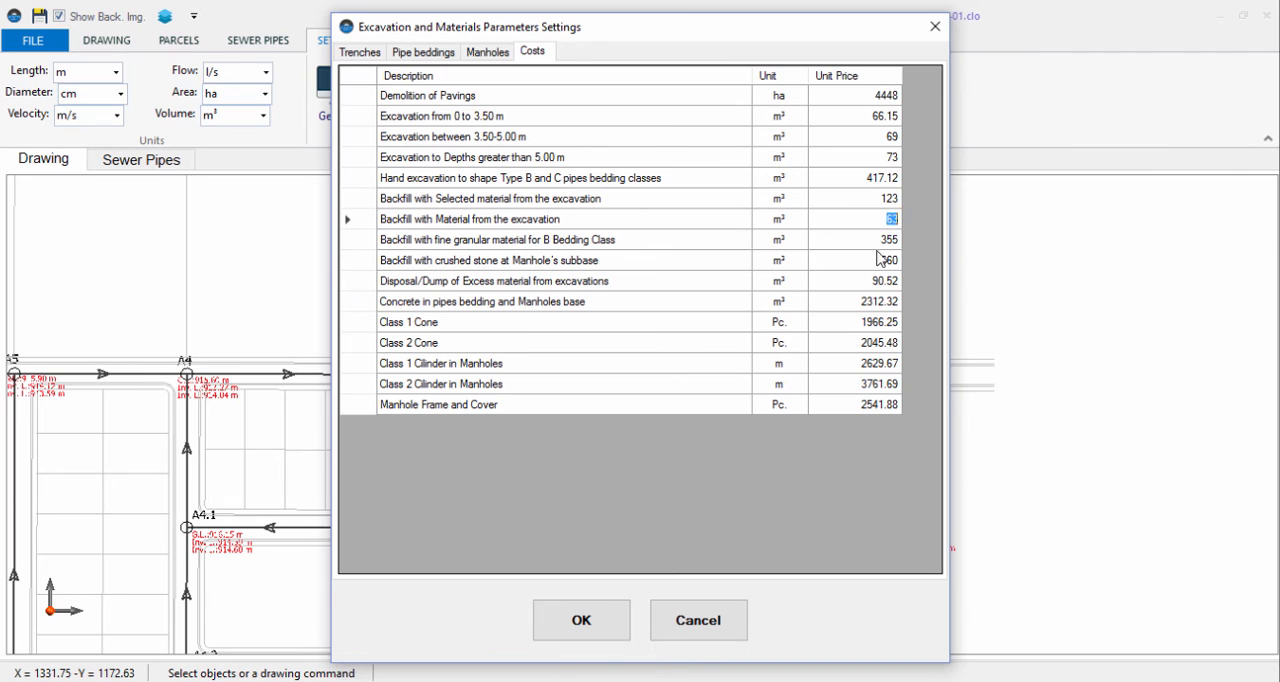
{"action": "left_click", "coordinate": [856, 364]}
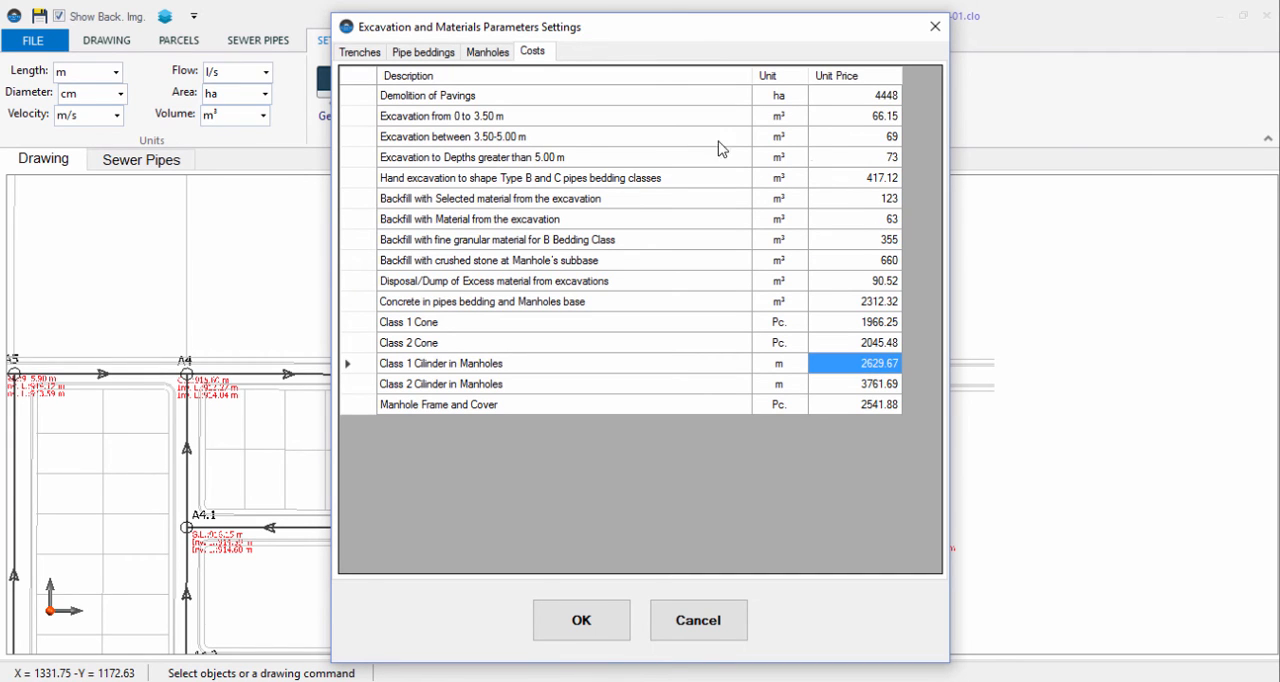
{"action": "left_click", "coordinate": [878, 404]}
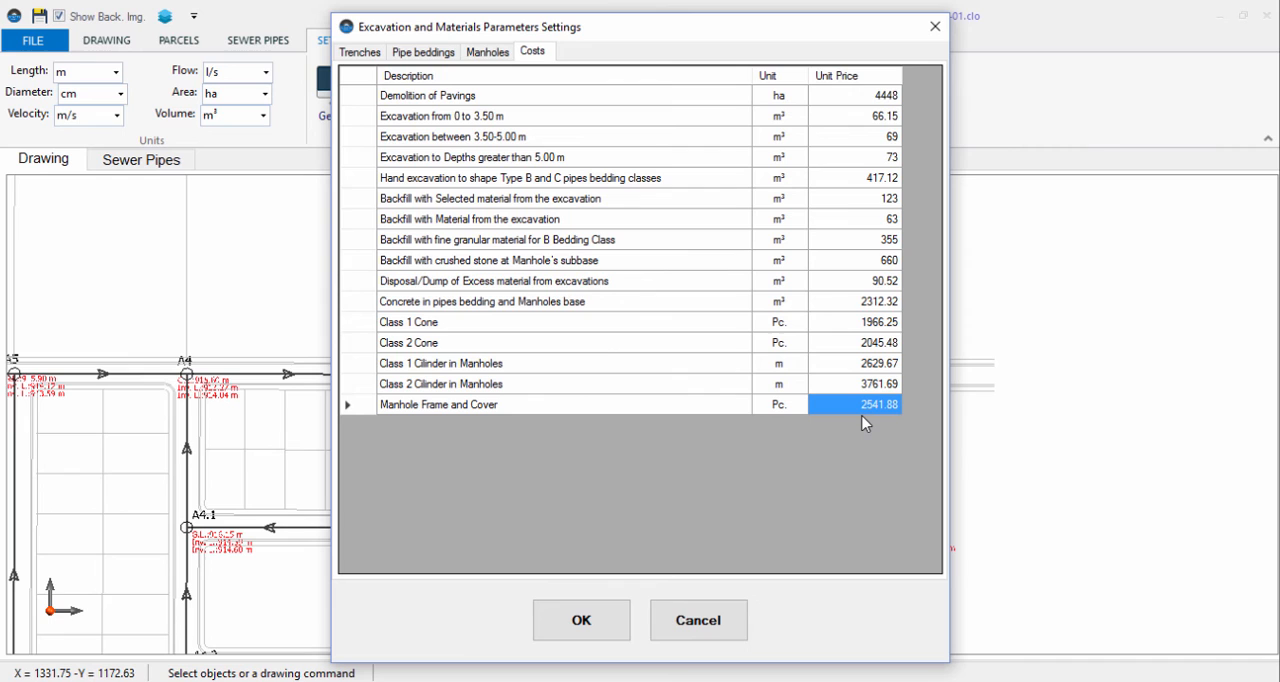
{"action": "mouse_move", "coordinate": [840, 124]}
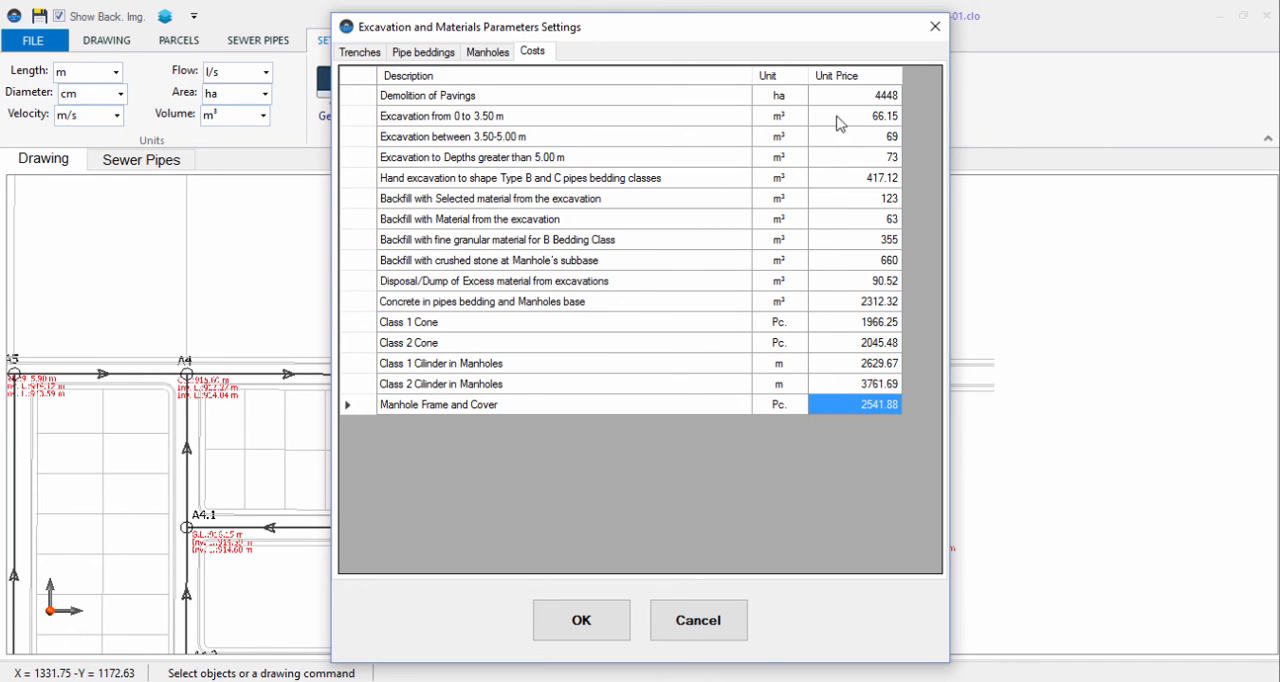
{"action": "left_click", "coordinate": [780, 94]}
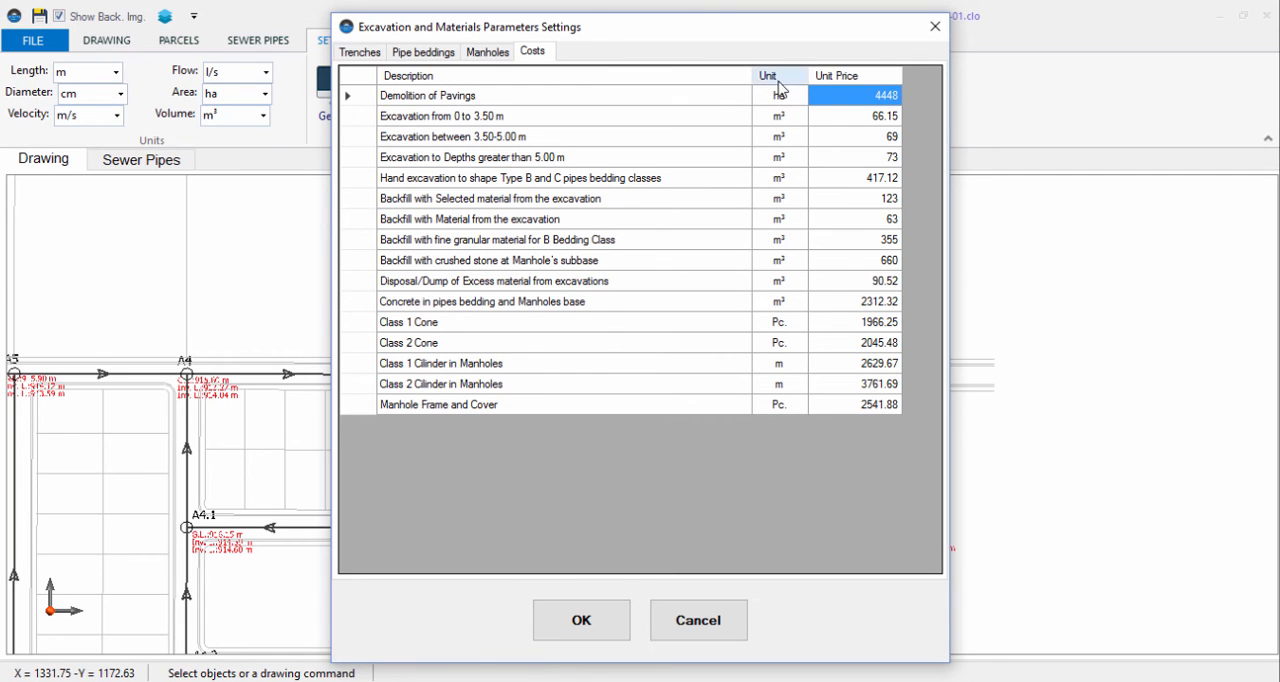
{"action": "left_click", "coordinate": [780, 94]}
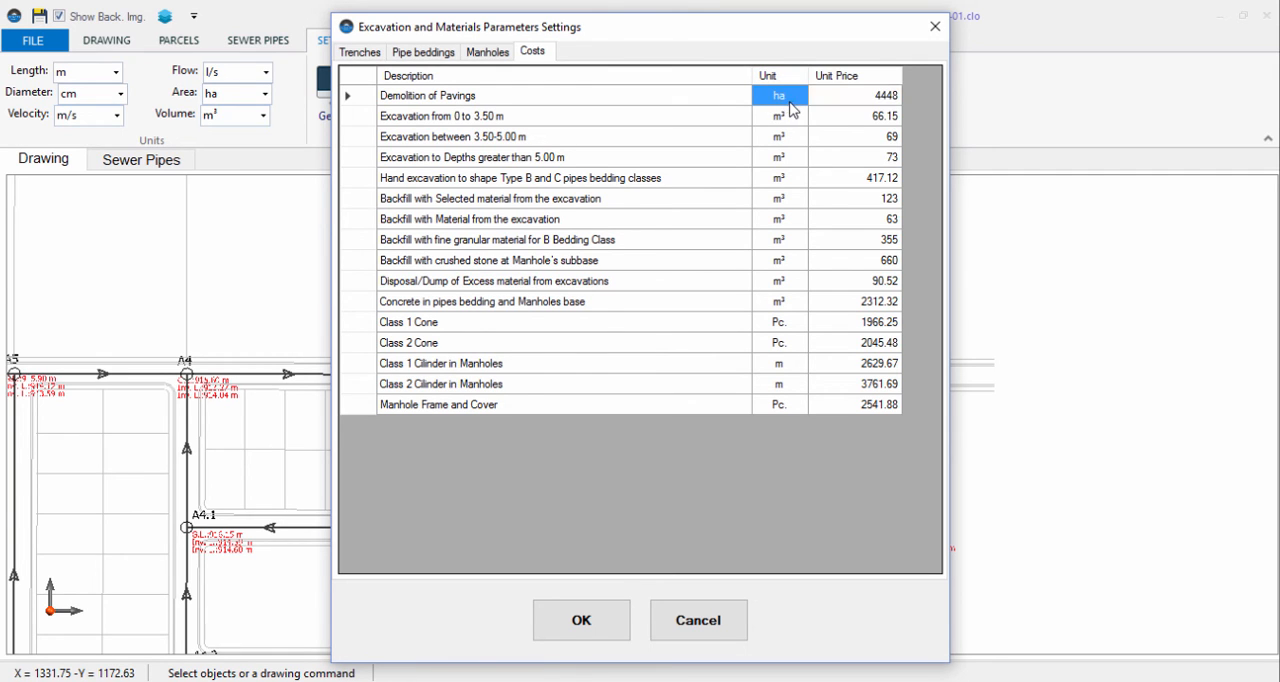
{"action": "left_click", "coordinate": [580, 620]}
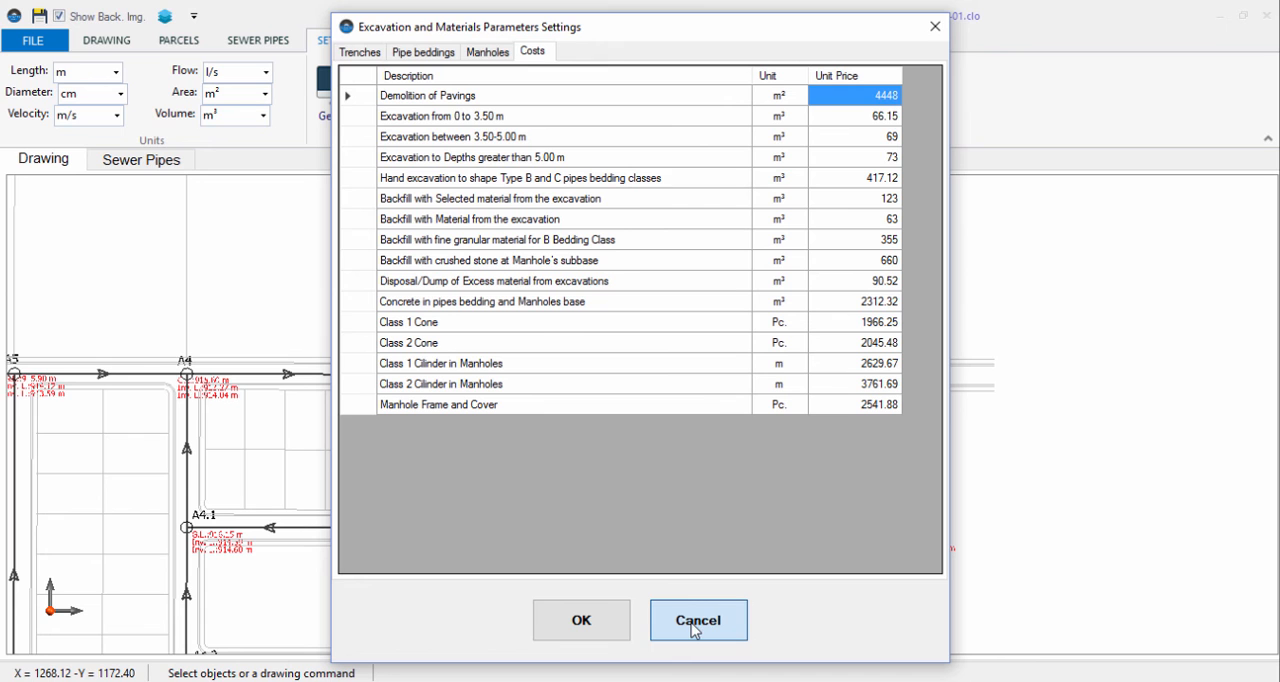
{"action": "left_click", "coordinate": [698, 620]}
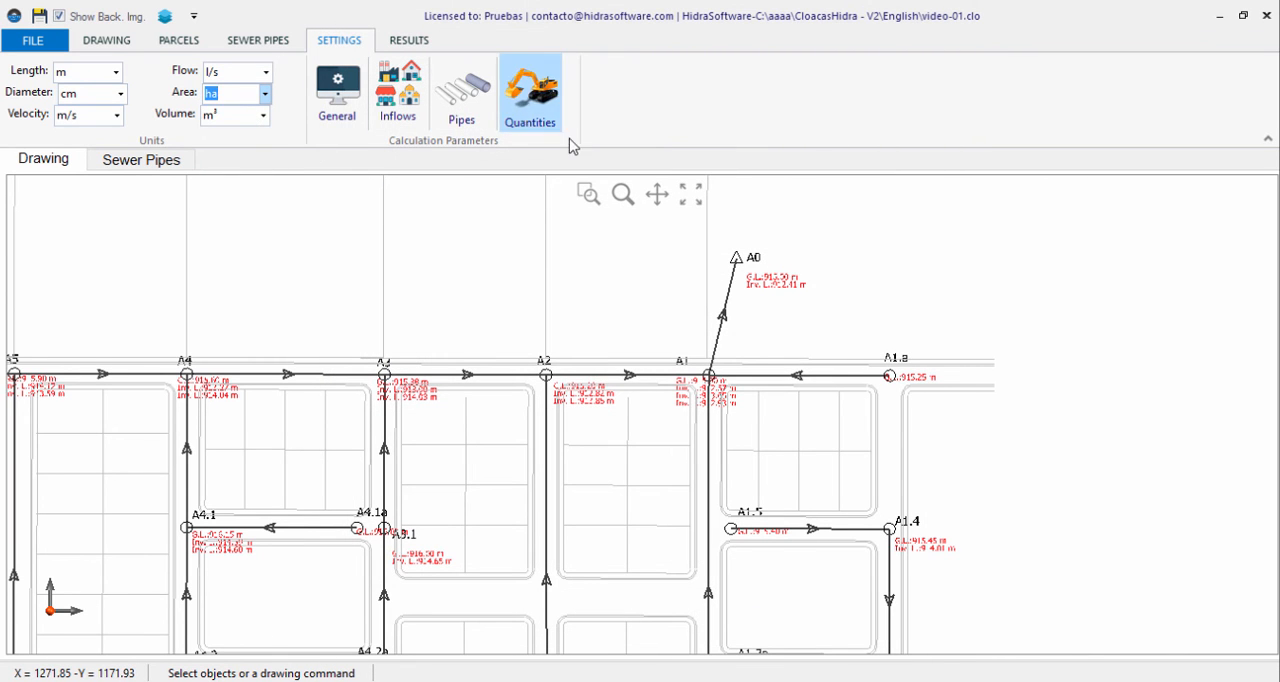
- Reopen the Quantities cost settings, check the shallow excavation price, and cancel again
{"action": "left_click", "coordinate": [528, 92]}
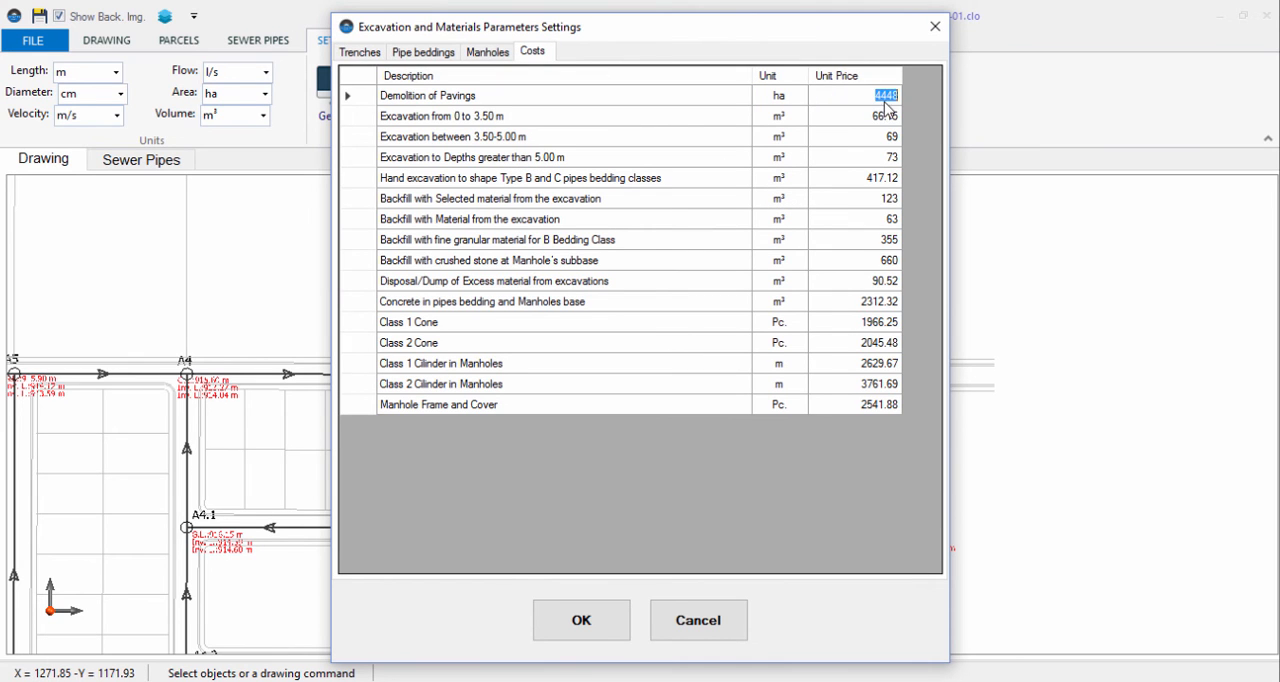
{"action": "left_click", "coordinate": [884, 114]}
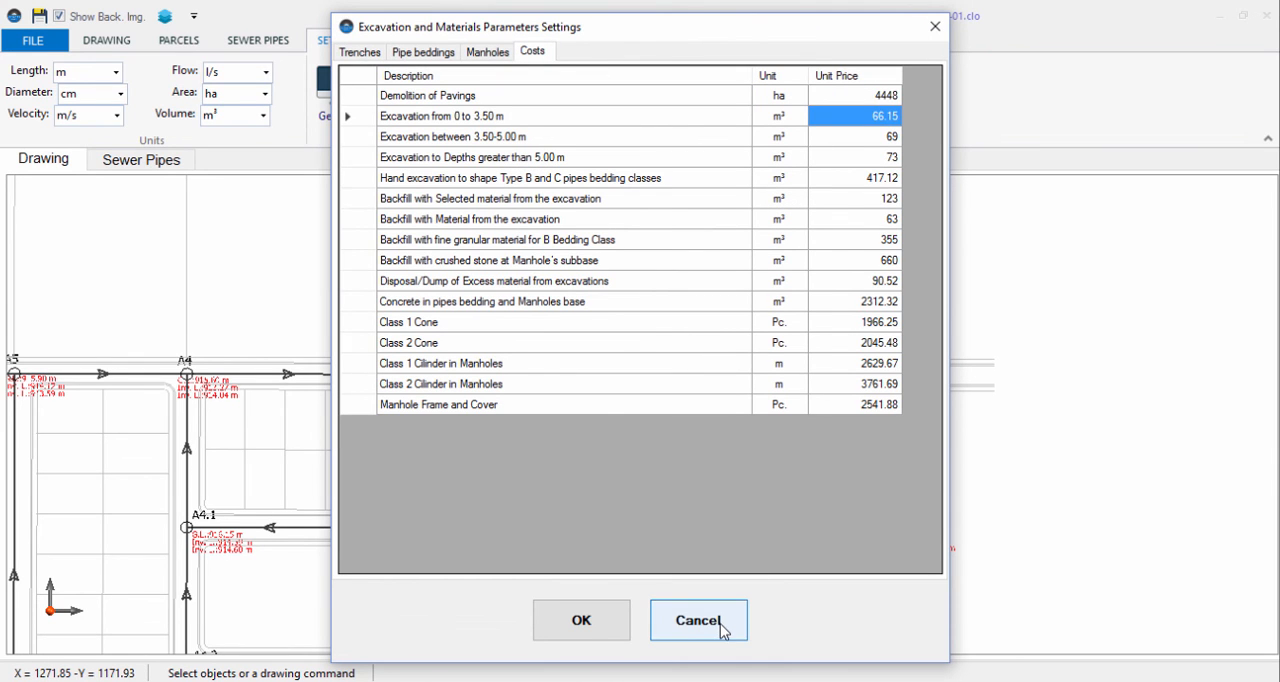
{"action": "left_click", "coordinate": [698, 620]}
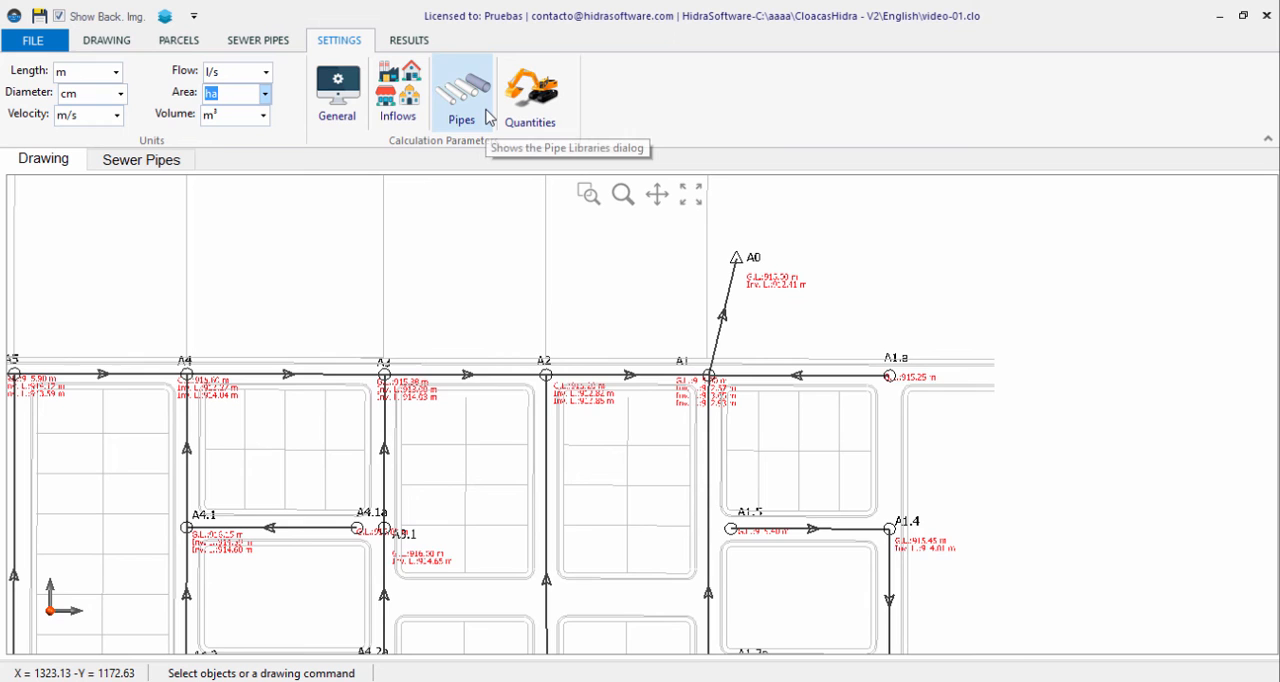
- Review unit costs in the Class I and Class IV Concrete pipe libraries, including the 150 cm pipe, then close them
{"action": "left_click", "coordinate": [460, 90]}
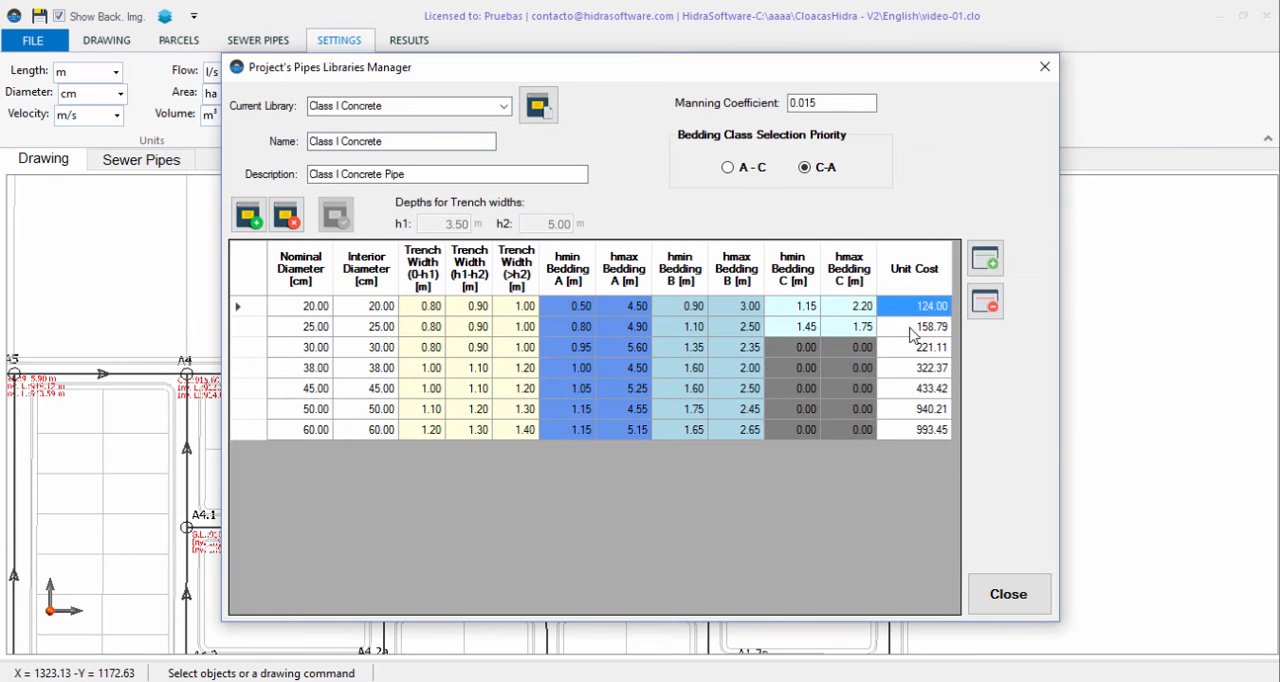
{"action": "left_click", "coordinate": [912, 388]}
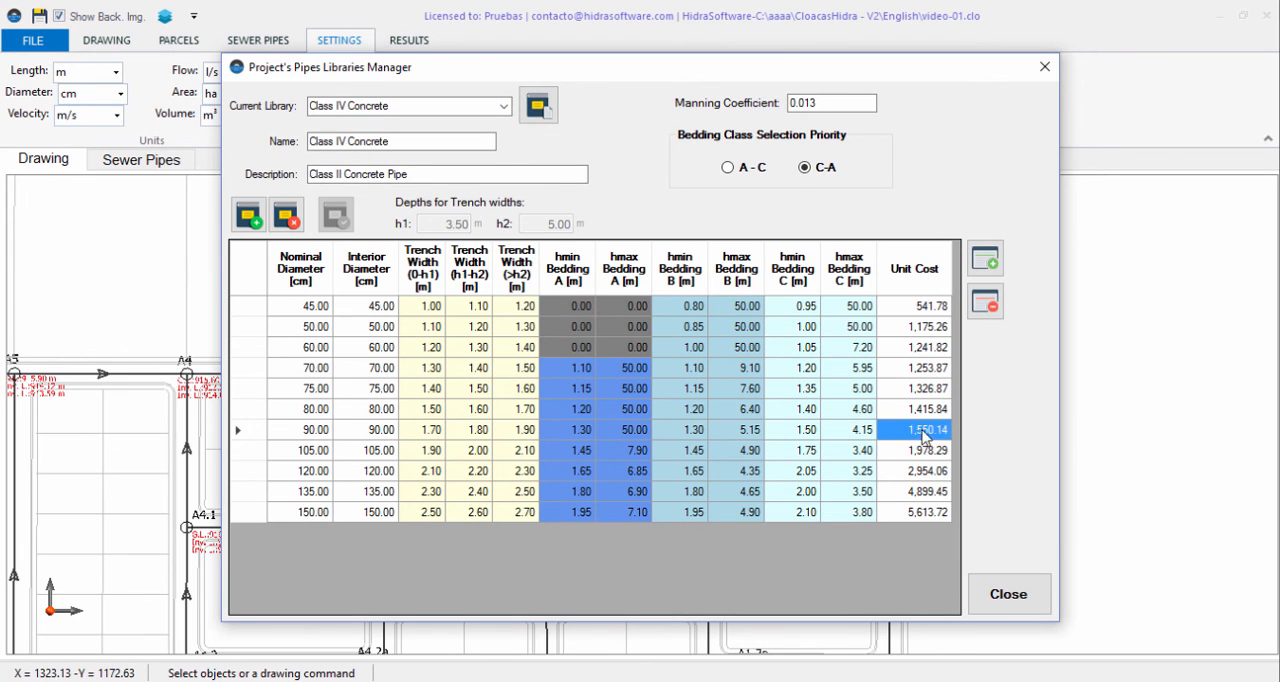
{"action": "left_click", "coordinate": [912, 512]}
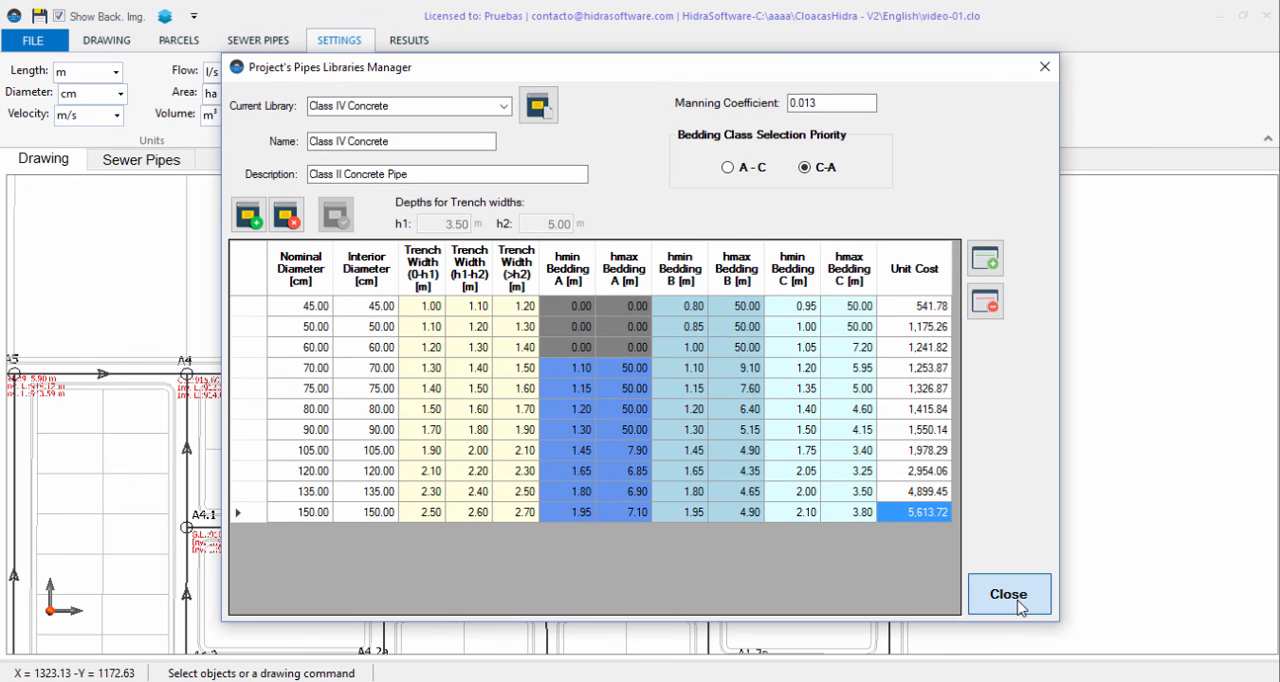
{"action": "left_click", "coordinate": [1008, 592]}
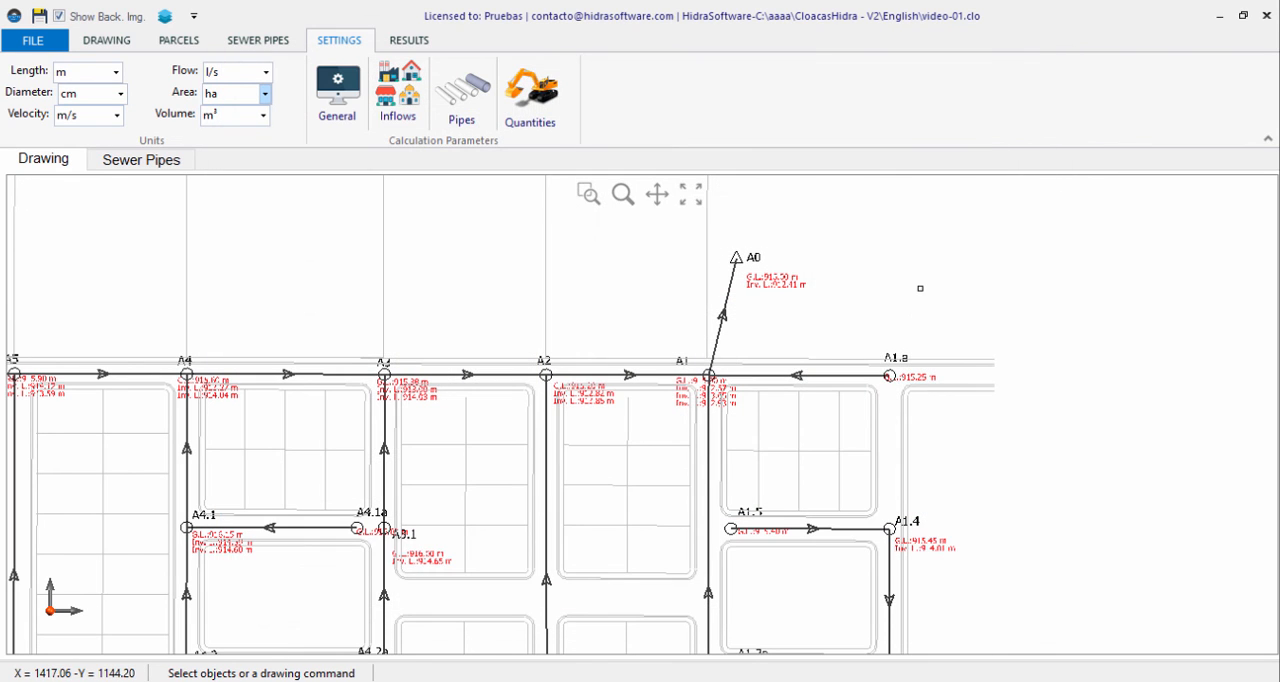
{"action": "mouse_move", "coordinate": [1024, 544]}
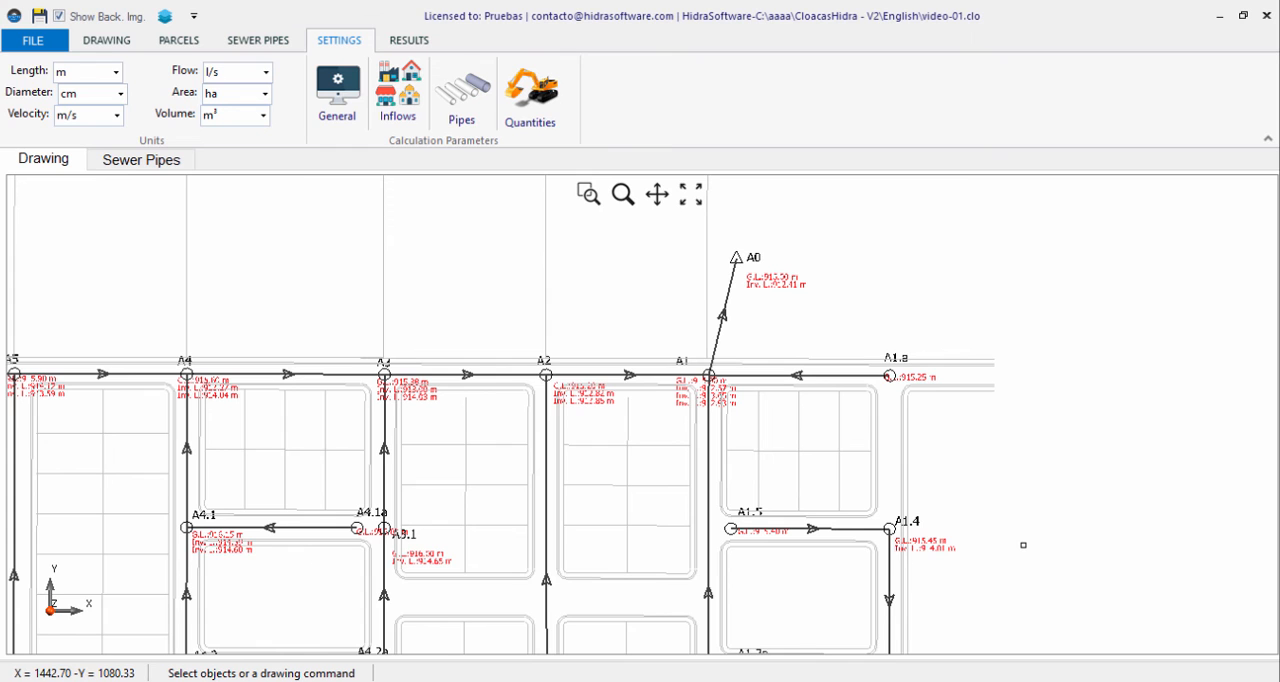
{"action": "left_click", "coordinate": [408, 40]}
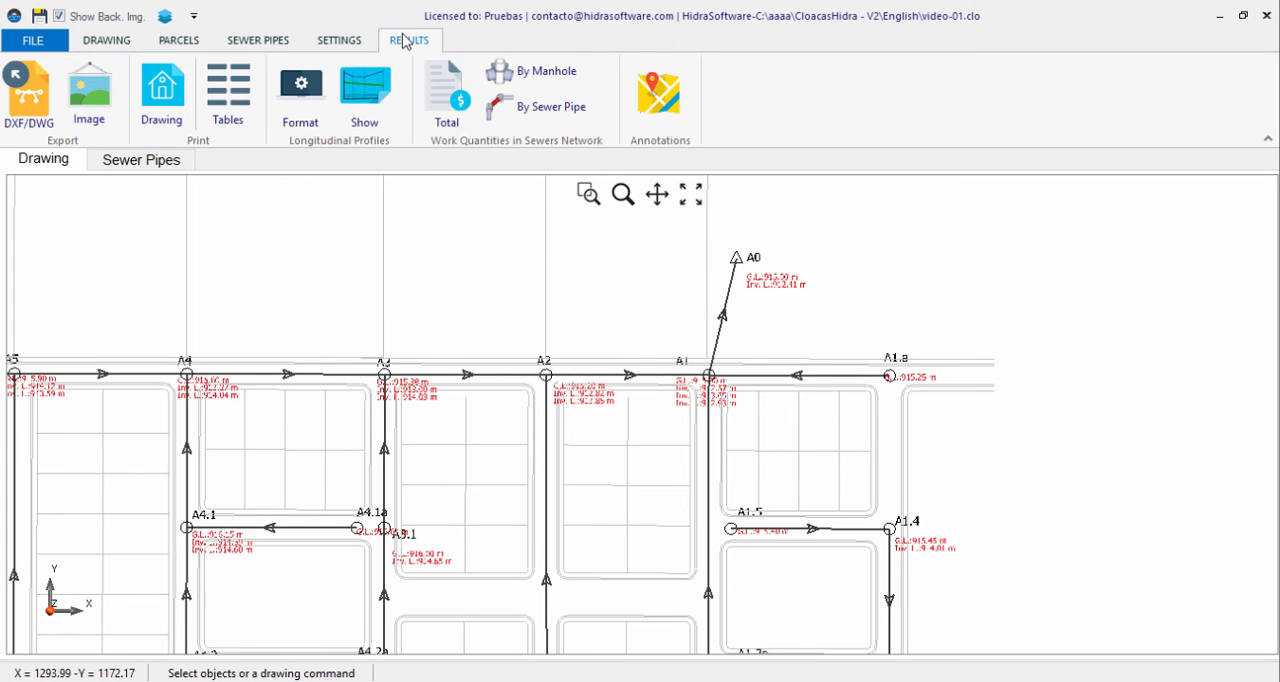
{"action": "mouse_move", "coordinate": [530, 70]}
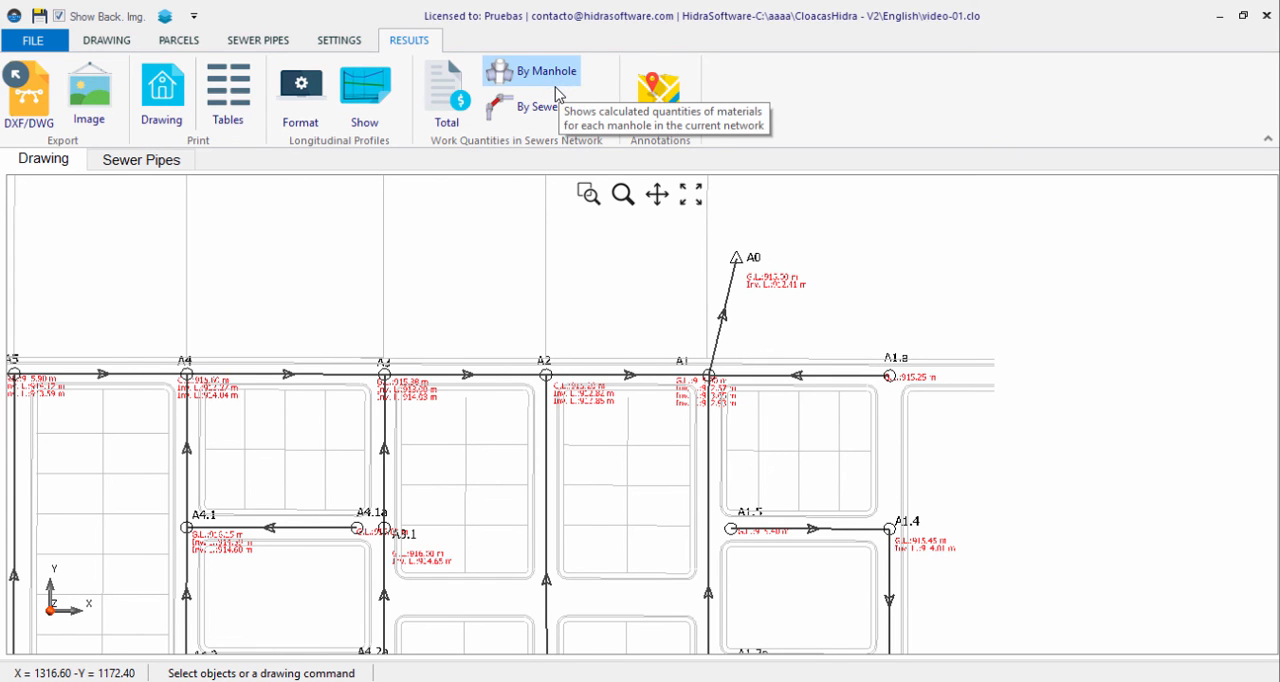
- Show the 'Work Quantities in Sewers Network' table with TOTAL 774574.366, then close it back to the plan
{"action": "left_click", "coordinate": [544, 70]}
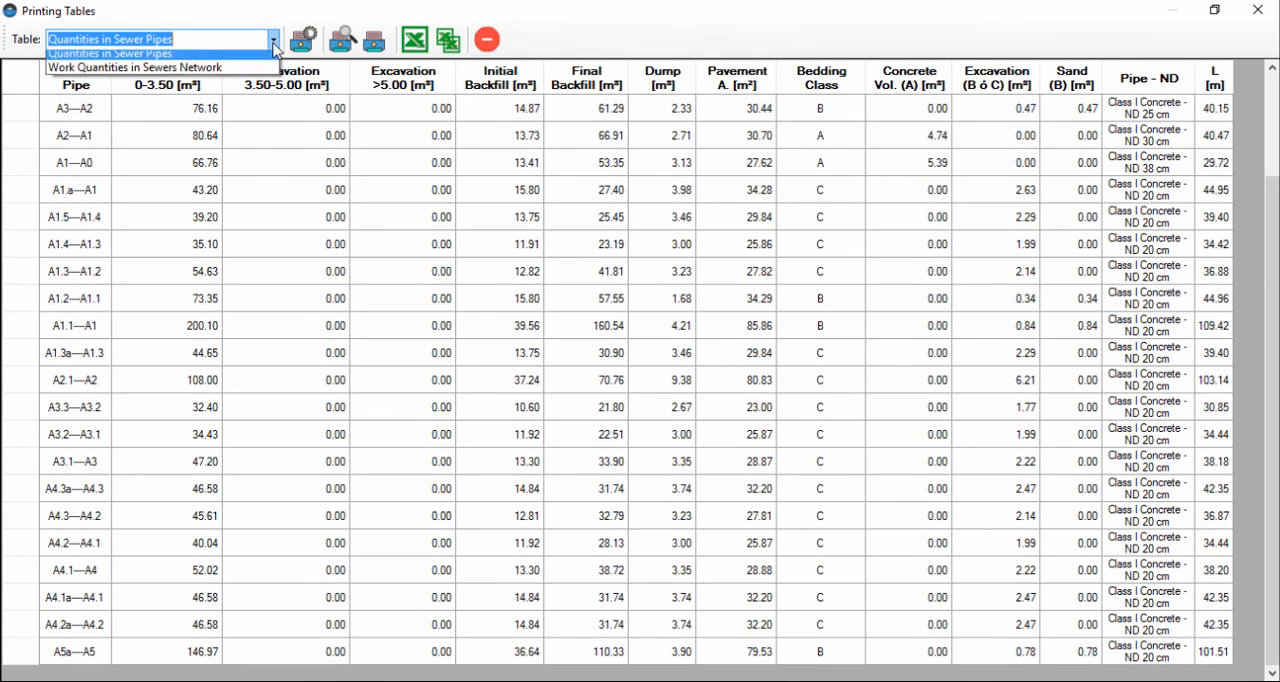
{"action": "left_click", "coordinate": [132, 68]}
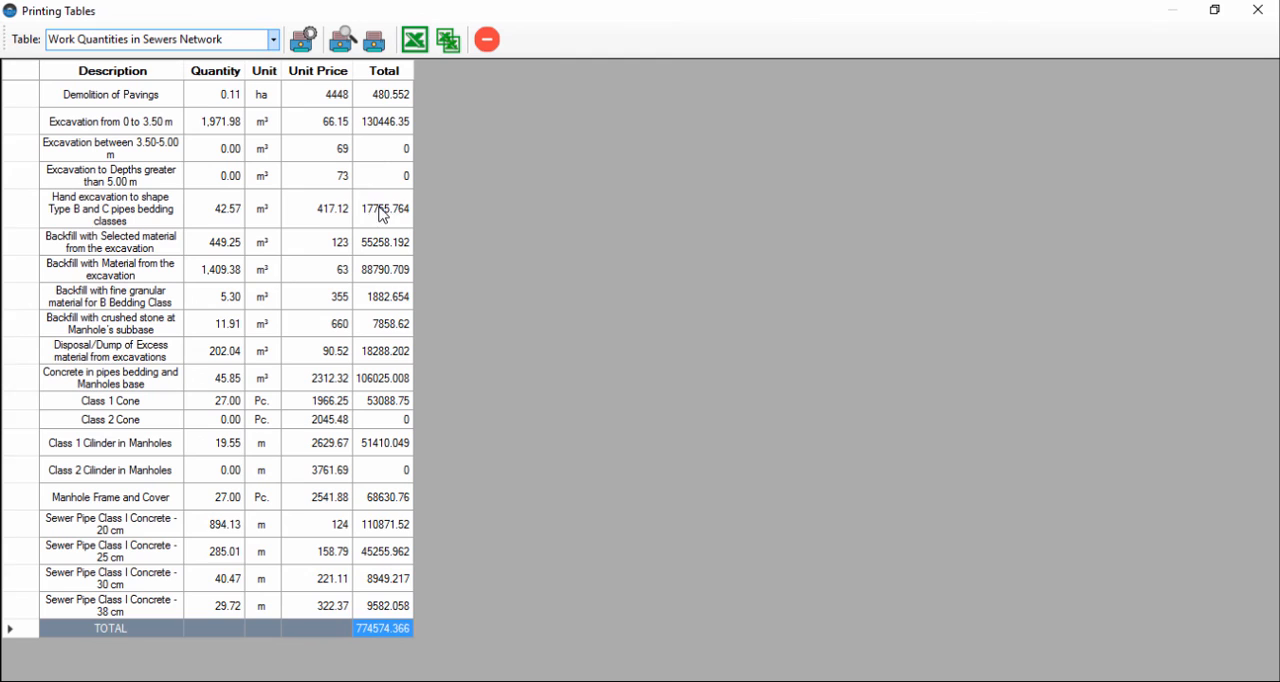
{"action": "mouse_move", "coordinate": [384, 152]}
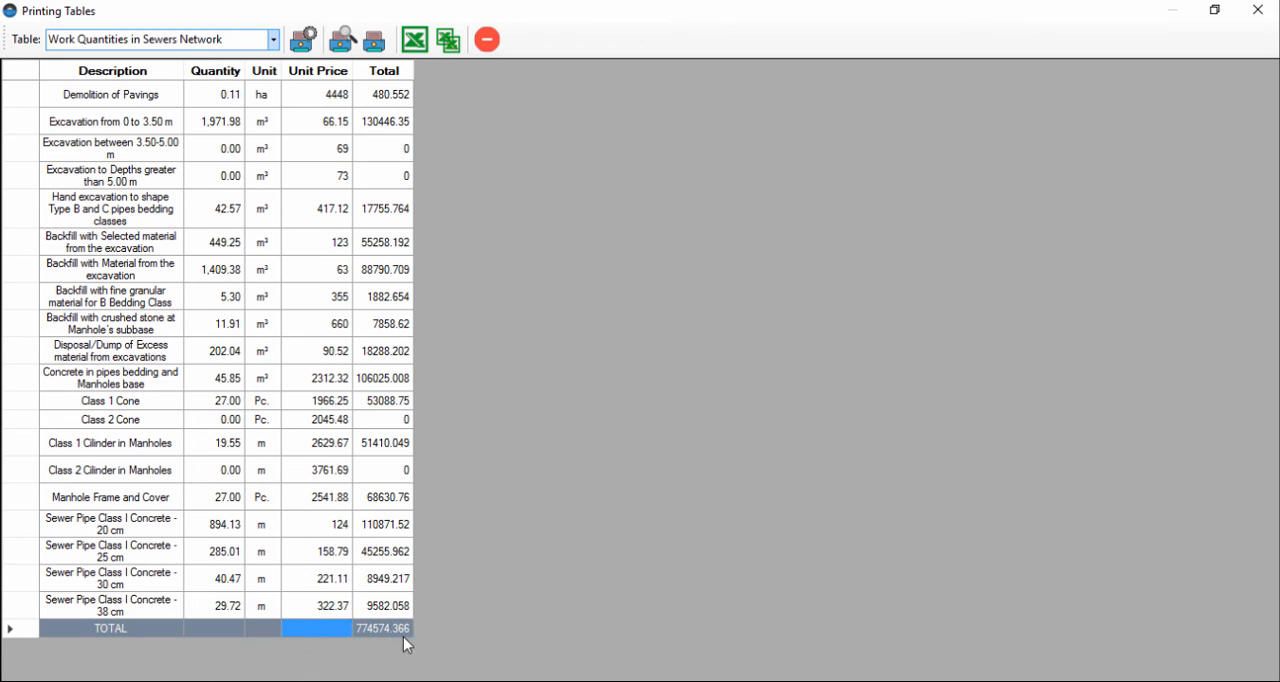
{"action": "mouse_move", "coordinate": [520, 56]}
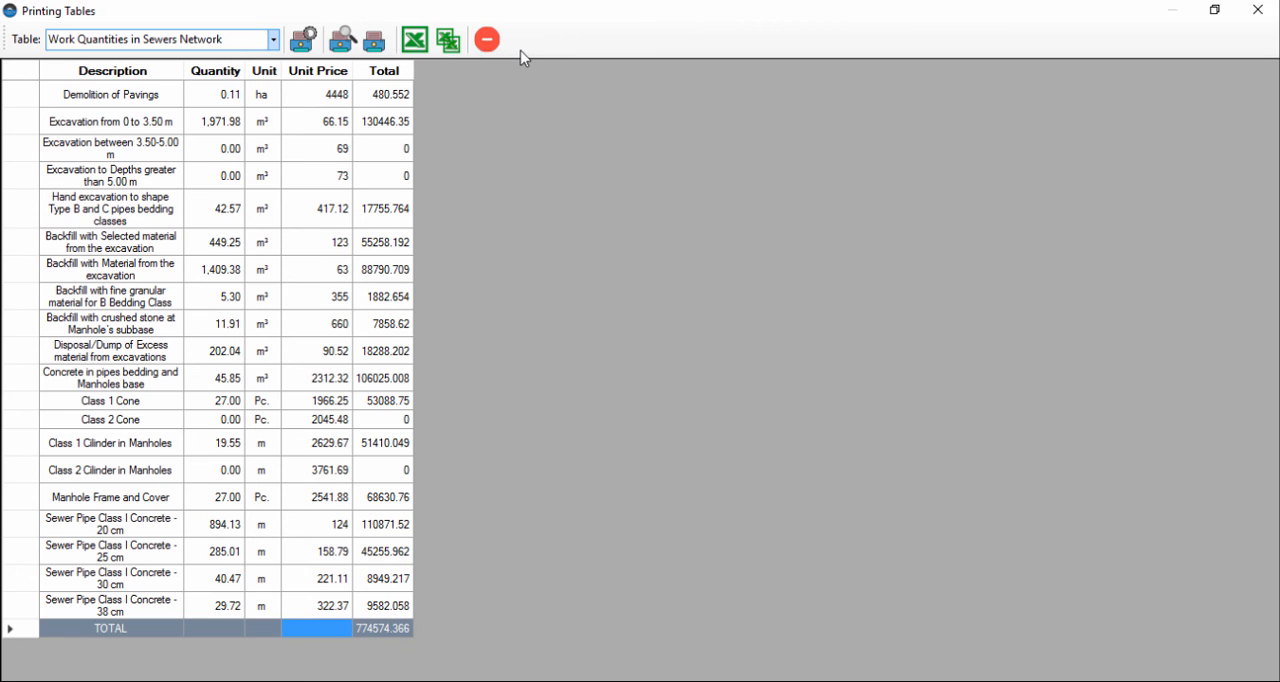
{"action": "mouse_move", "coordinate": [374, 40]}
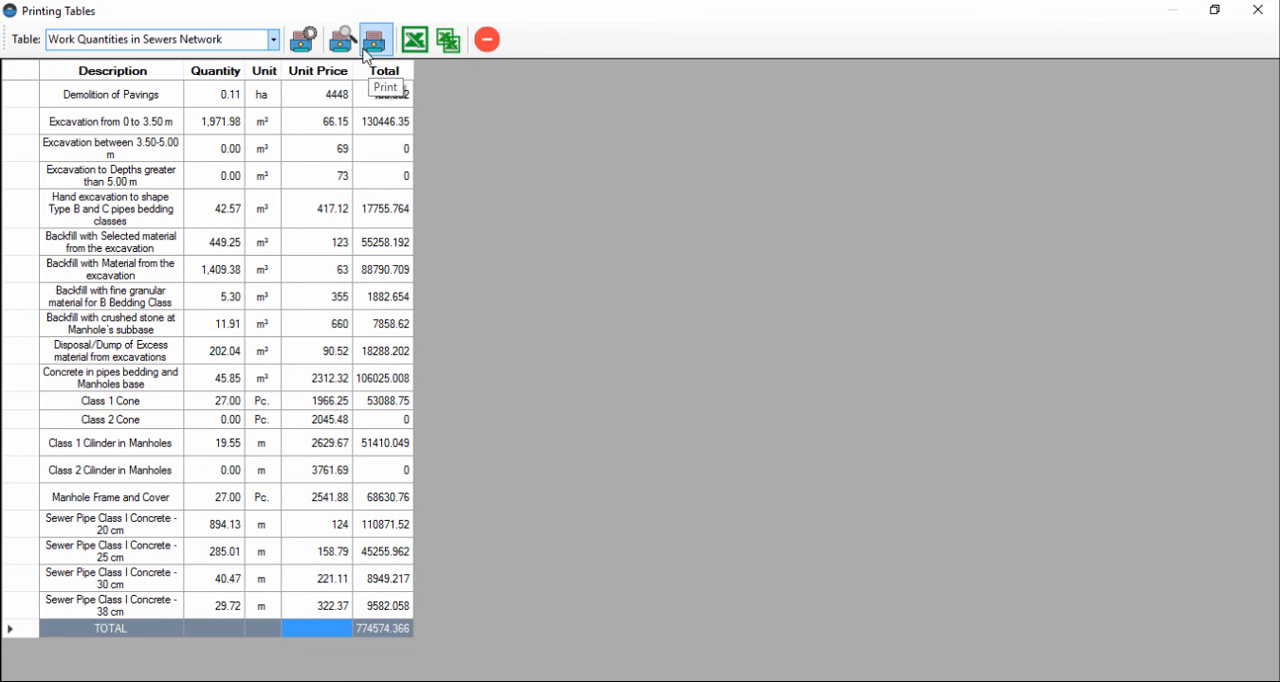
{"action": "mouse_move", "coordinate": [414, 40]}
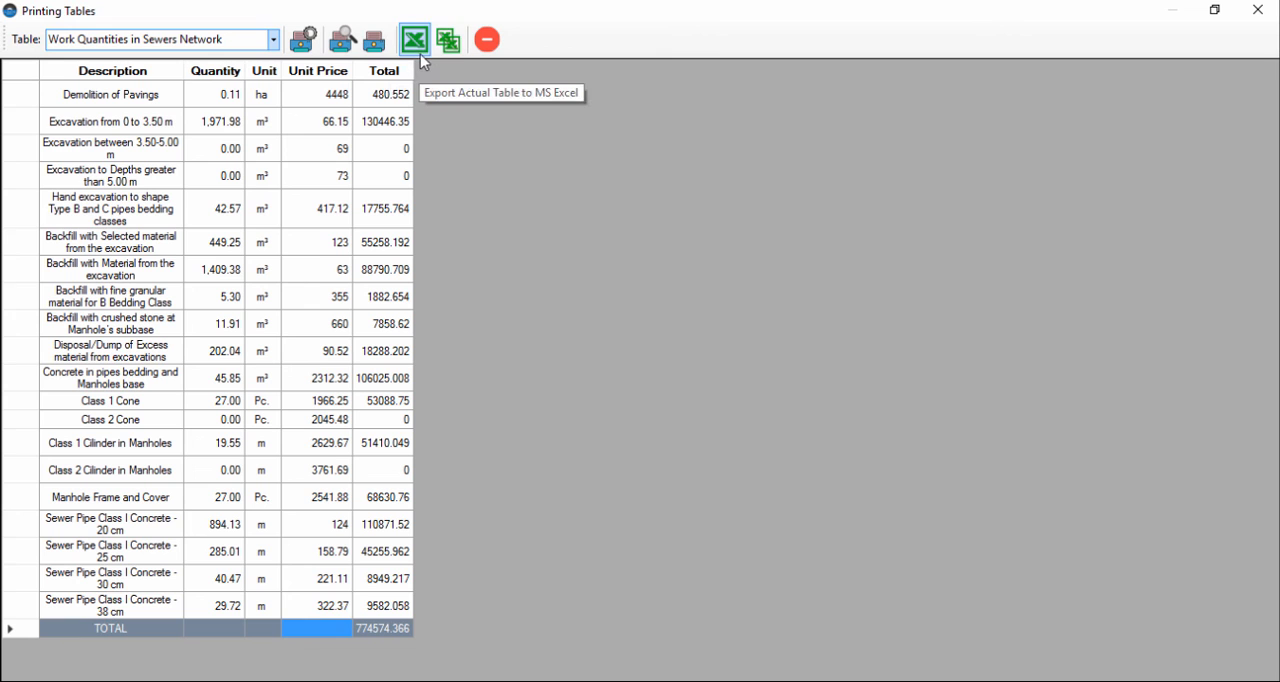
{"action": "mouse_move", "coordinate": [448, 40]}
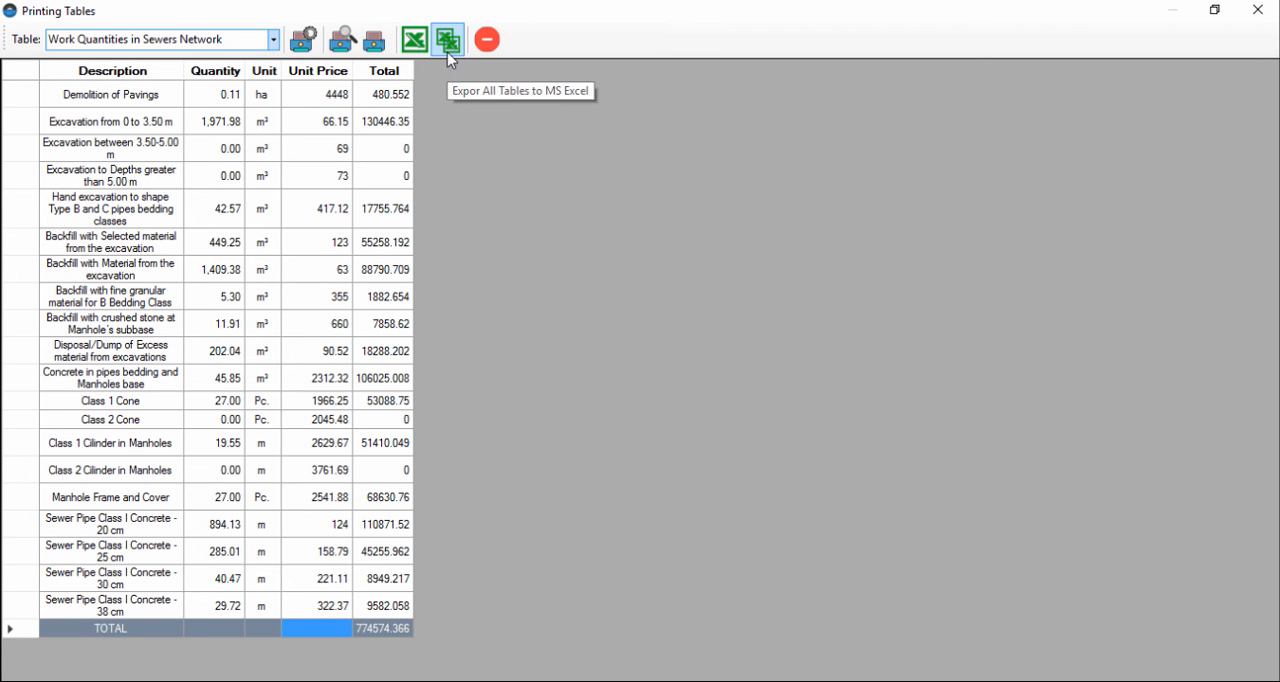
{"action": "left_click", "coordinate": [448, 40]}
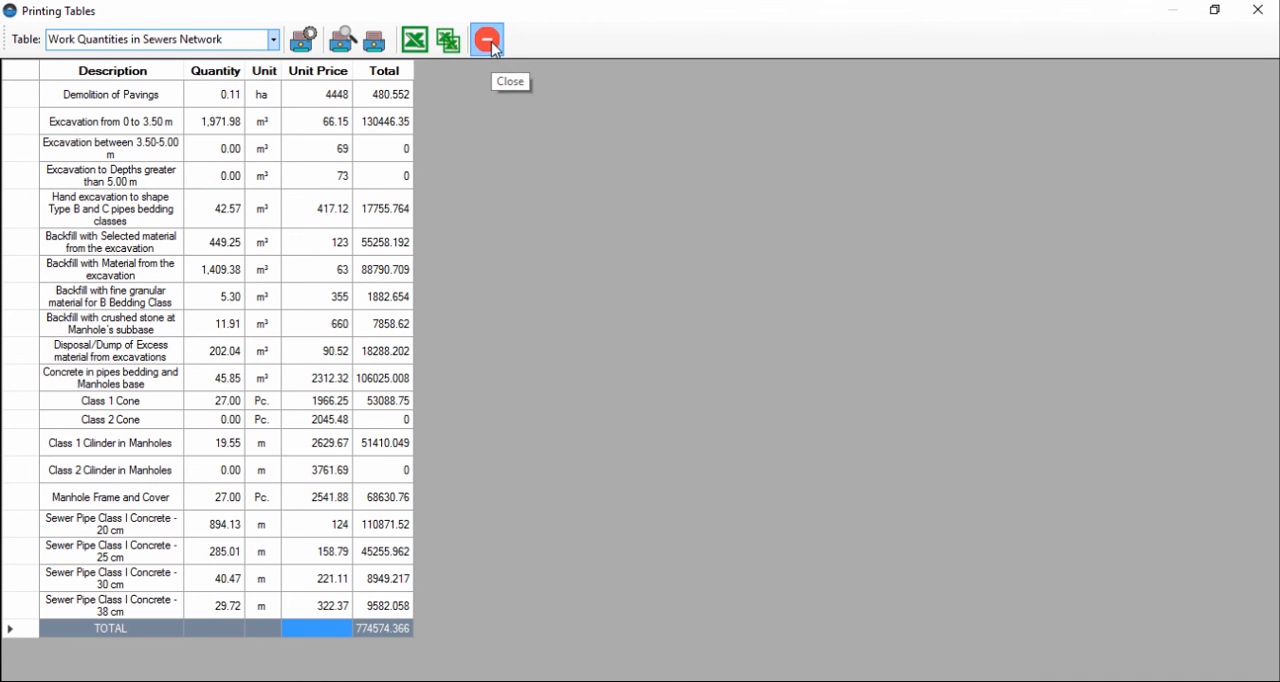
{"action": "left_click", "coordinate": [488, 40]}
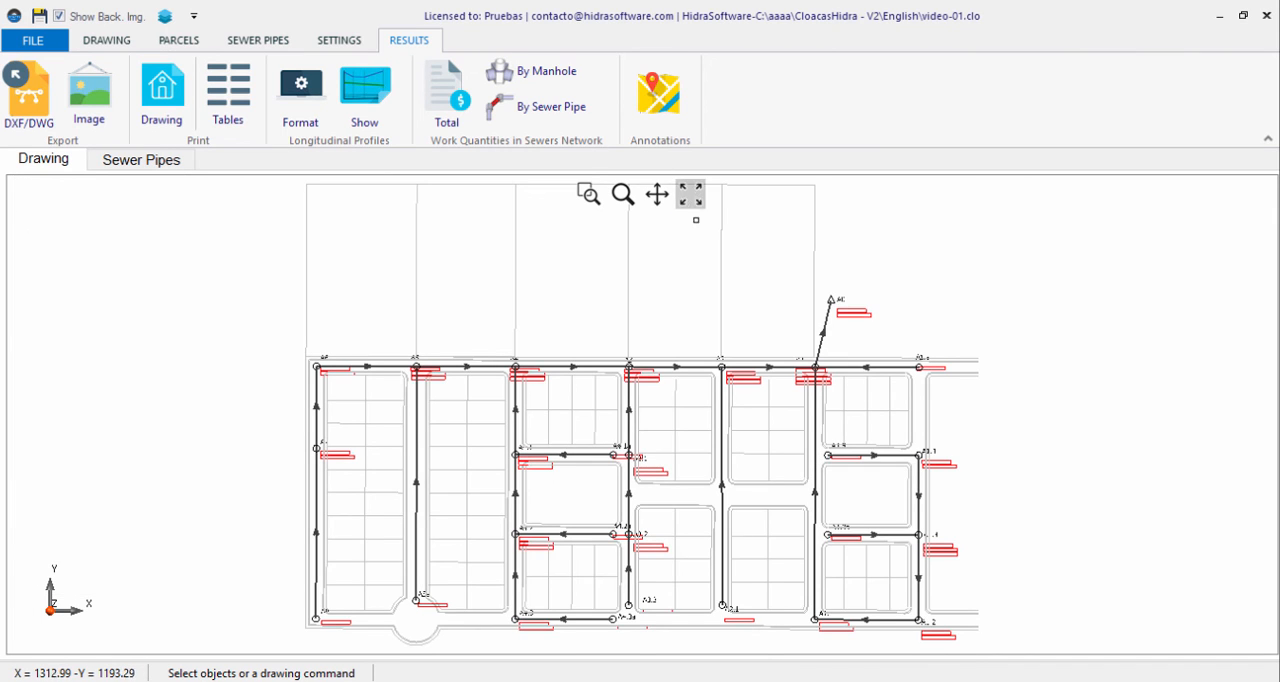